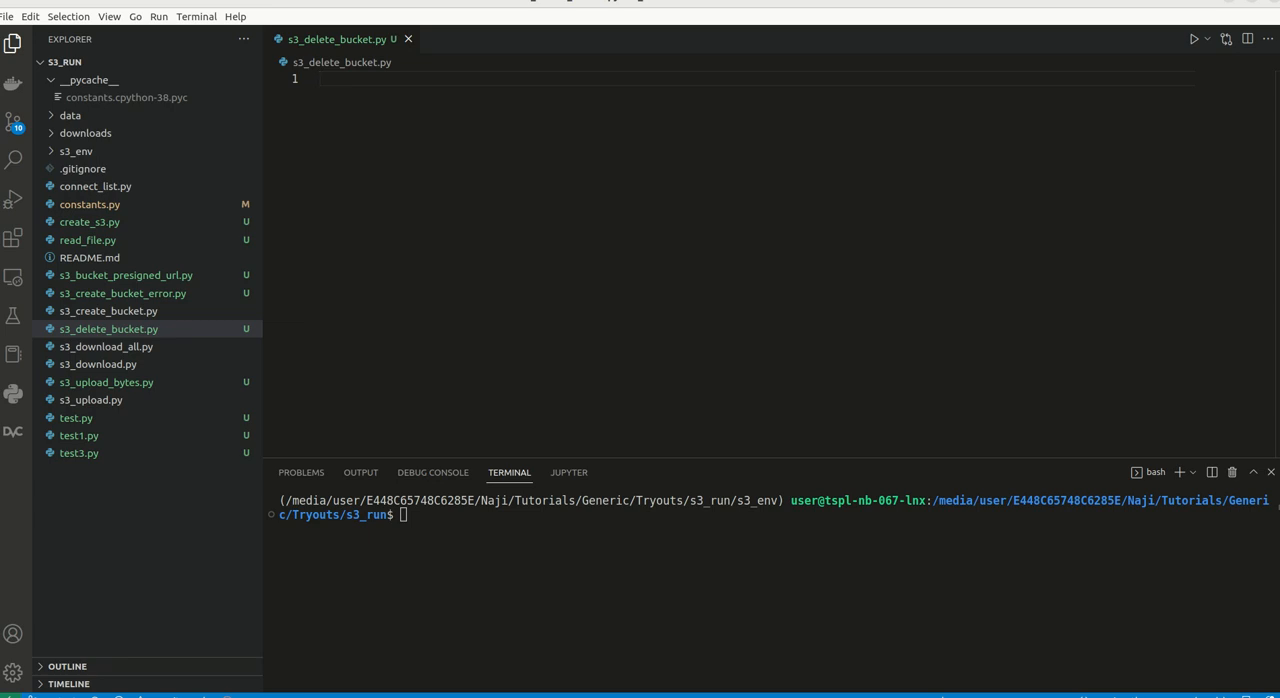
{"action": "mouse_move", "coordinate": [504, 150]}
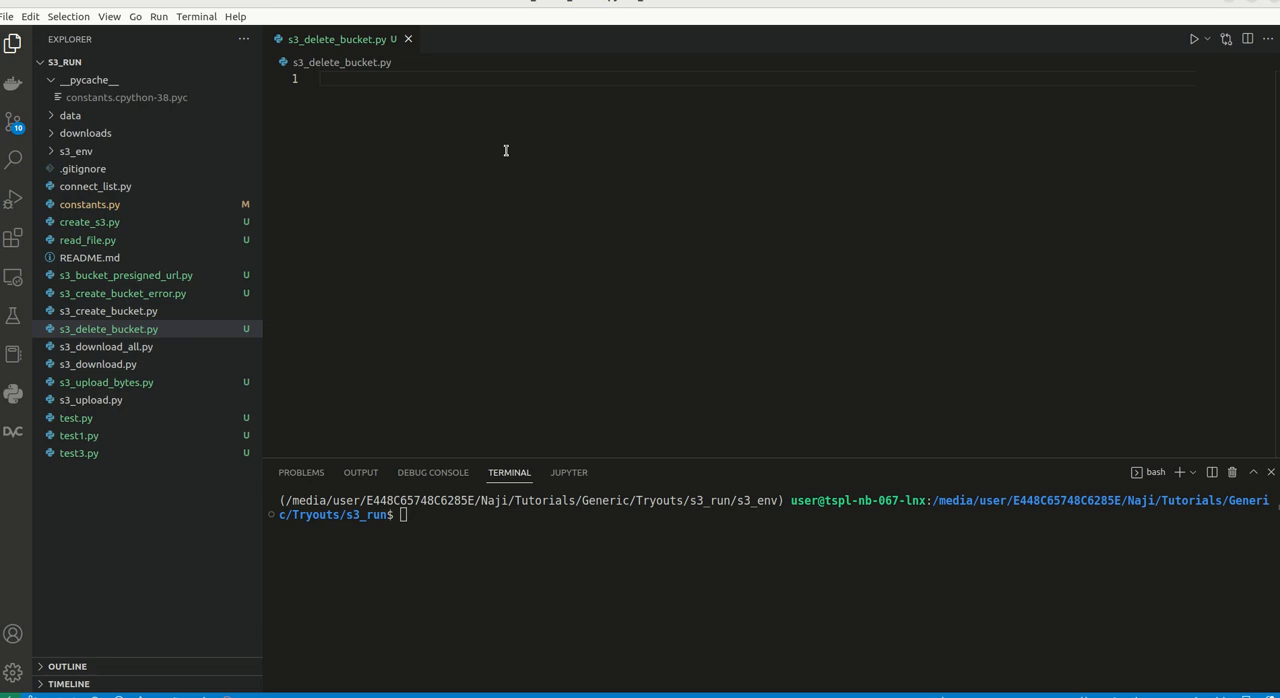
{"action": "mouse_move", "coordinate": [312, 160]}
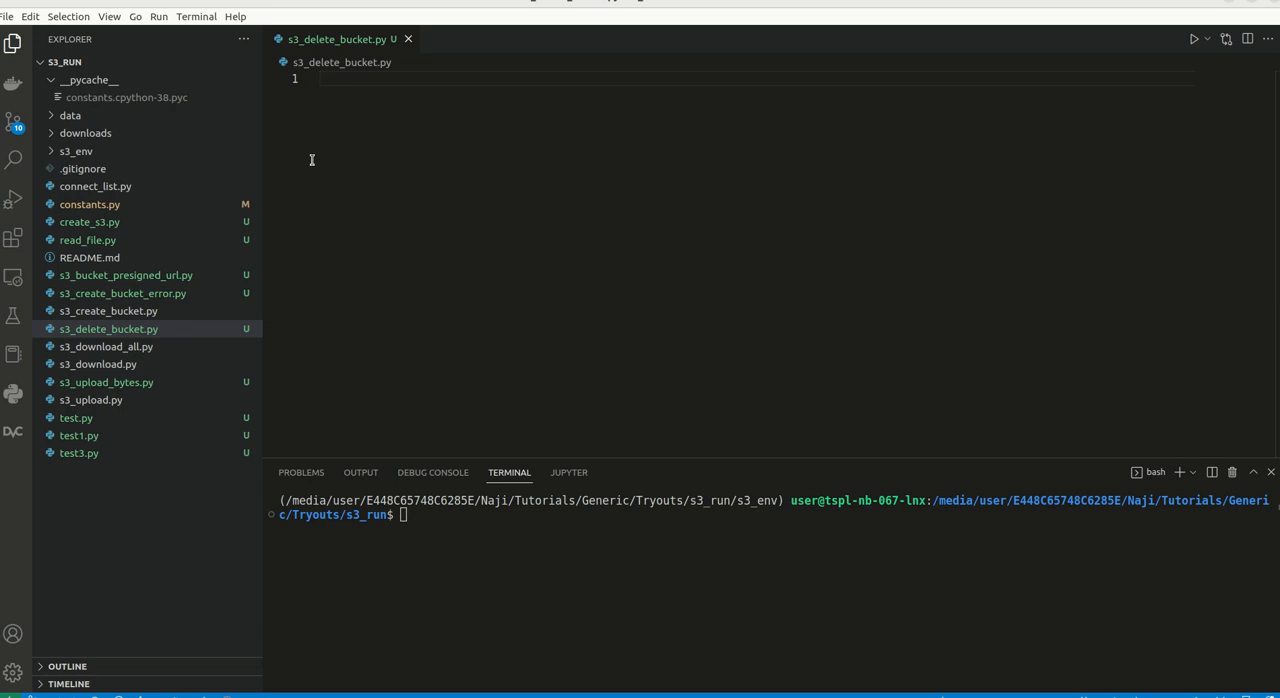
Hide the Explorer sidebar and add the imports from constants and import boto3.
{"action": "left_click", "coordinate": [12, 44]}
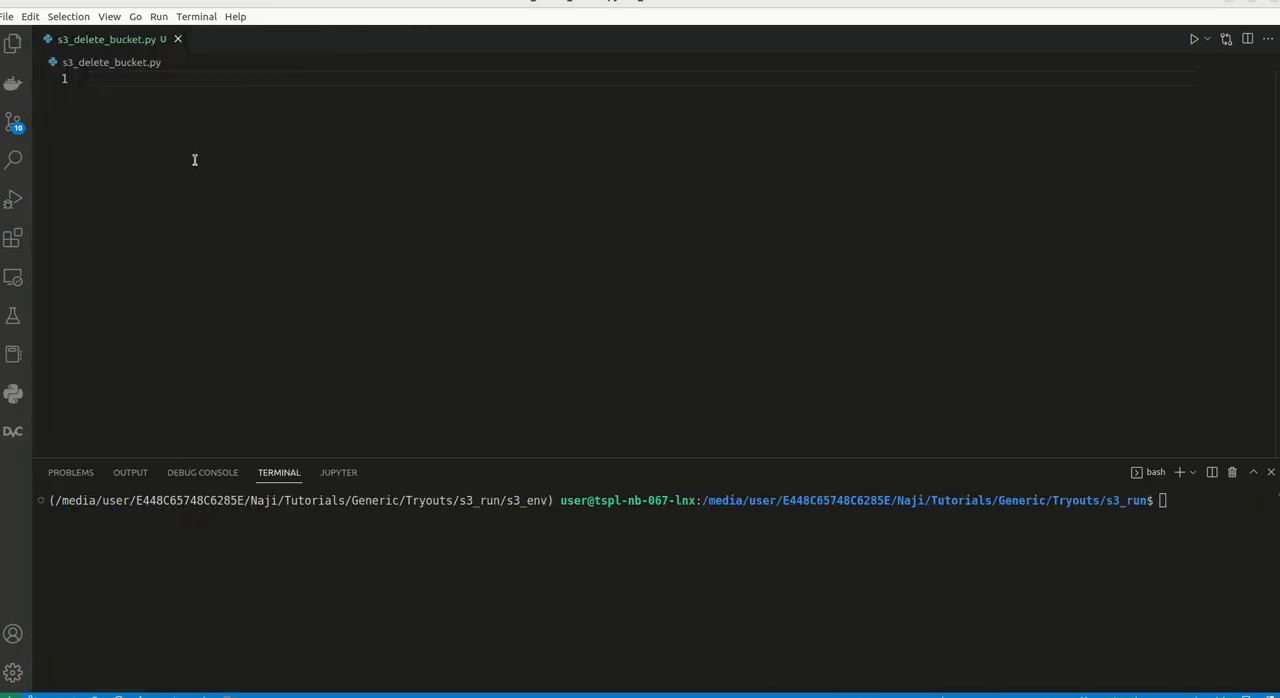
{"action": "type", "text": "from"}
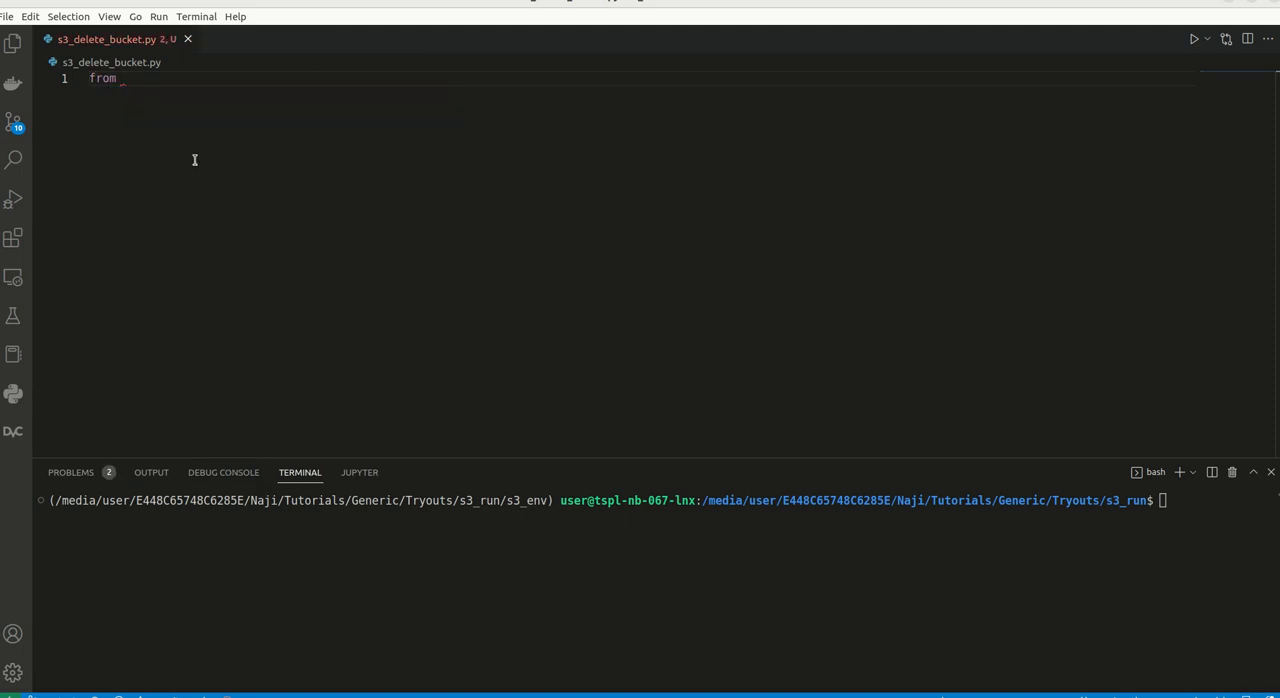
{"action": "type", "text": "constants import *"}
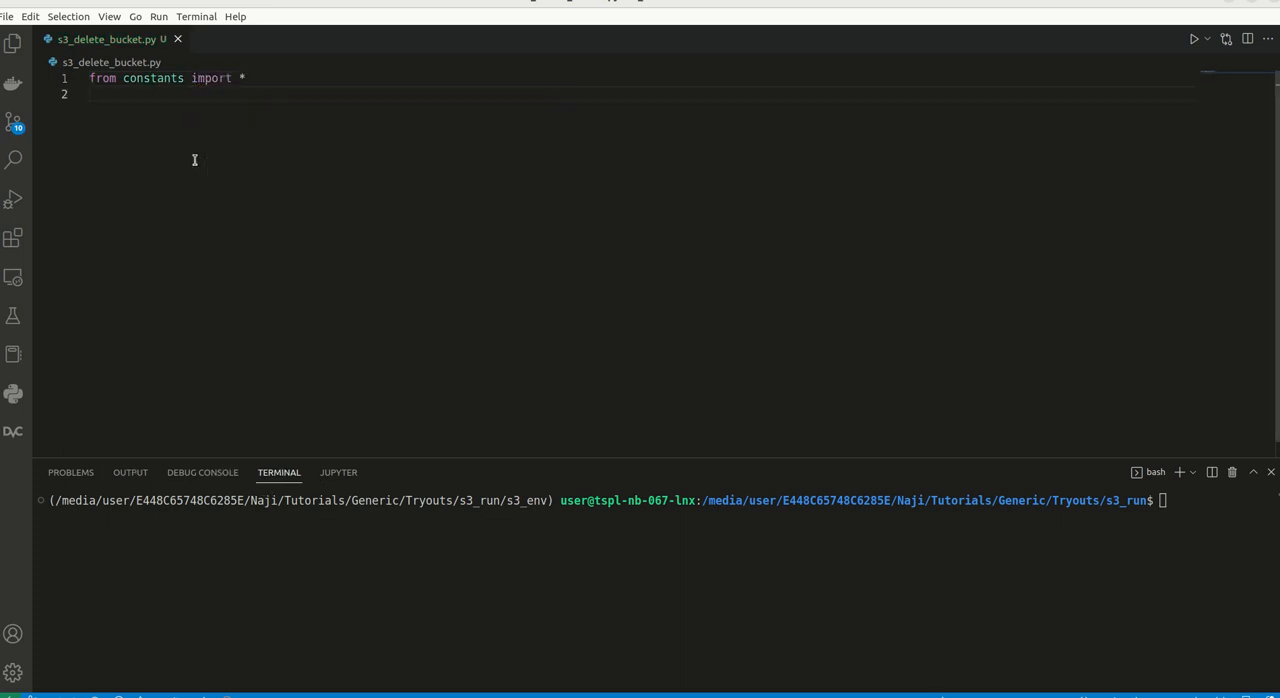
{"action": "type", "text": "import boto"}
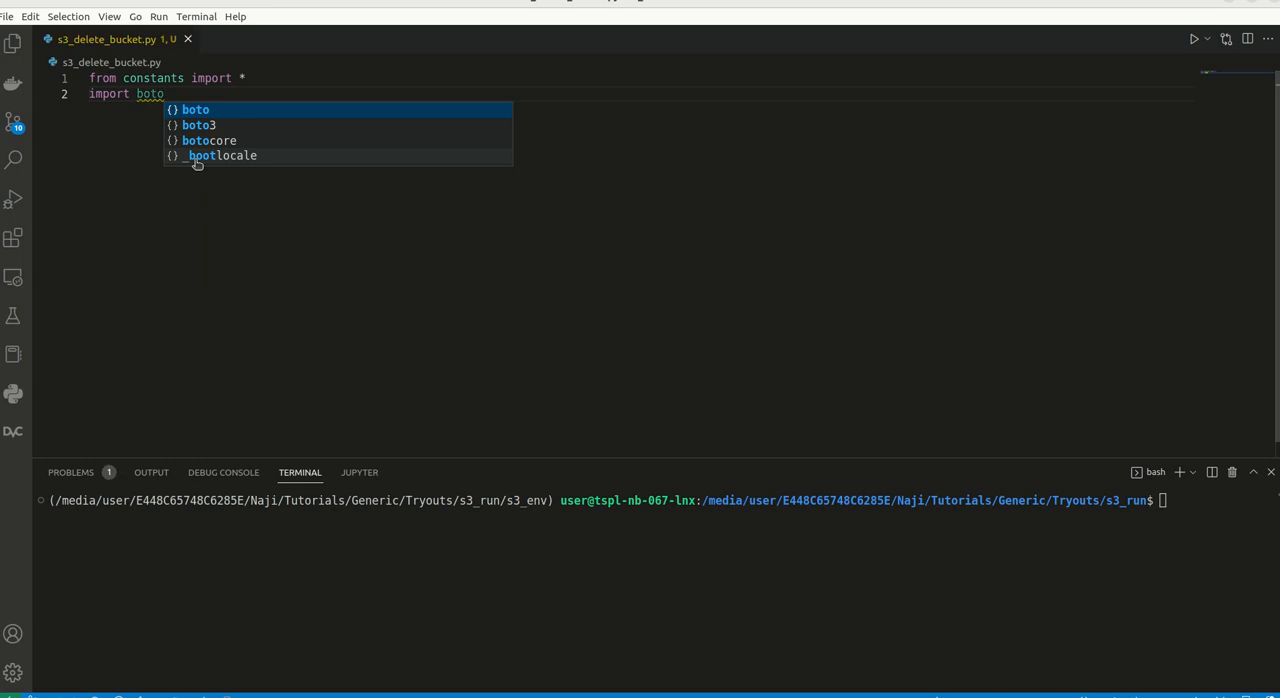
{"action": "left_click", "coordinate": [198, 124]}
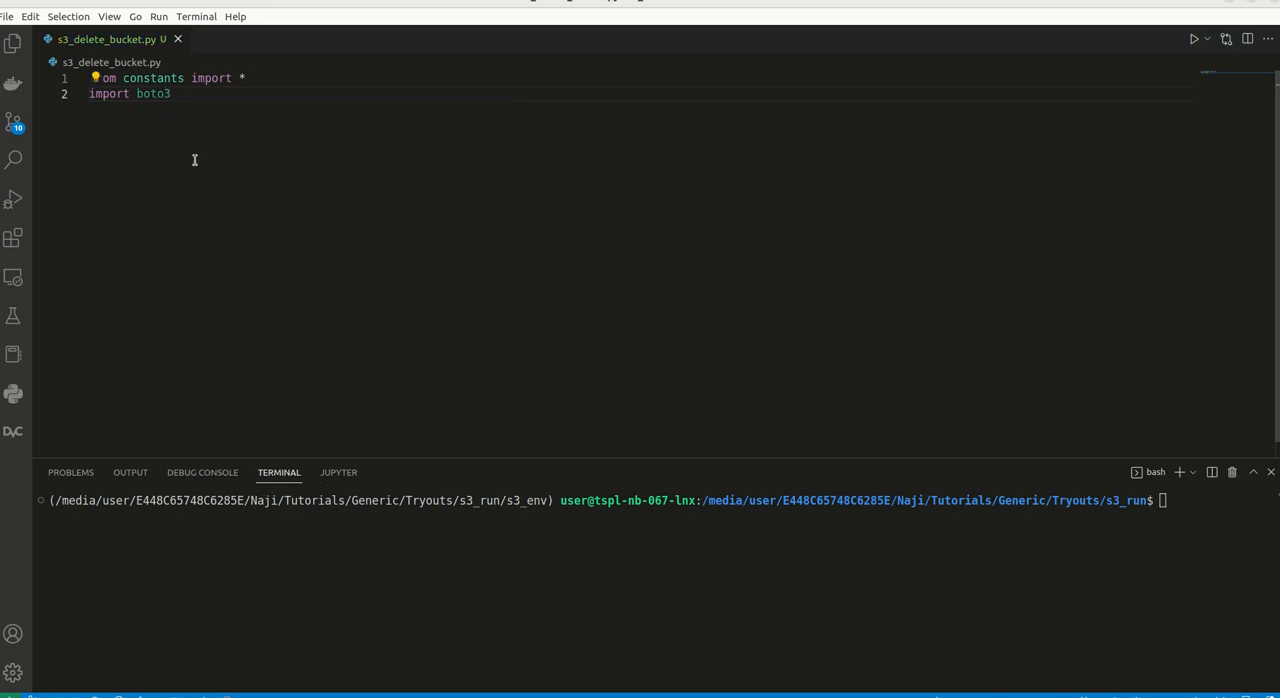
Create client = boto3.client("s3") passing AWS_ACCESS_KEY_ID and the secret key constants.
{"action": "type", "text": "client = boto"}
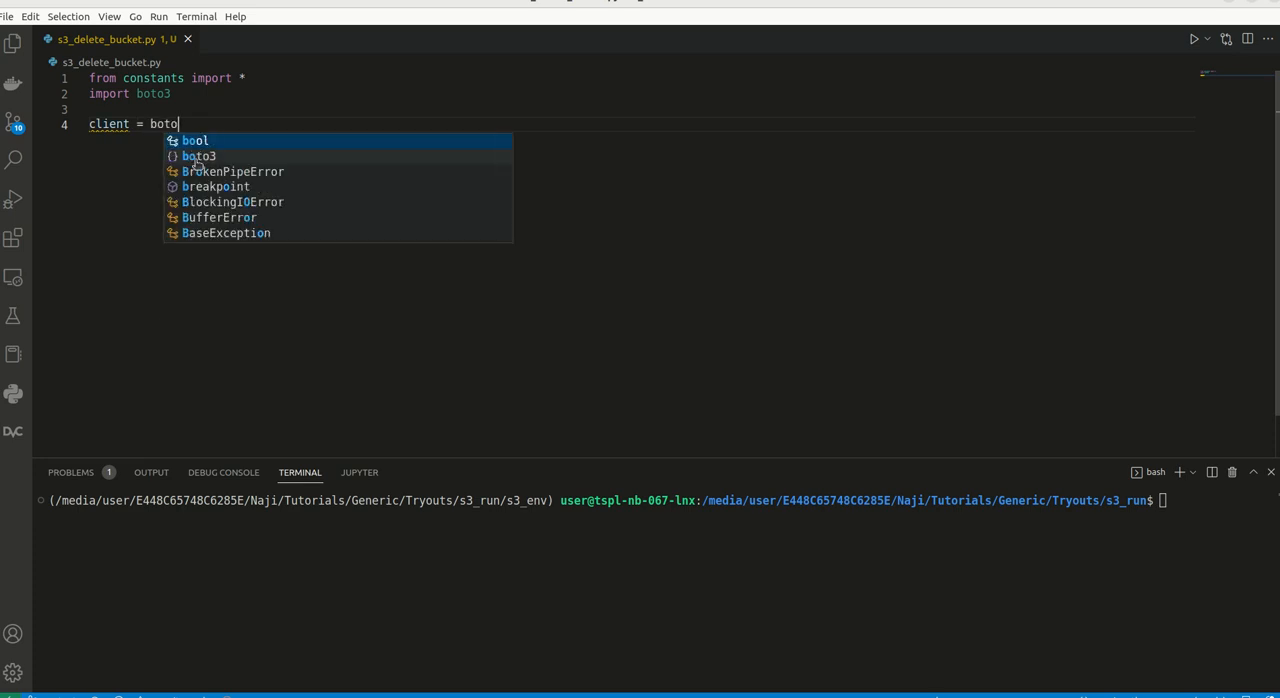
{"action": "type", "text": "3.clie"}
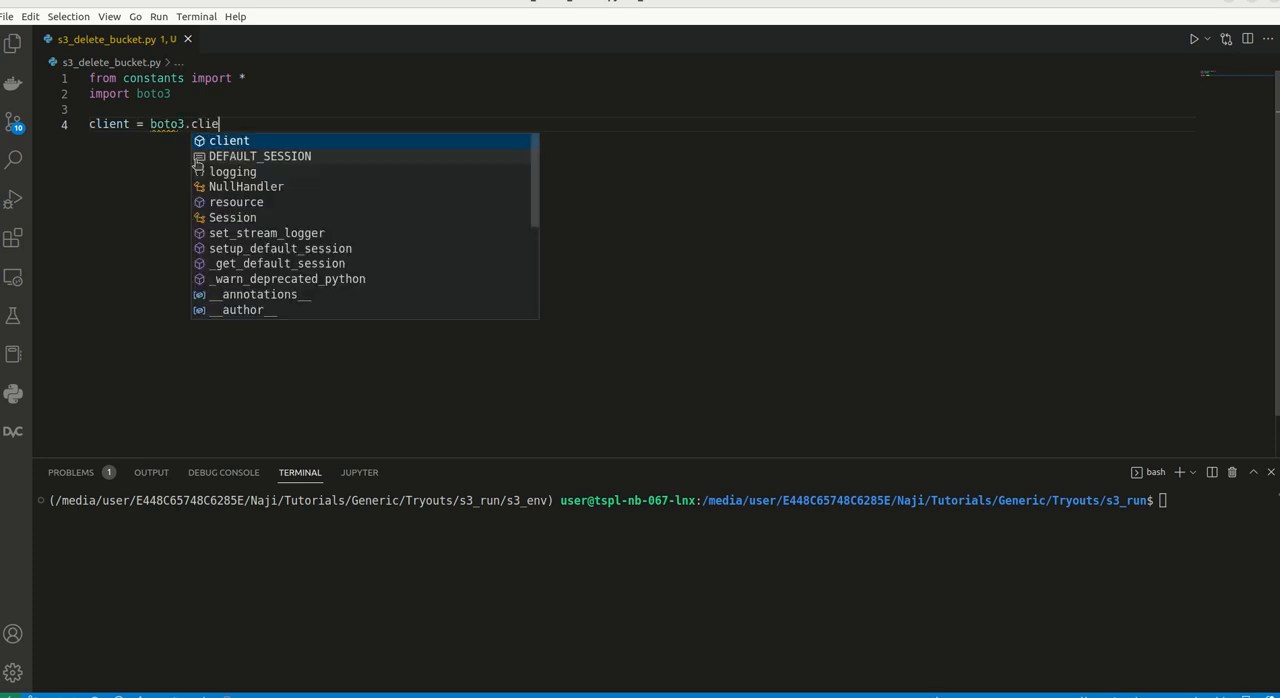
{"action": "type", "text": "nt(\"\")"}
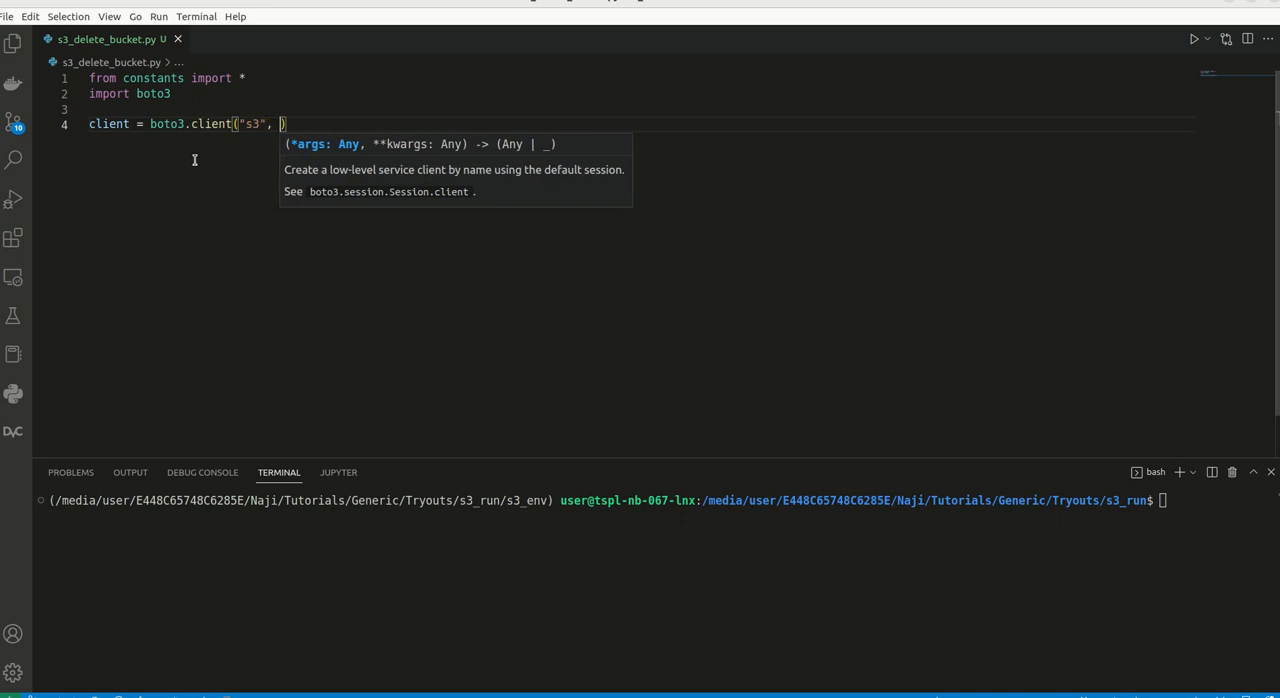
{"action": "type", "text": "aws_"}
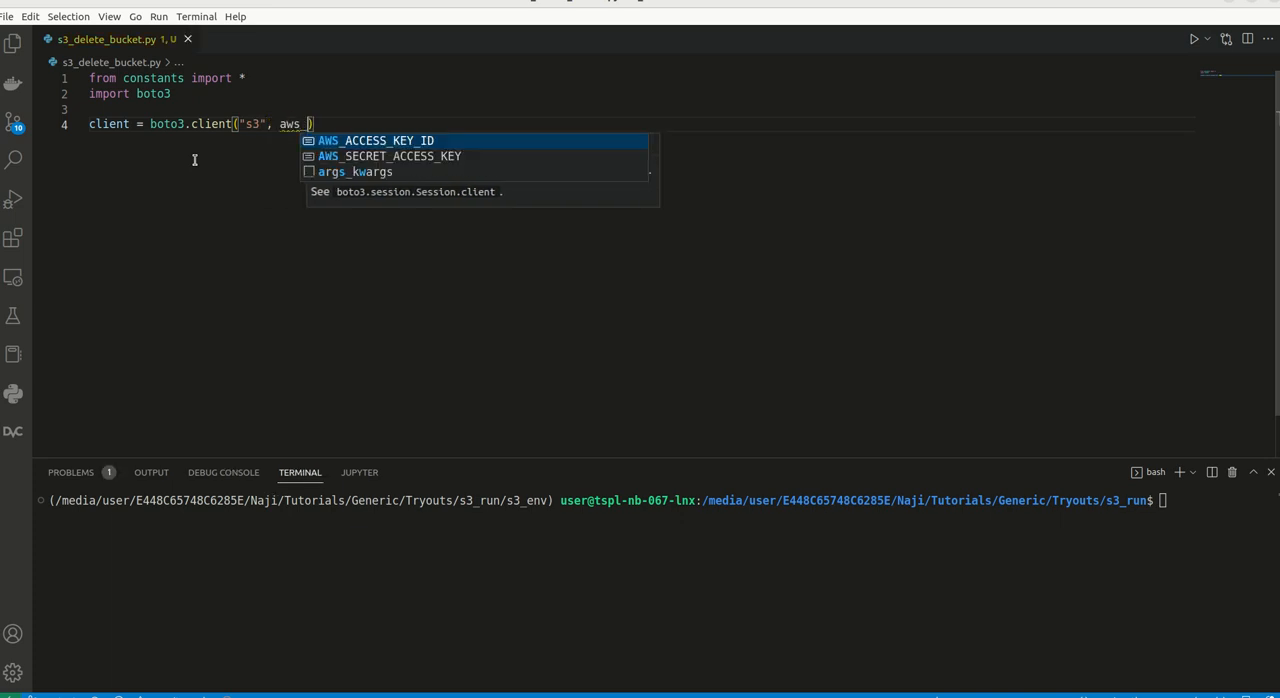
{"action": "type", "text": "access_key_id ="}
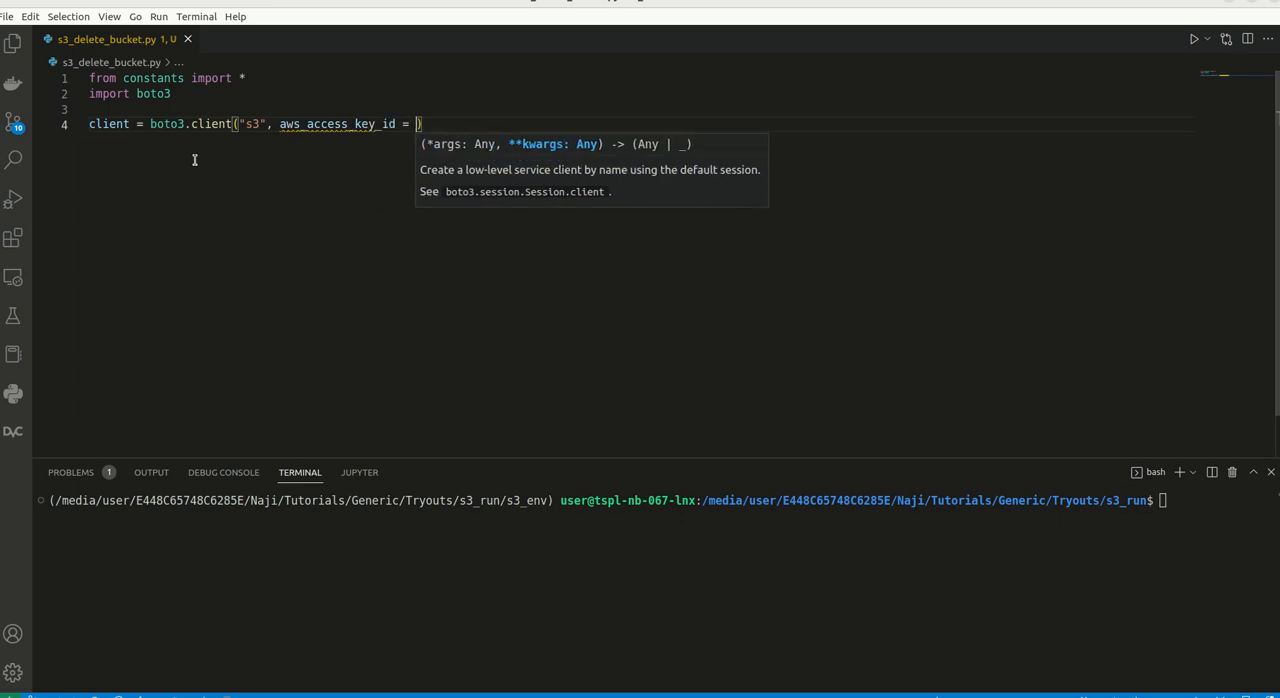
{"action": "type", "text": "AWS_ACCESS_KEY_ID,"}
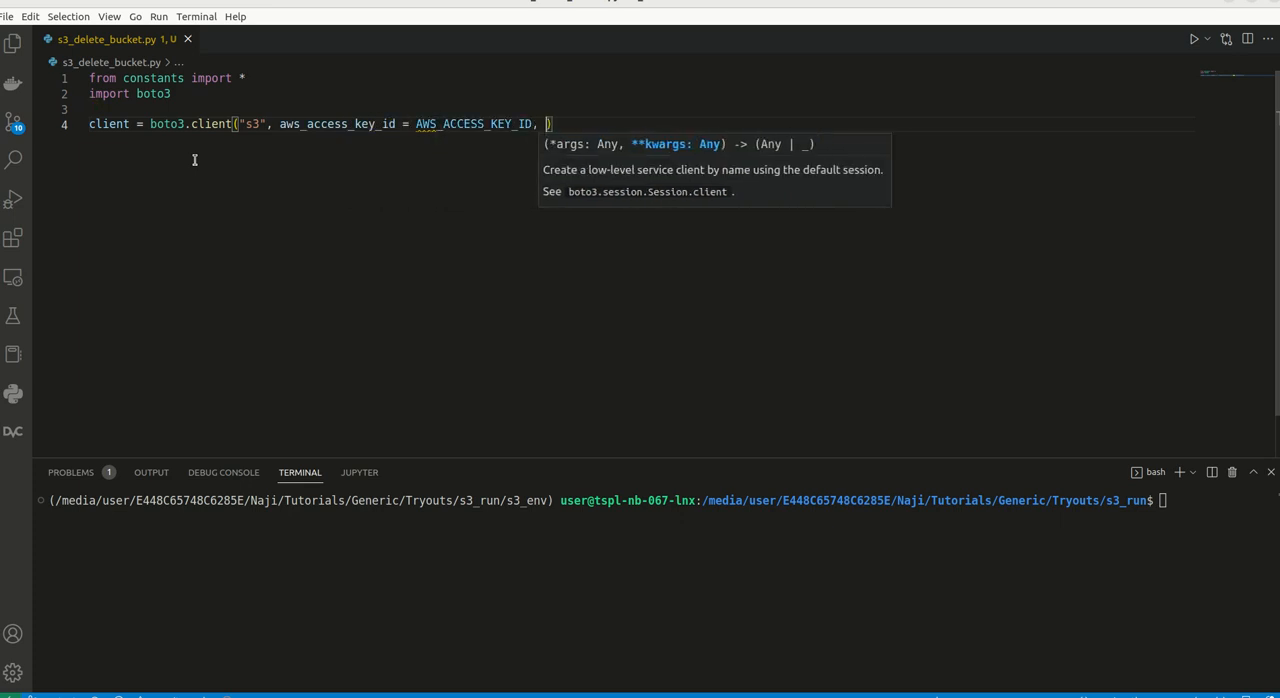
{"action": "type", "text": "aws_secre"}
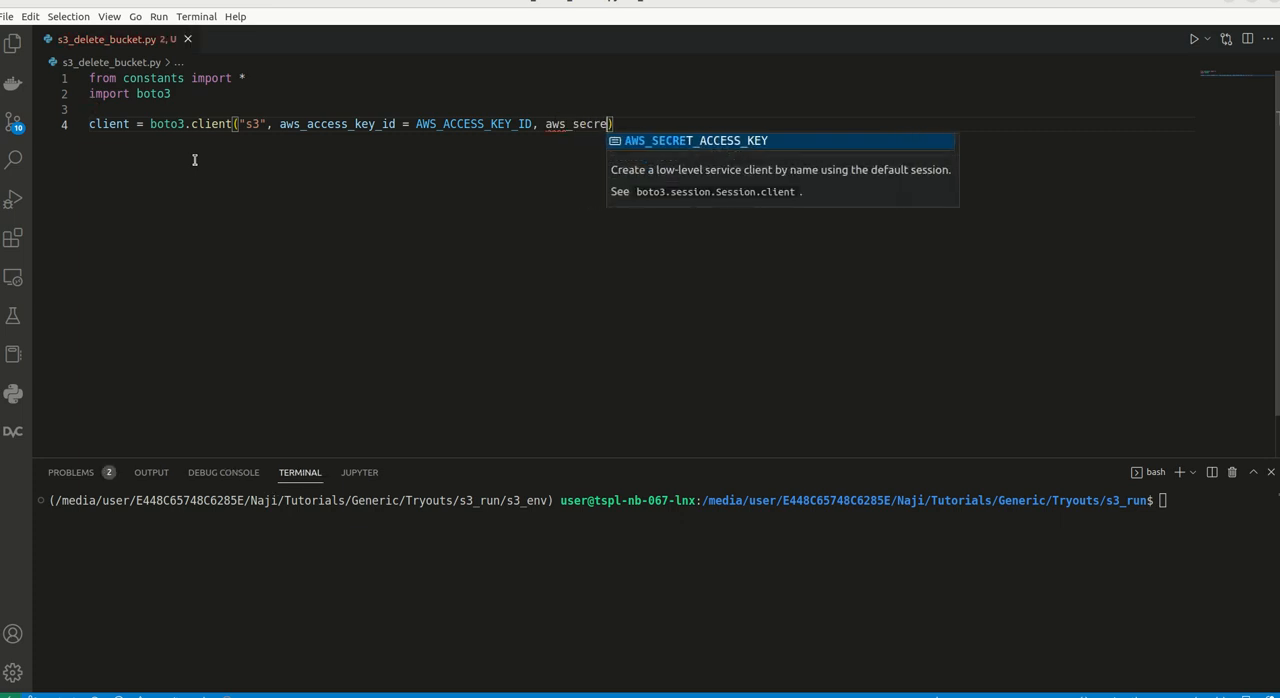
{"action": "type", "text": "_access_key ="}
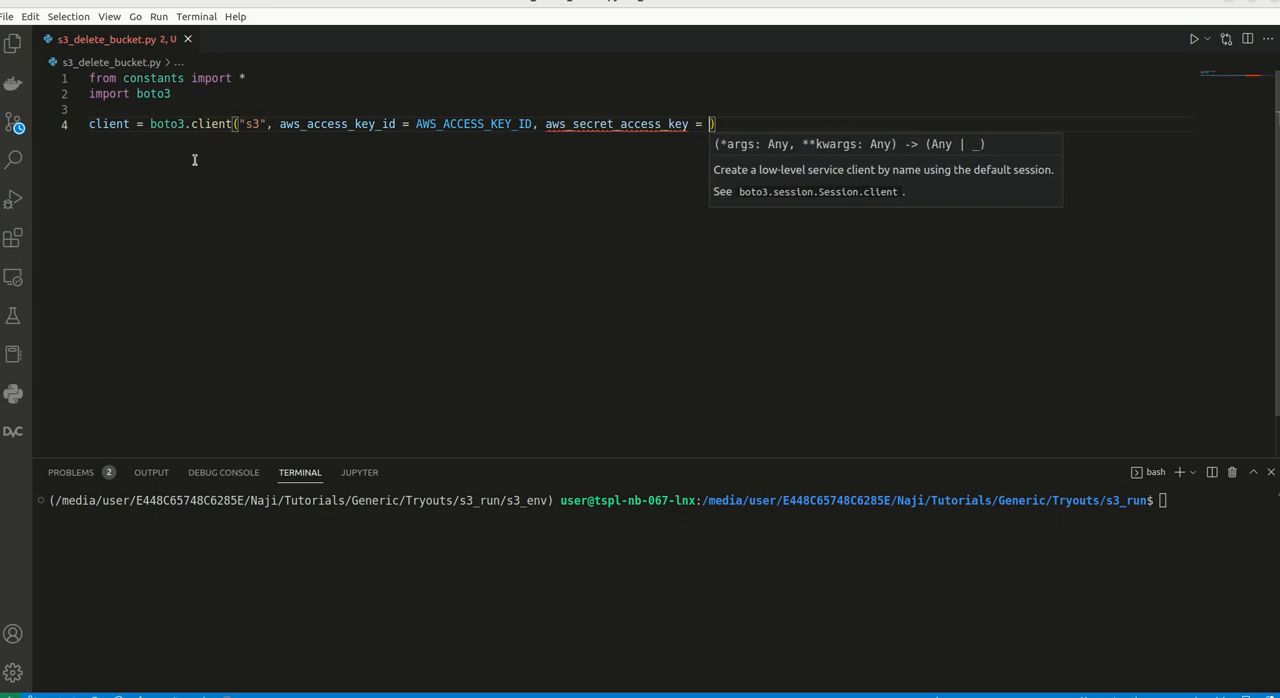
{"action": "type", "text": "AWS"}
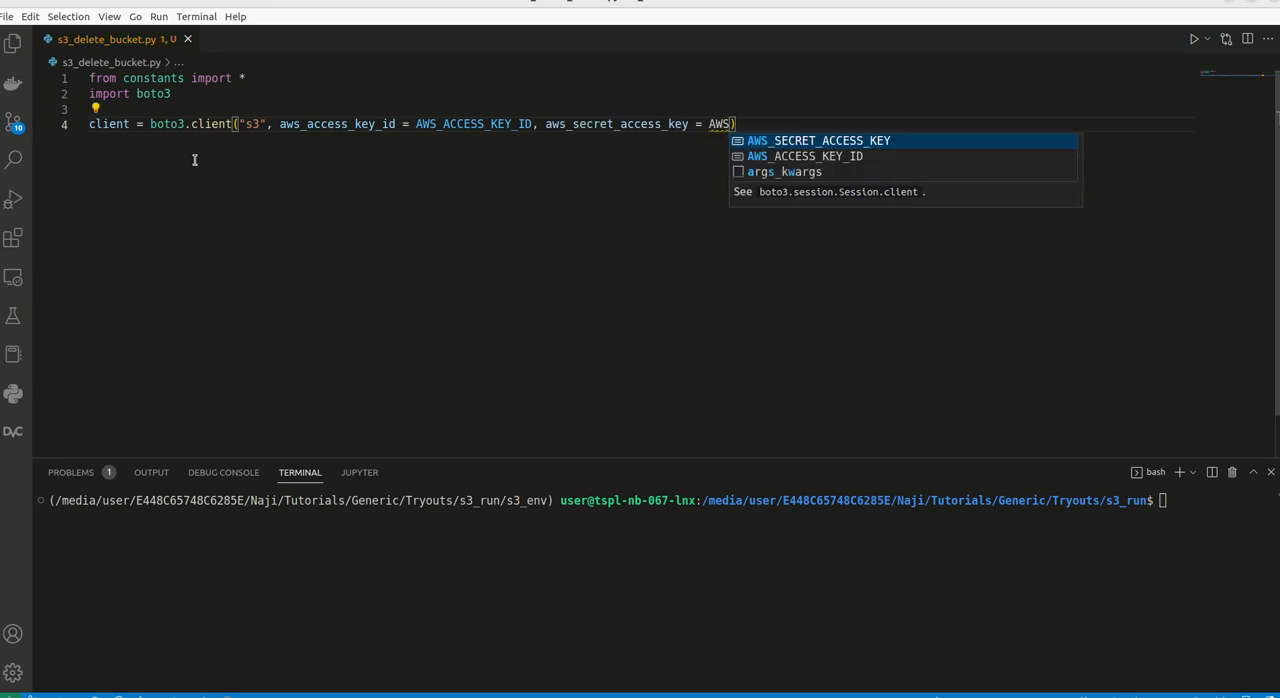
{"action": "key", "text": "Enter"}
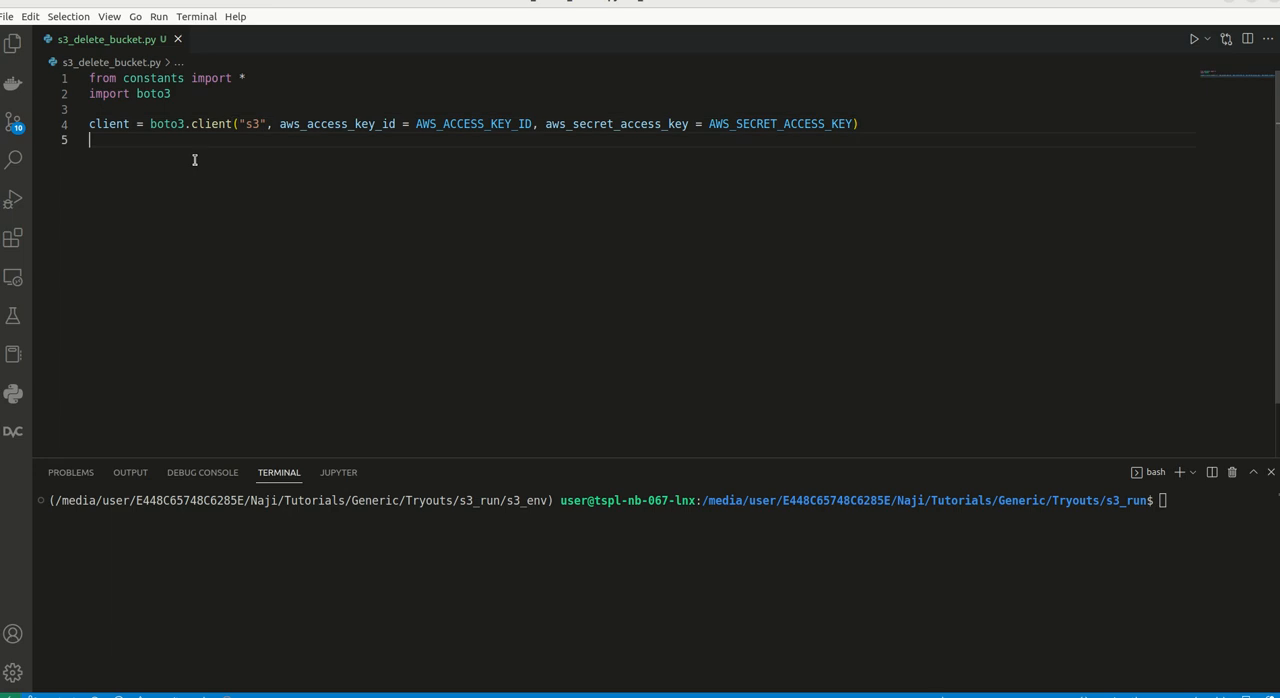
Define bucket_name = "myoutubev1" on a new line.
{"action": "key", "text": "Enter"}
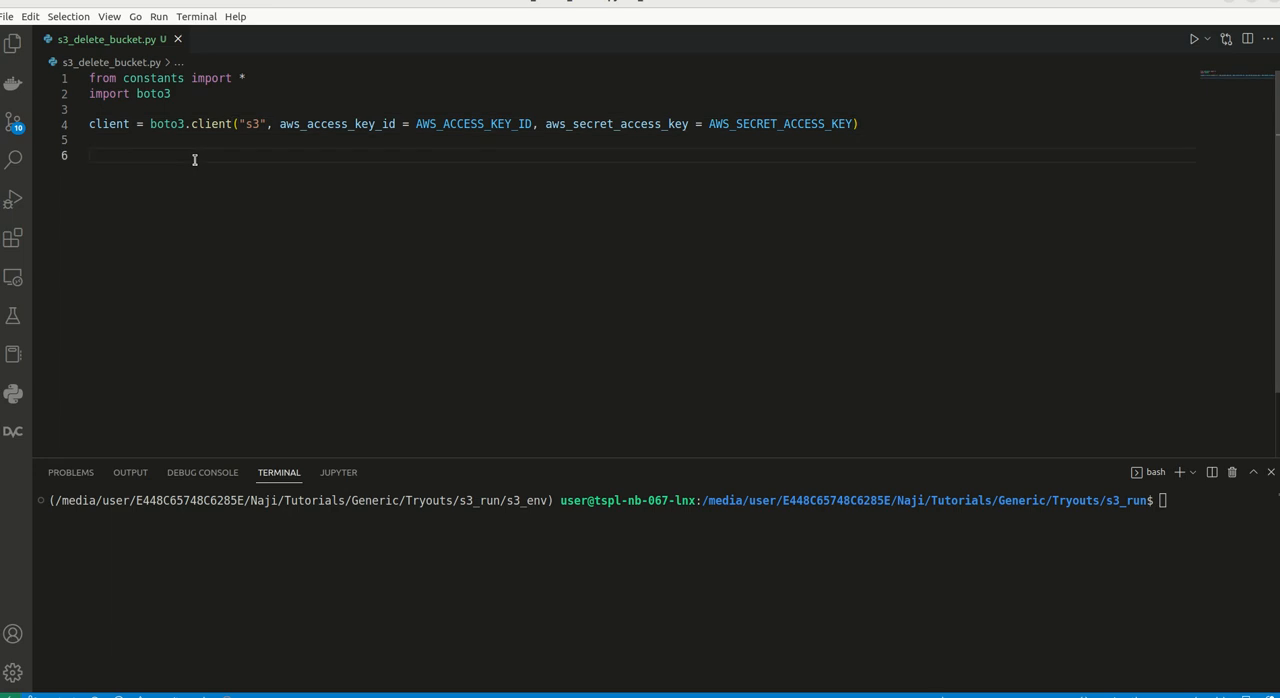
{"action": "type", "text": "bucket_name = \"my"}
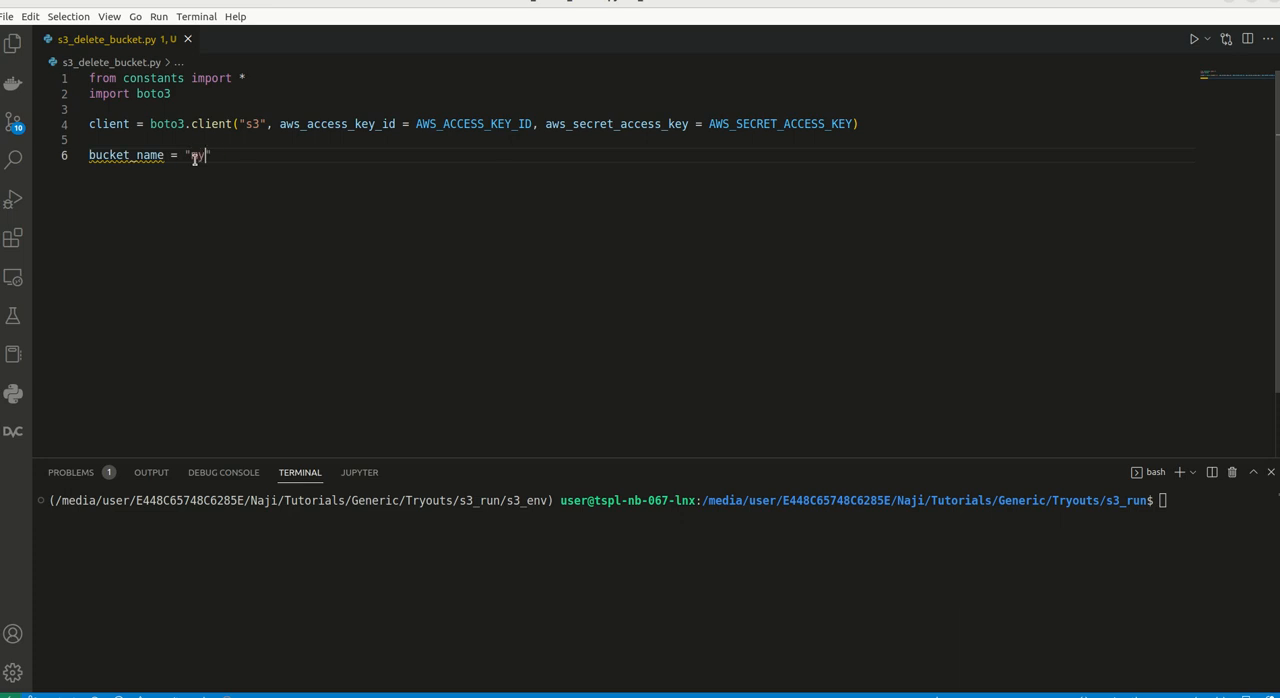
{"action": "type", "text": "youtubet"}
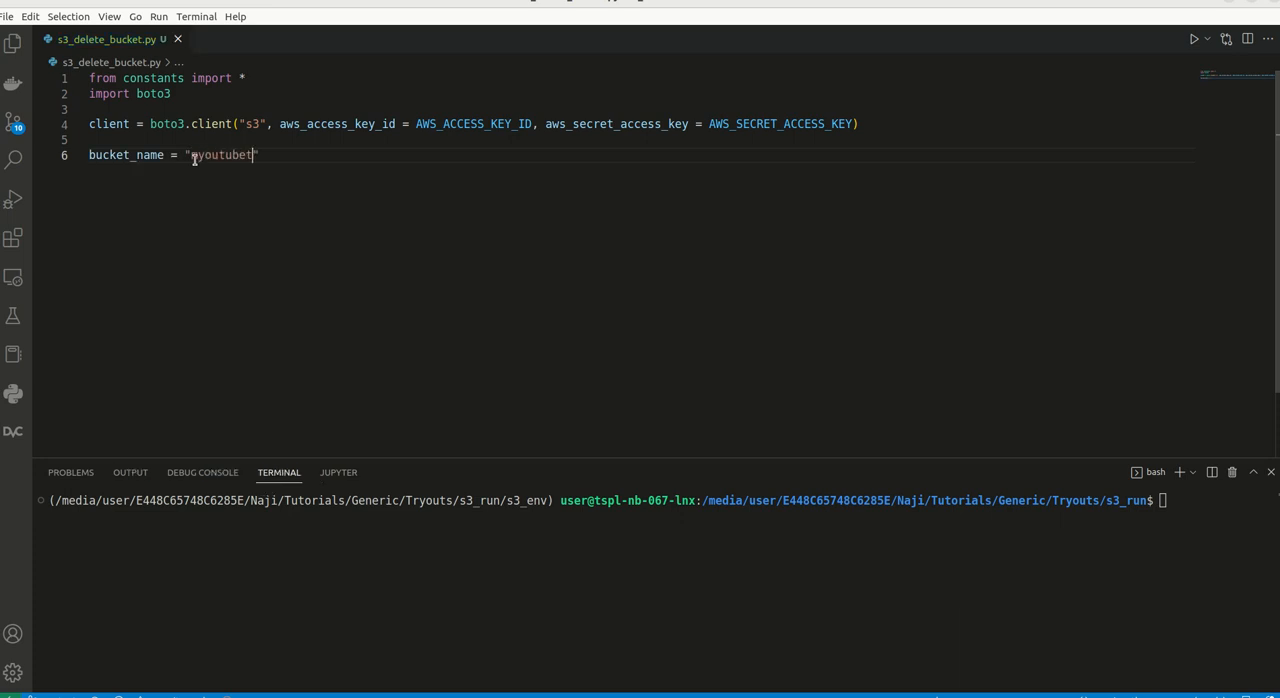
{"action": "key", "text": "Backspace"}
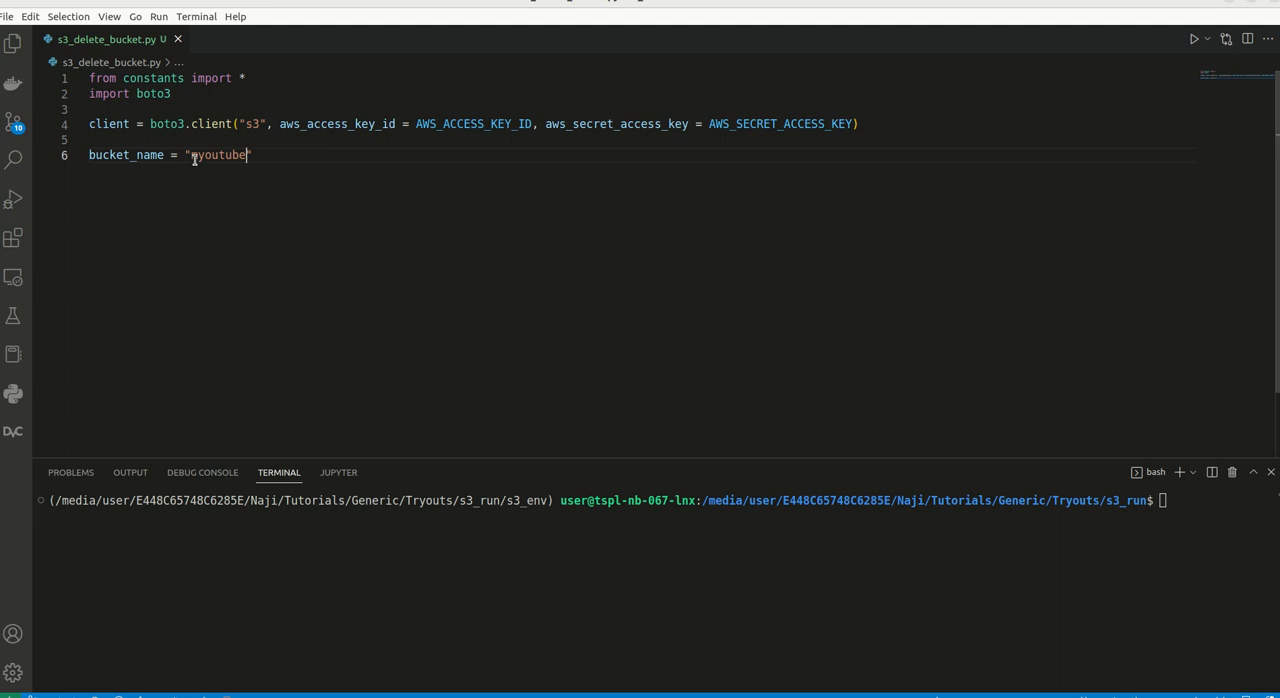
{"action": "type", "text": "1"}
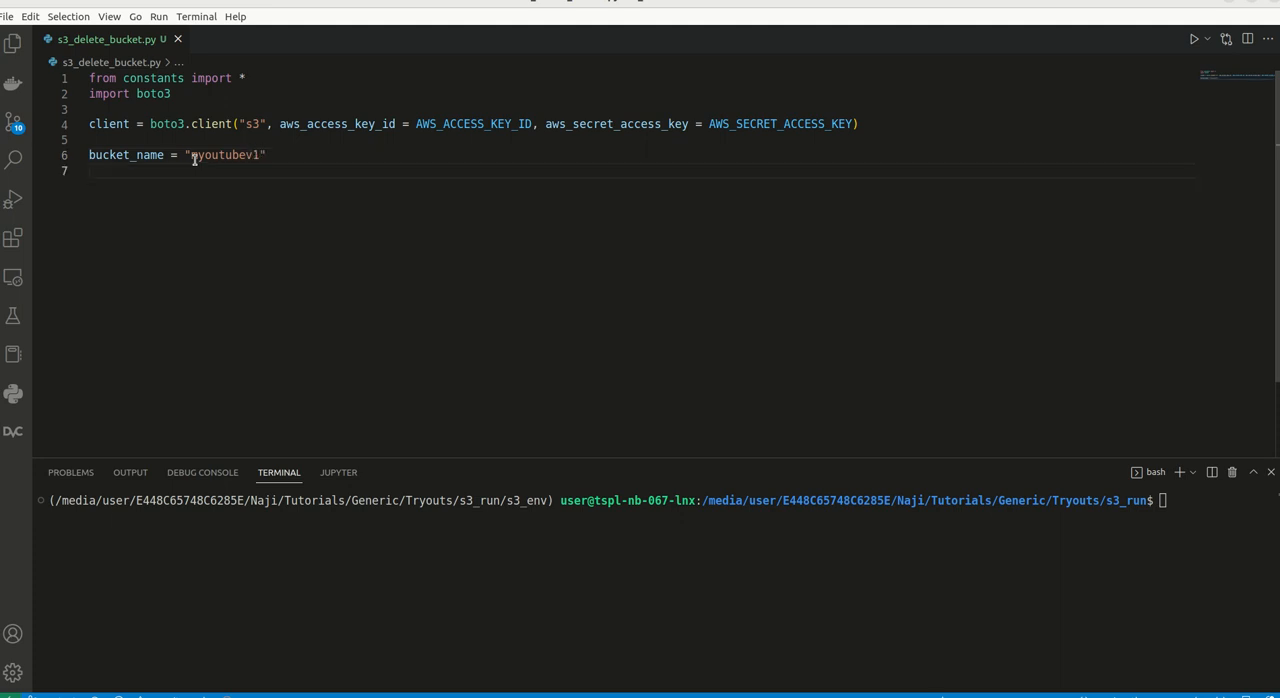
Add response = client.delete_bucket(Bucket=bucket_name) and print(response), then start the python command.
{"action": "type", "text": "resonse ="}
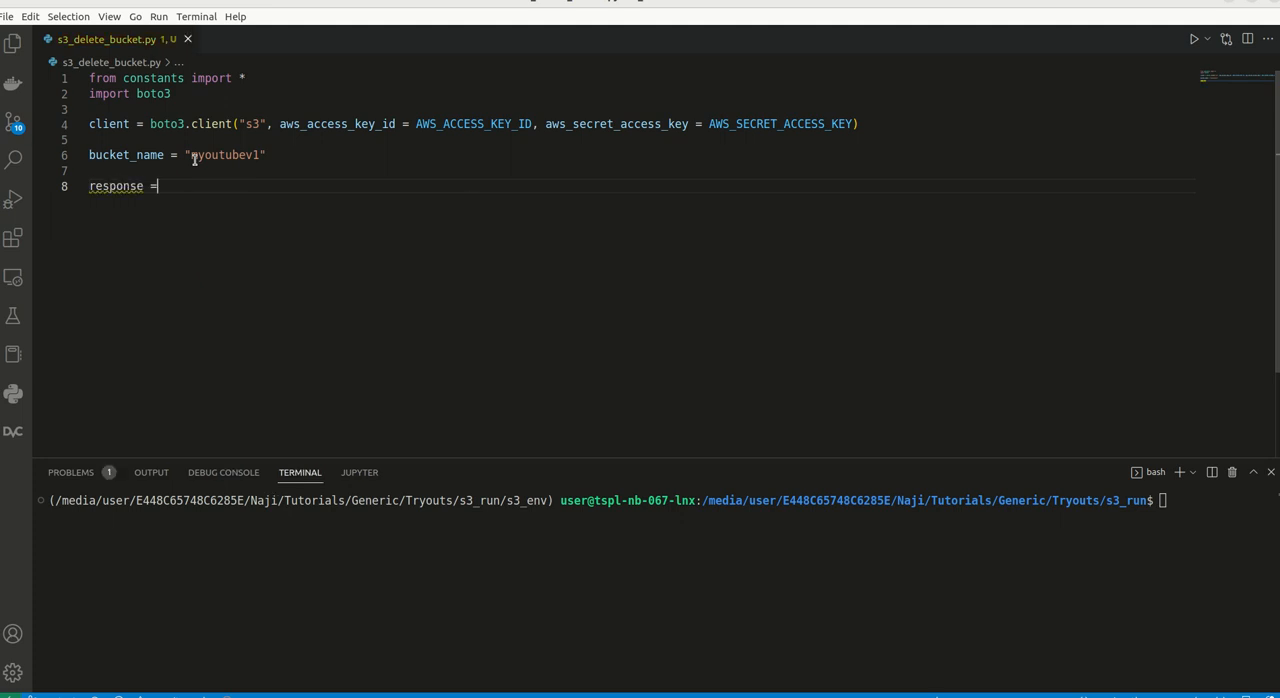
{"action": "type", "text": "cliet"}
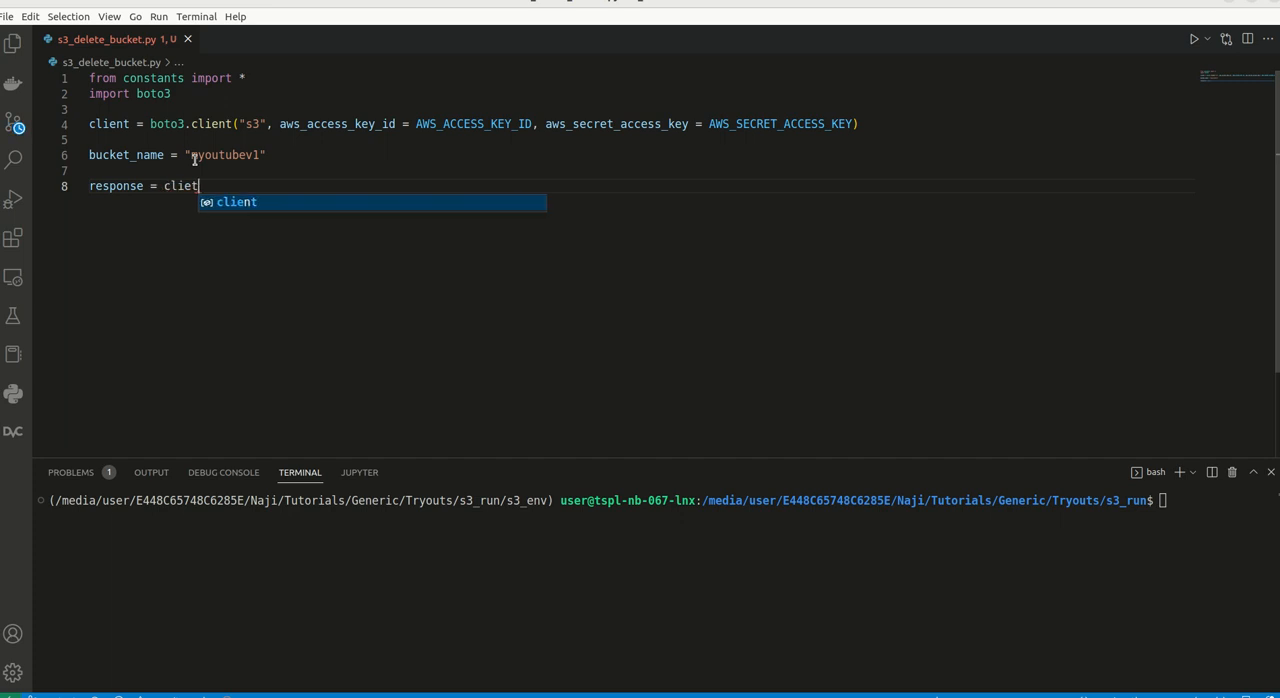
{"action": "type", "text": ".de"}
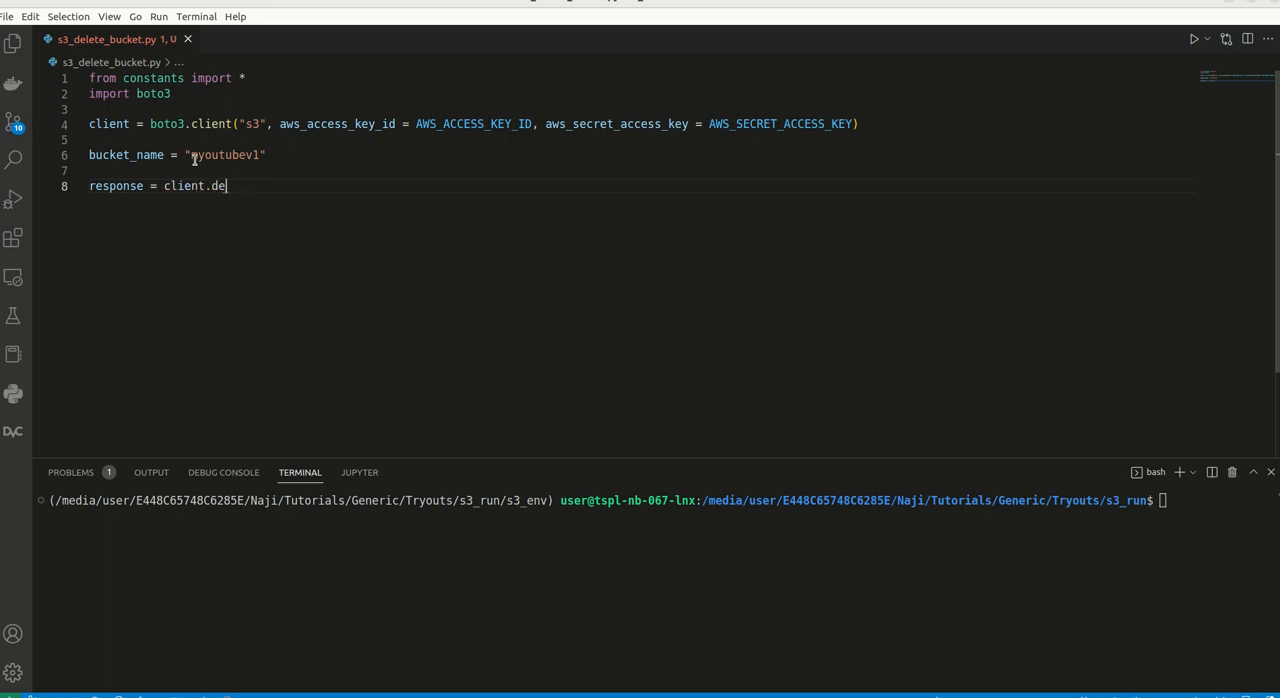
{"action": "type", "text": "lete_bucket(B"}
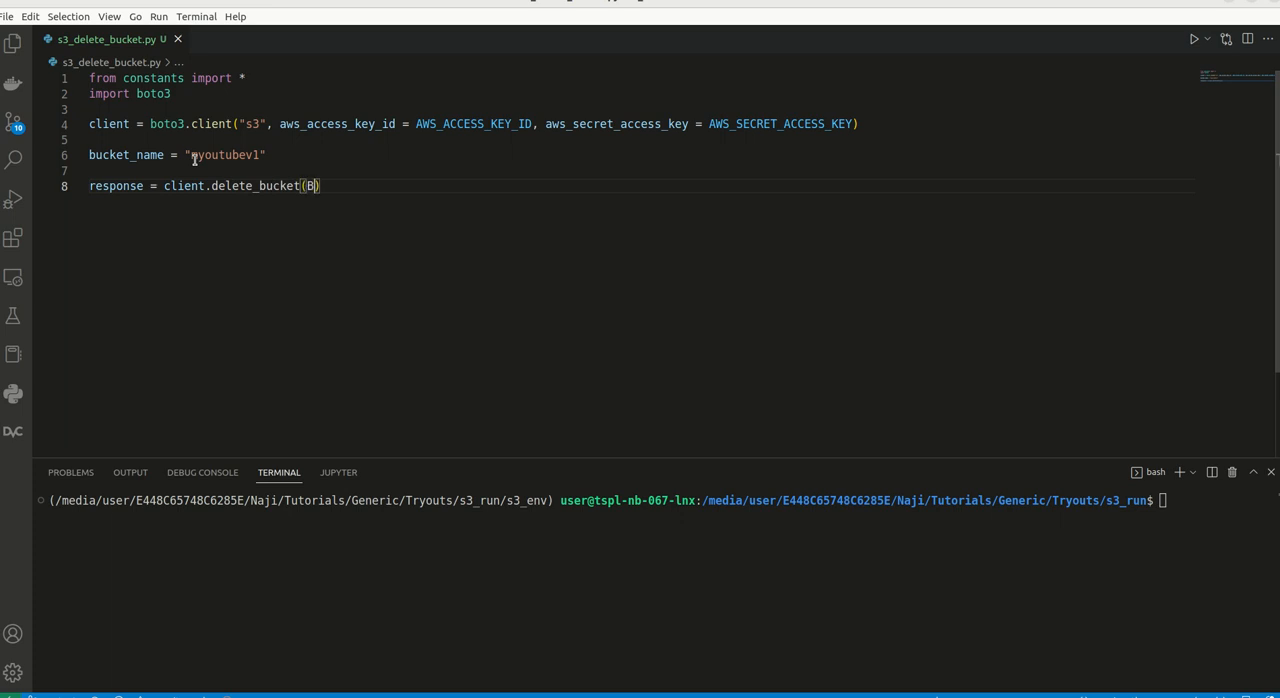
{"action": "type", "text": "Bucket=bucket_name"}
{"action": "type", "text": "p"}
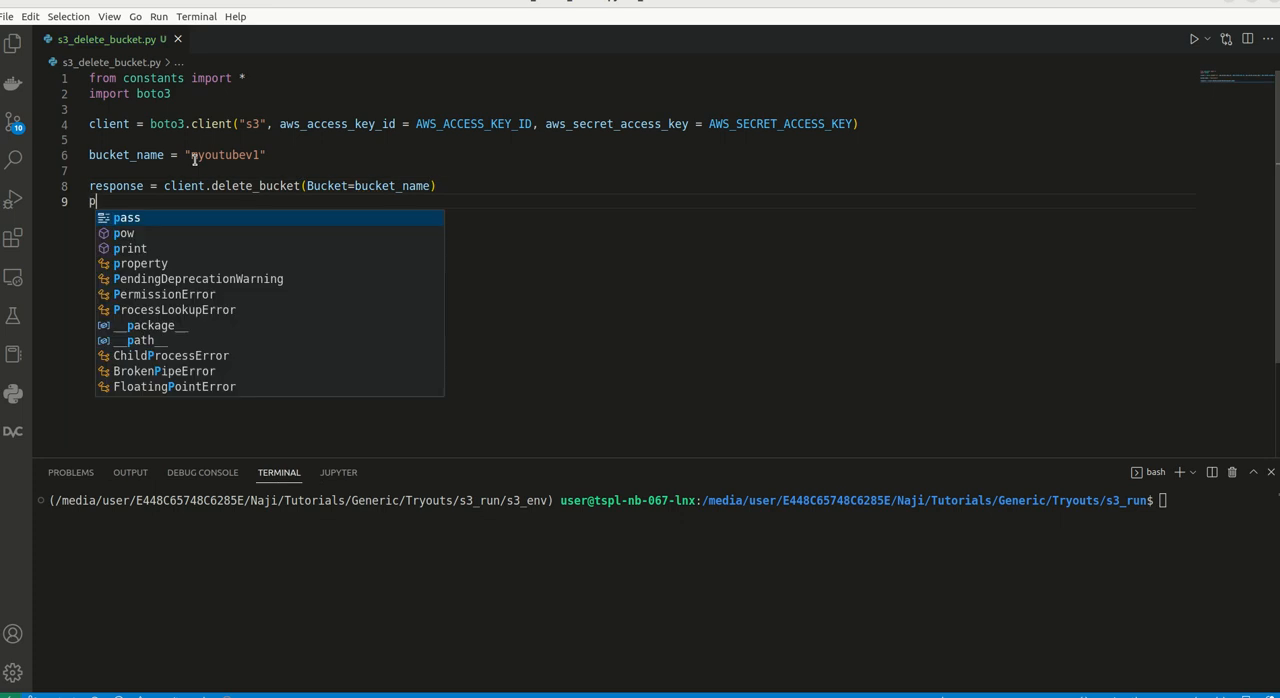
{"action": "type", "text": "rint(response"}
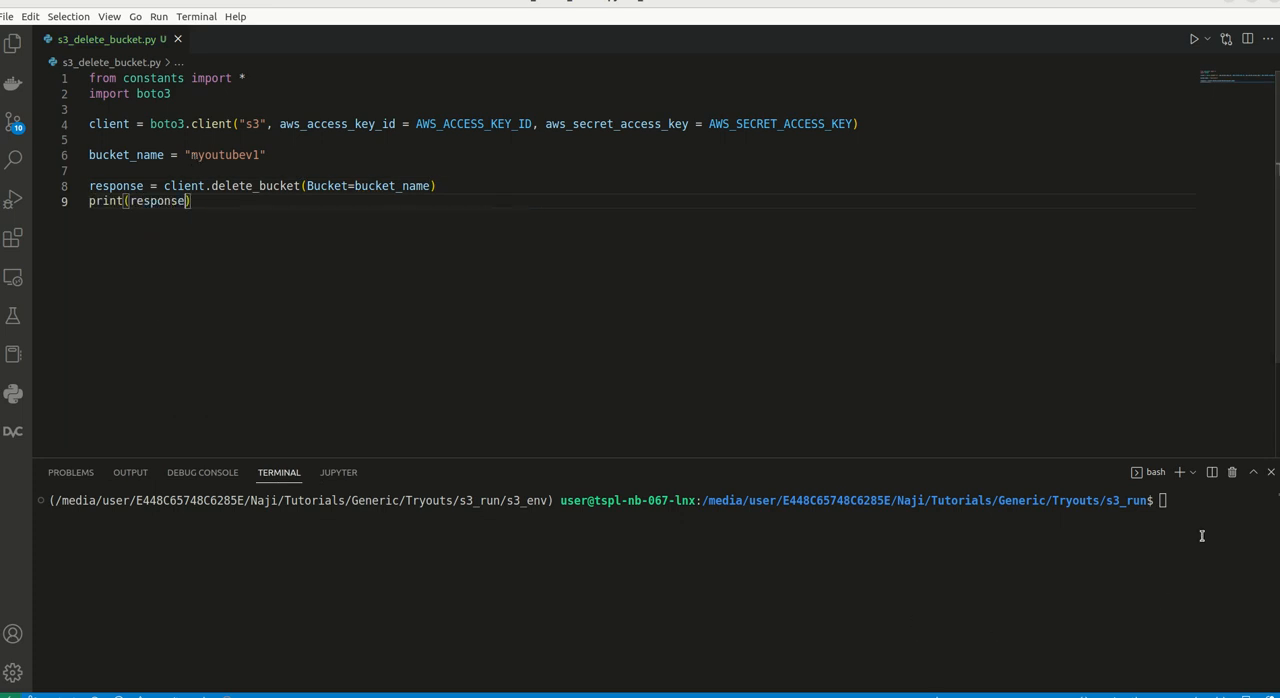
{"action": "type", "text": "python"}
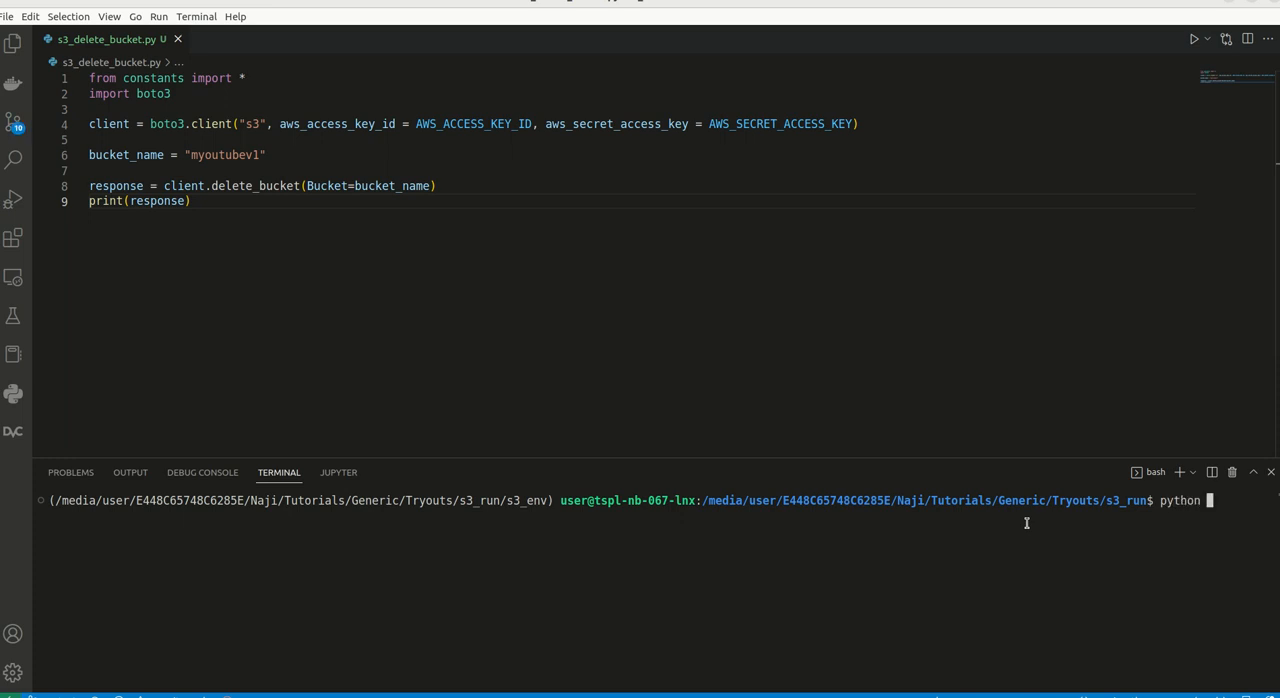
Run python s3_delete_bucket.py in the terminal and select the NoSuchBucket error text.
{"action": "type", "text": "s3_"}
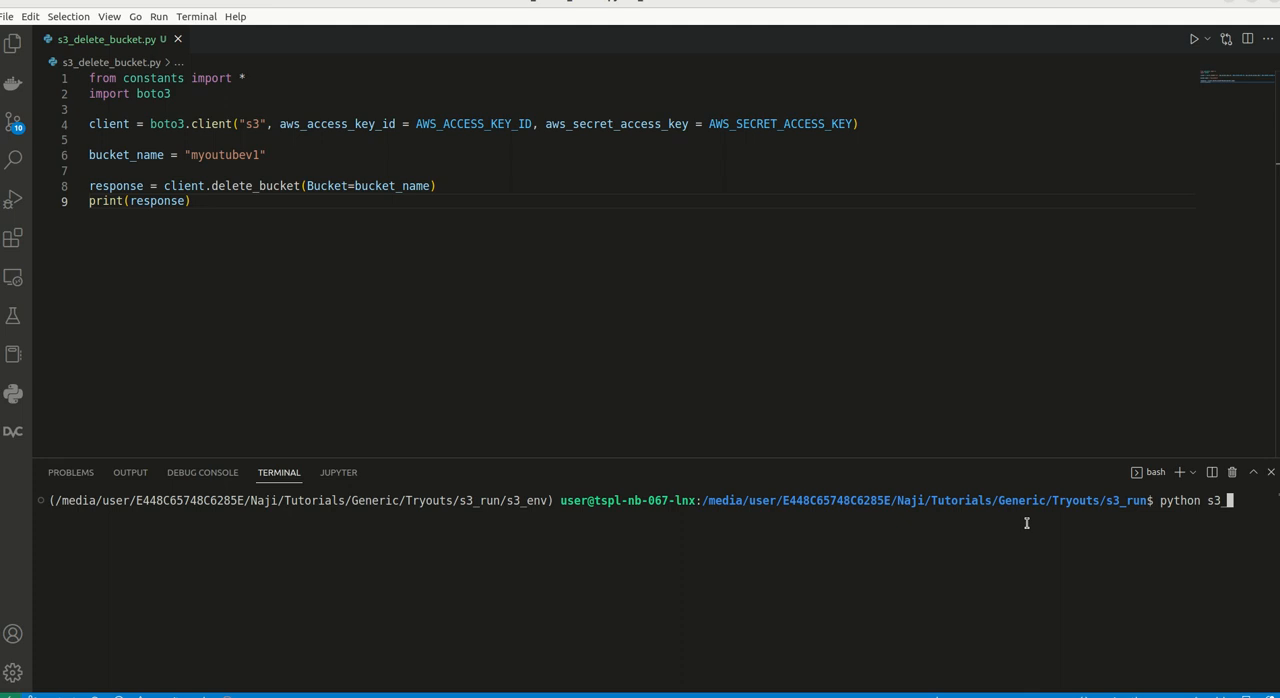
{"action": "type", "text": "delete_bucket.py"}
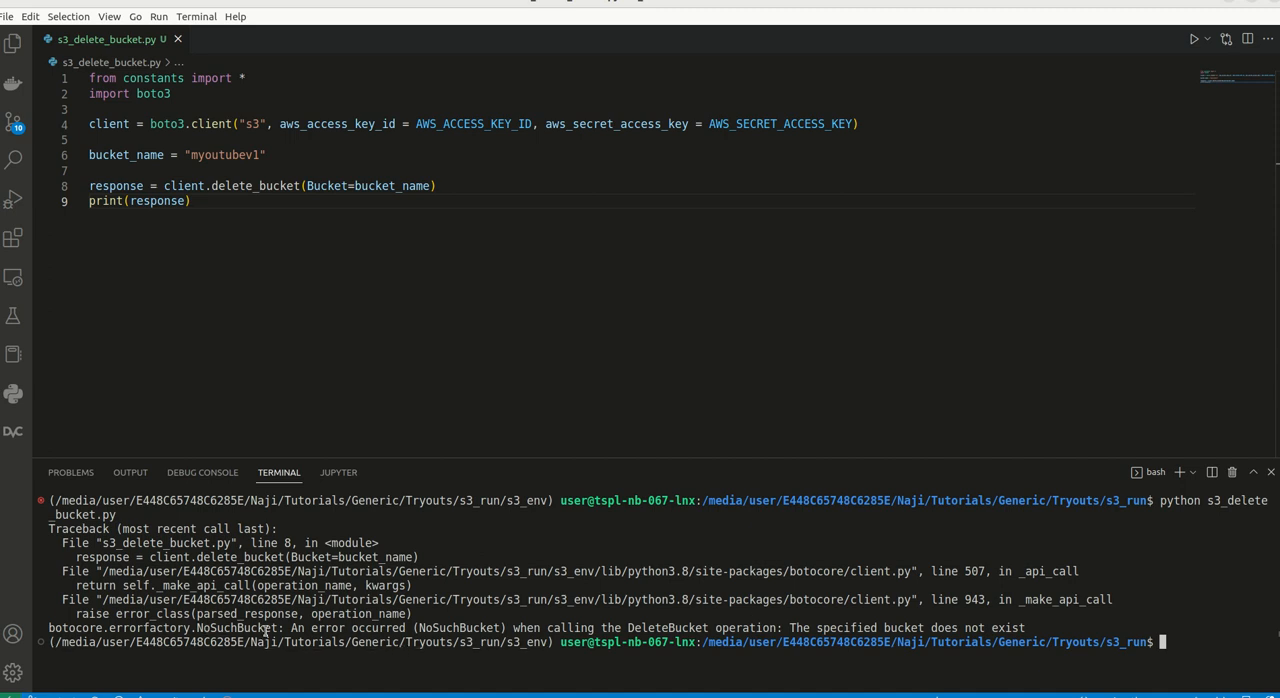
{"action": "left_click_drag", "start_coordinate": [290, 628], "coordinate": [412, 628]}
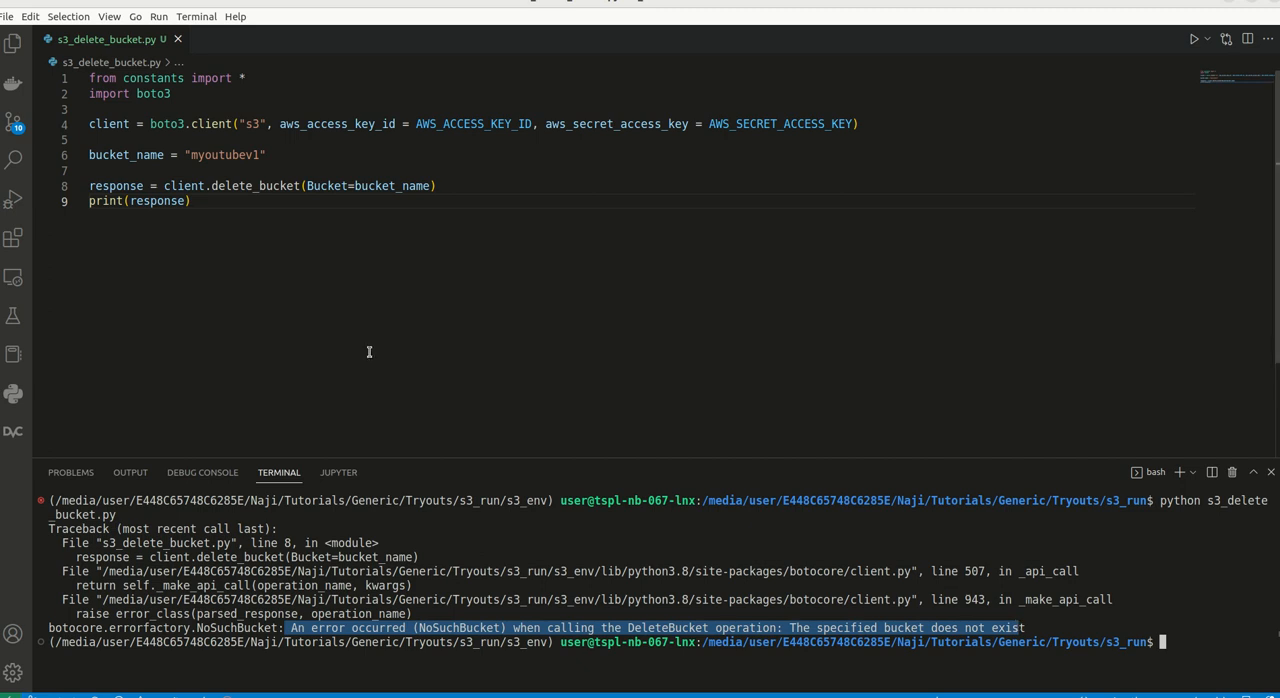
{"action": "mouse_move", "coordinate": [366, 342]}
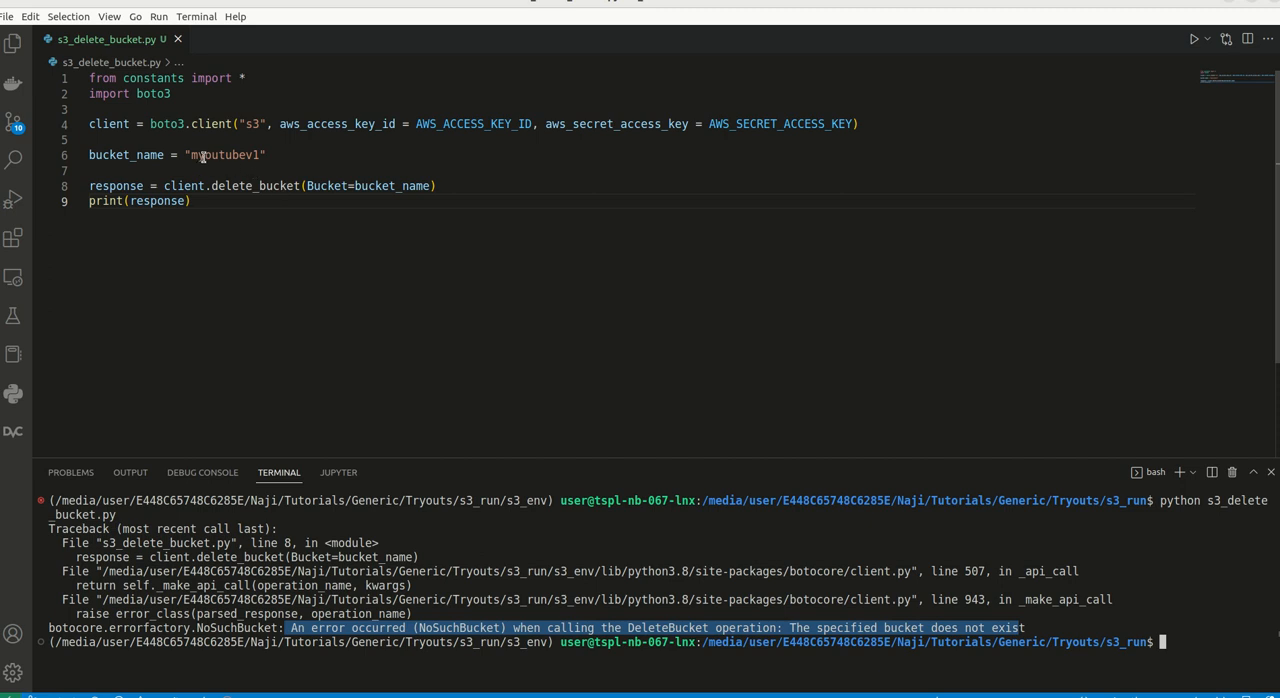
Fix bucket_name to myyoutubev1, rerun, and highlight the BucketNotEmpty error and its explanation.
{"action": "type", "text": "y"}
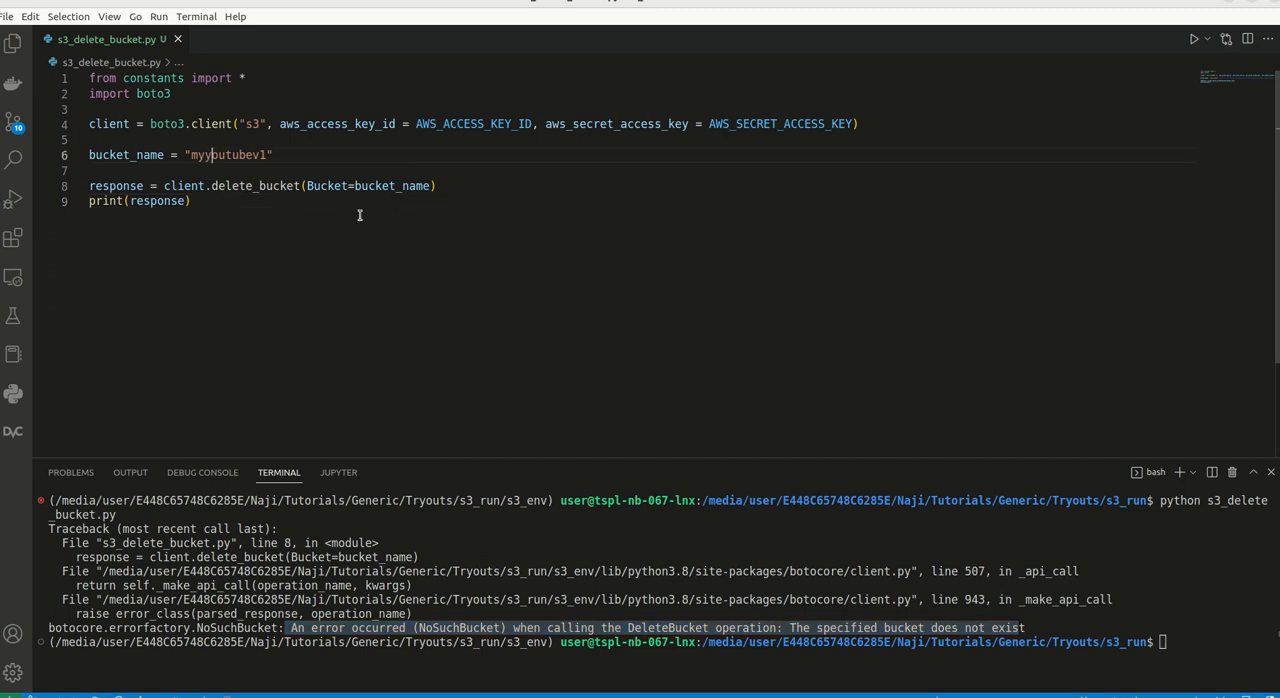
{"action": "mouse_move", "coordinate": [752, 396]}
{"action": "type", "text": "python s3_delete_bucket.py"}
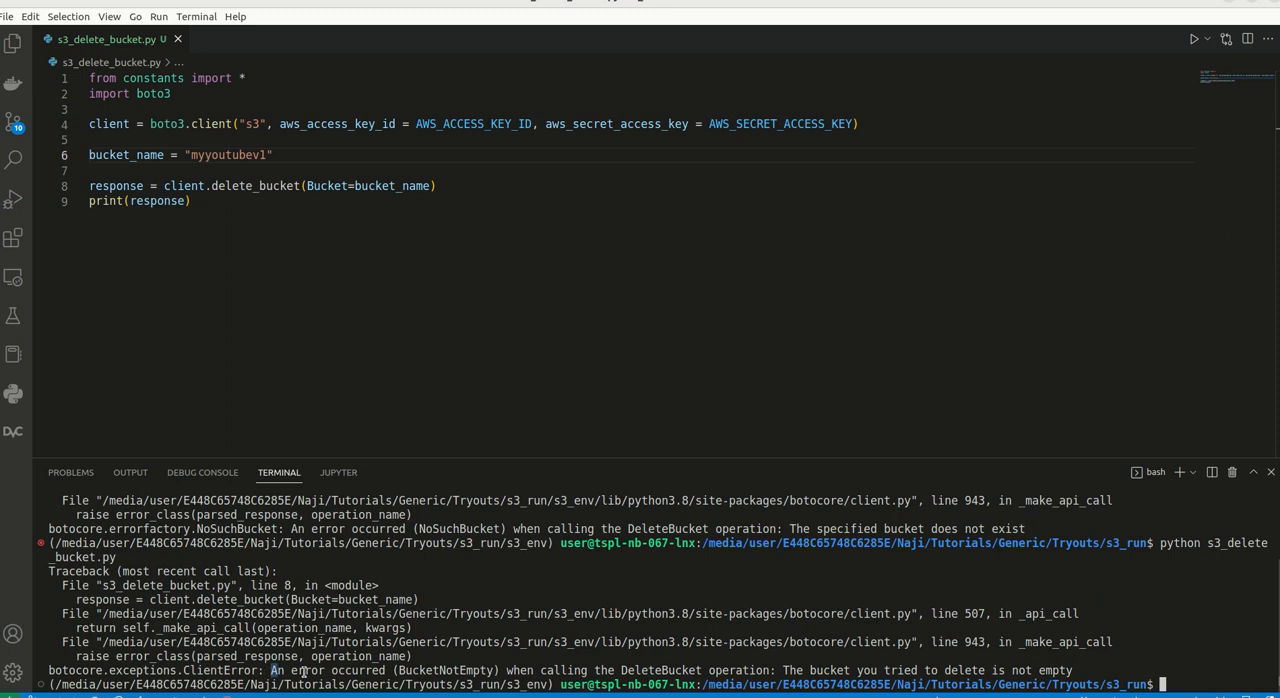
{"action": "left_click_drag", "start_coordinate": [270, 670], "coordinate": [450, 670]}
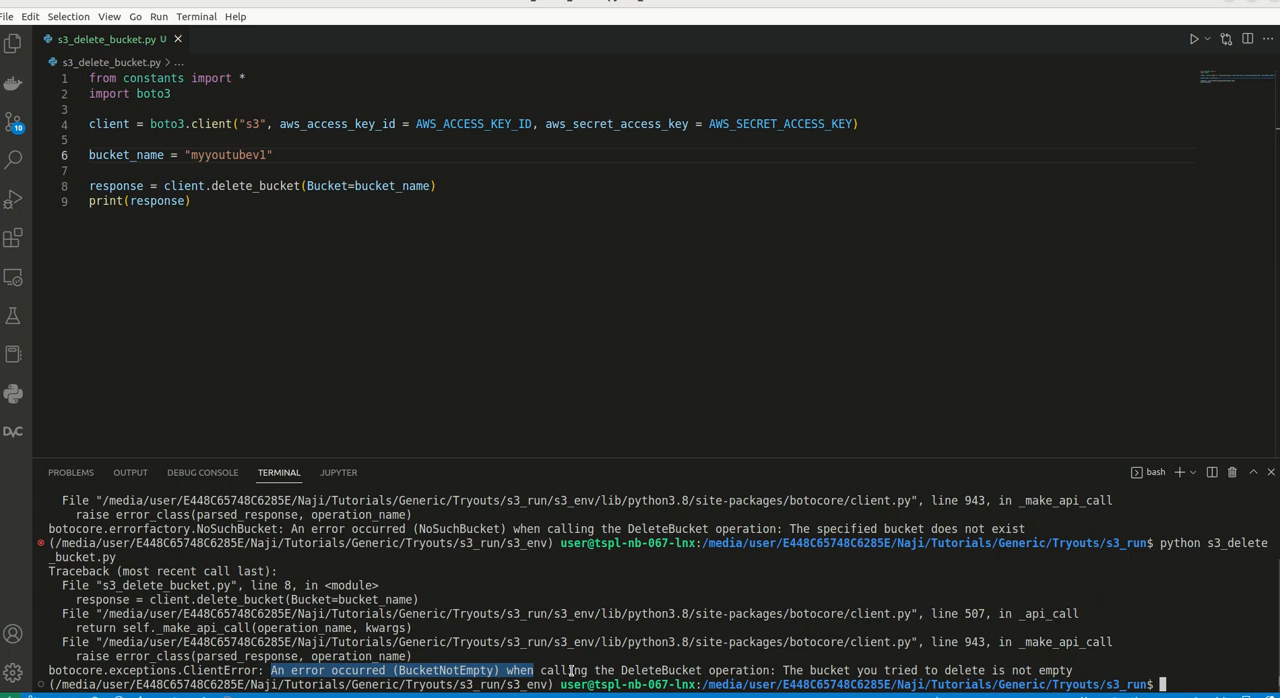
{"action": "left_click_drag", "start_coordinate": [534, 670], "coordinate": [764, 670]}
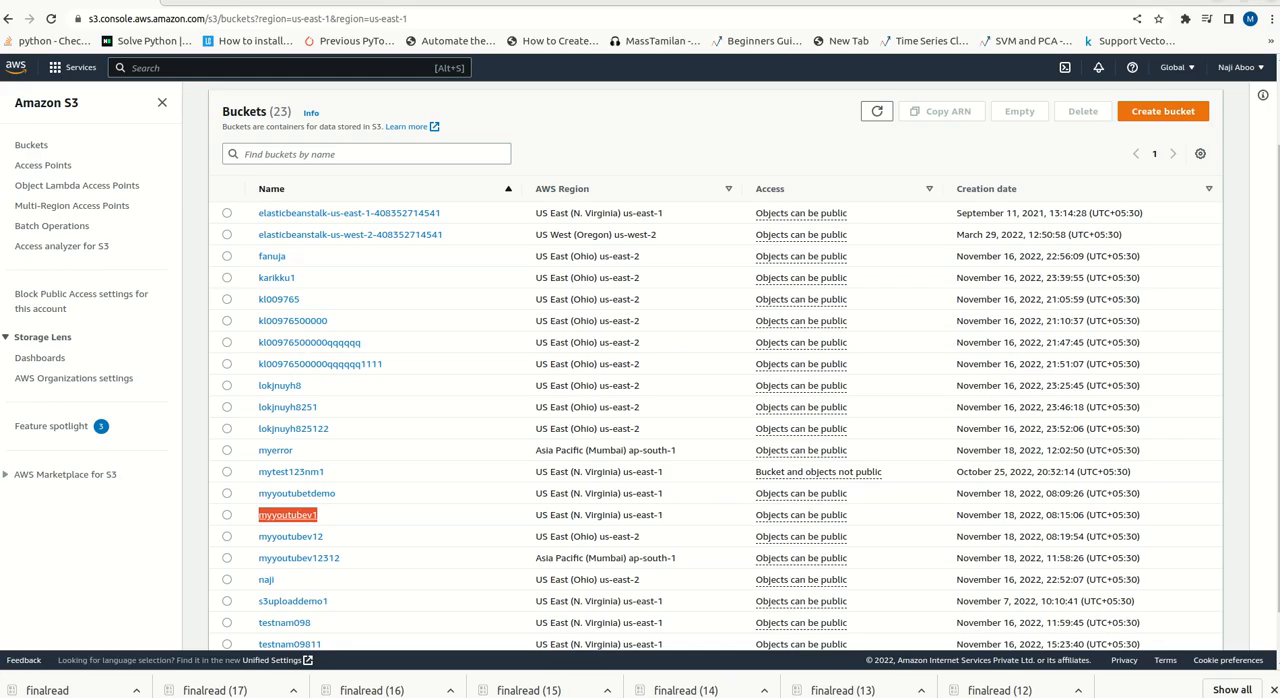
{"action": "mouse_move", "coordinate": [288, 516]}
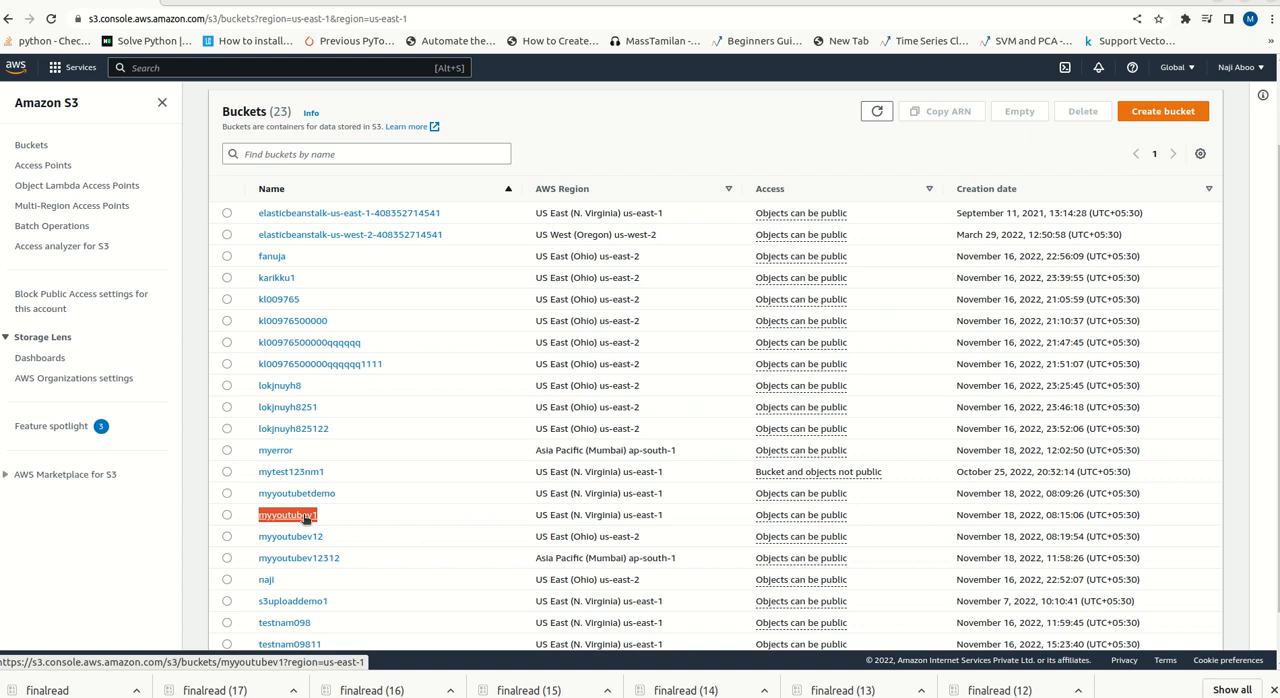
Open the myyoutubev1 bucket in the S3 console to see objects bookread and finalread.
{"action": "left_click", "coordinate": [288, 516]}
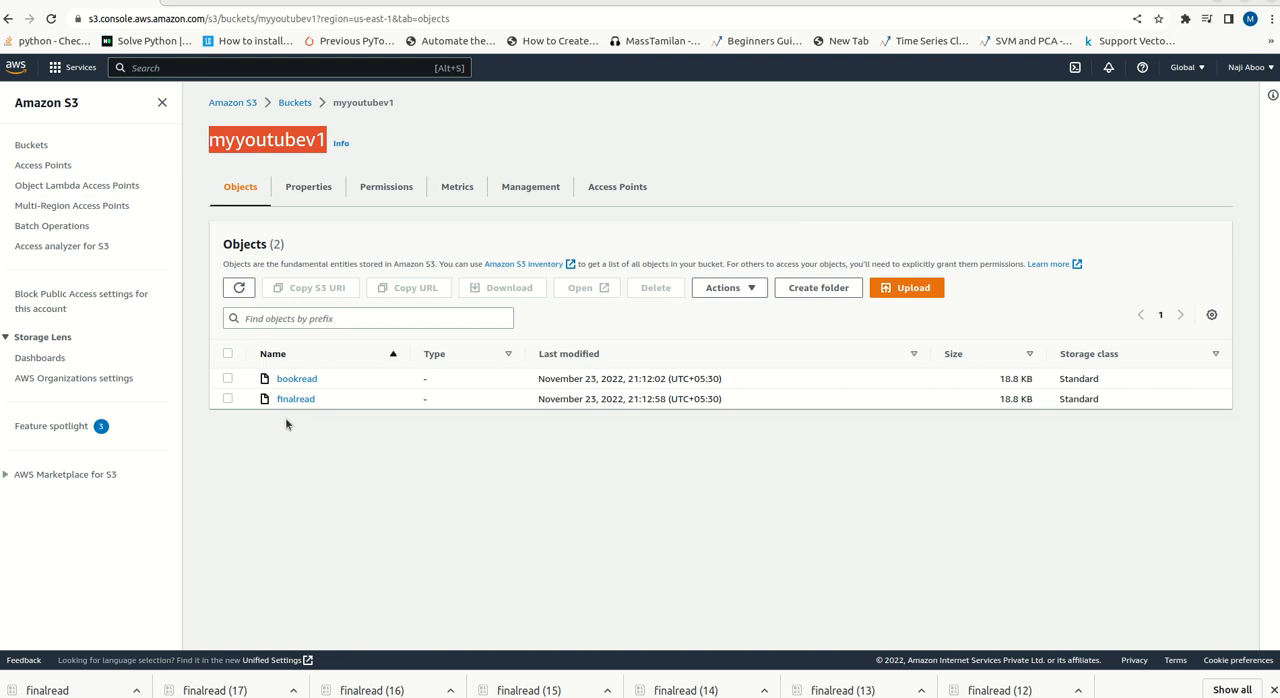
{"action": "mouse_move", "coordinate": [332, 118]}
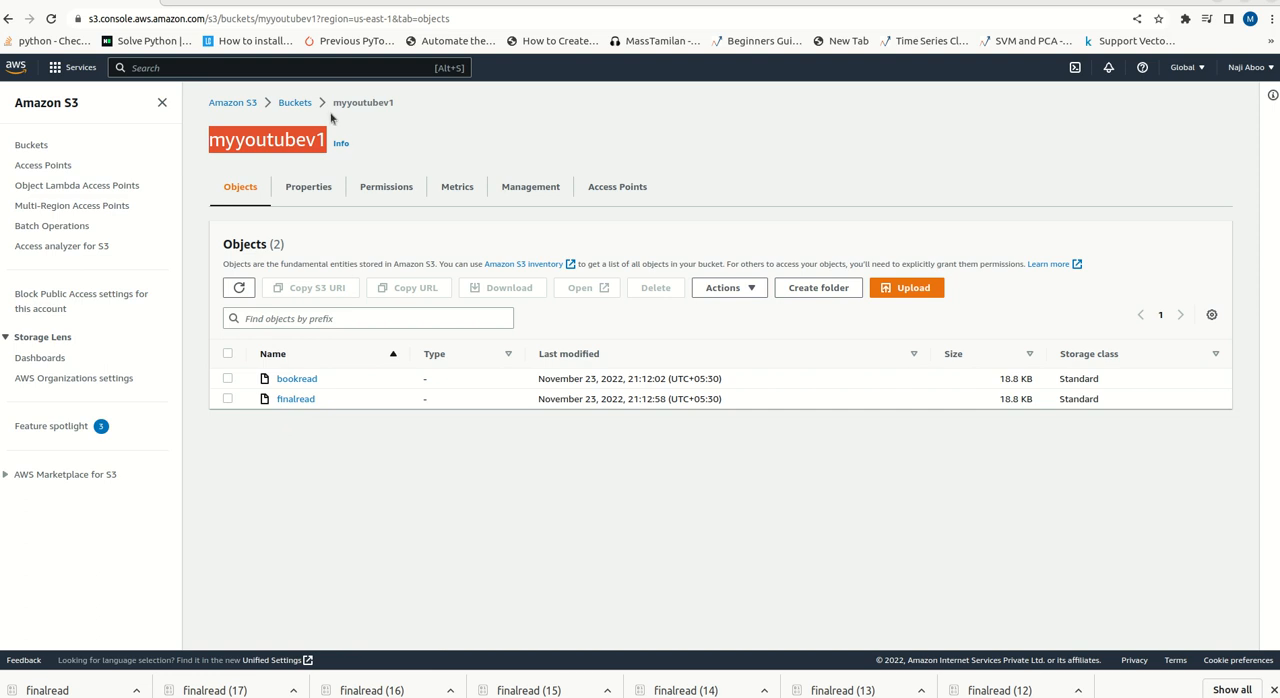
{"action": "mouse_move", "coordinate": [304, 424]}
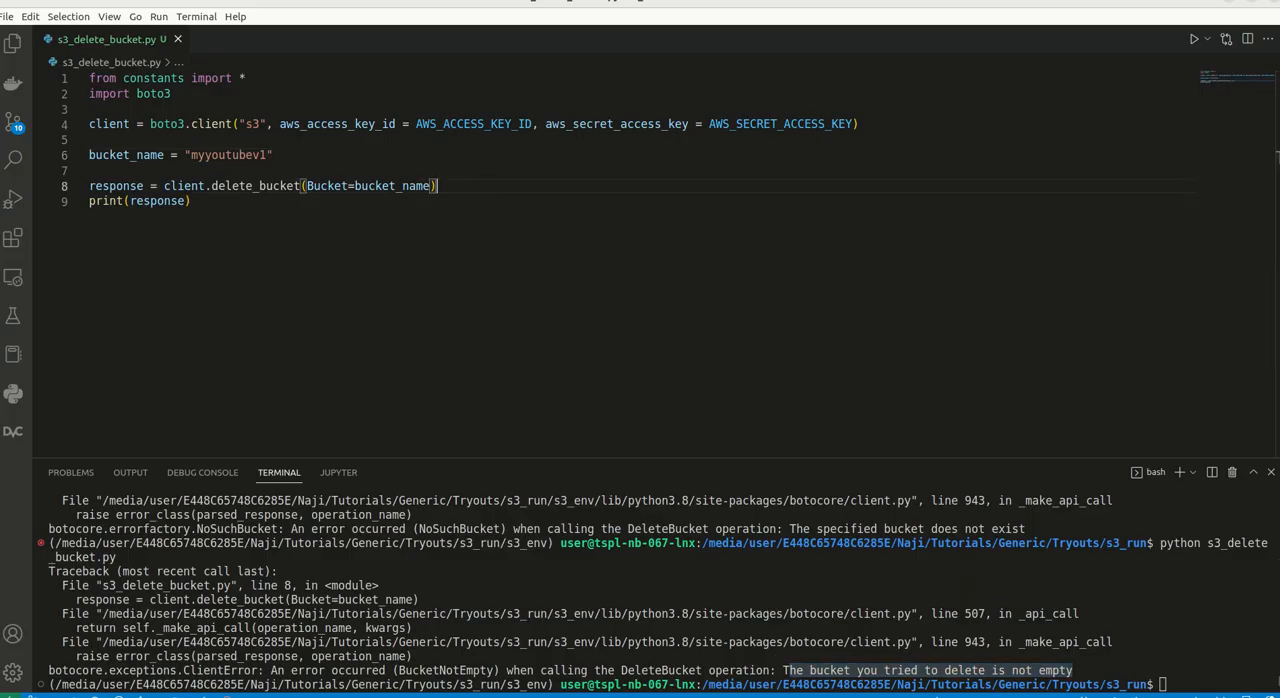
{"action": "mouse_move", "coordinate": [504, 188]}
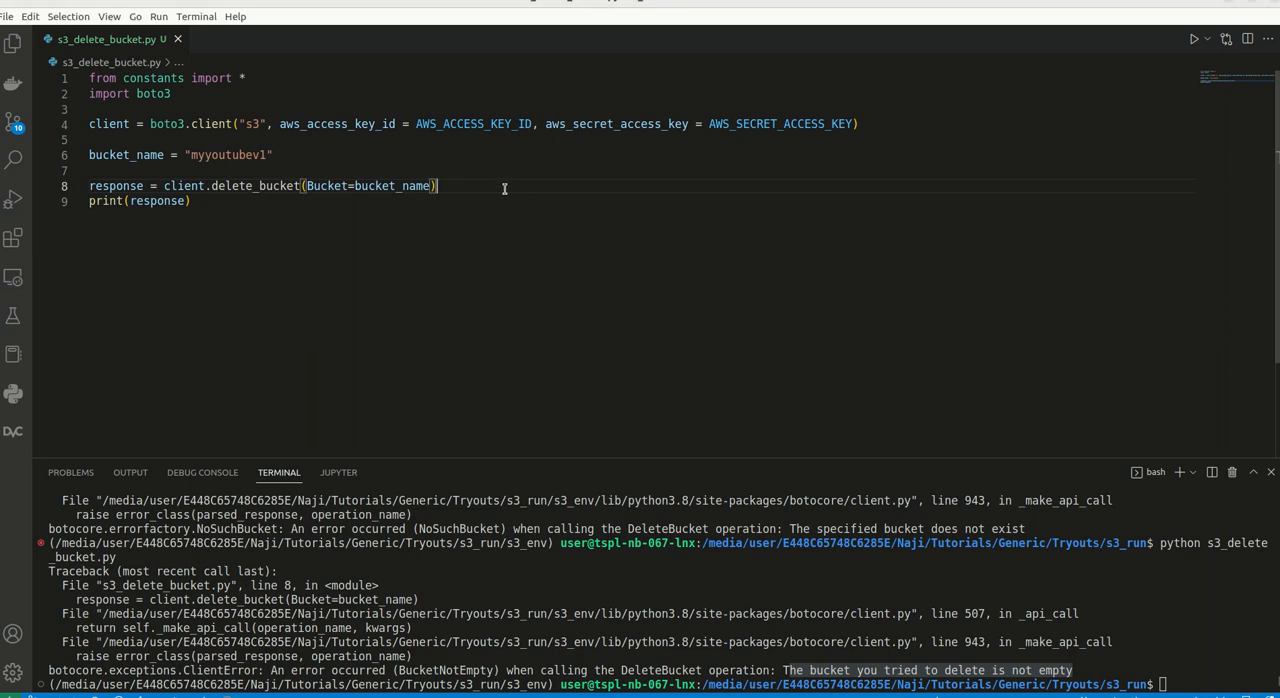
Comment out the delete_bucket call and print with Ctrl+/ and leave space for new code.
{"action": "key", "text": "ctrl+/"}
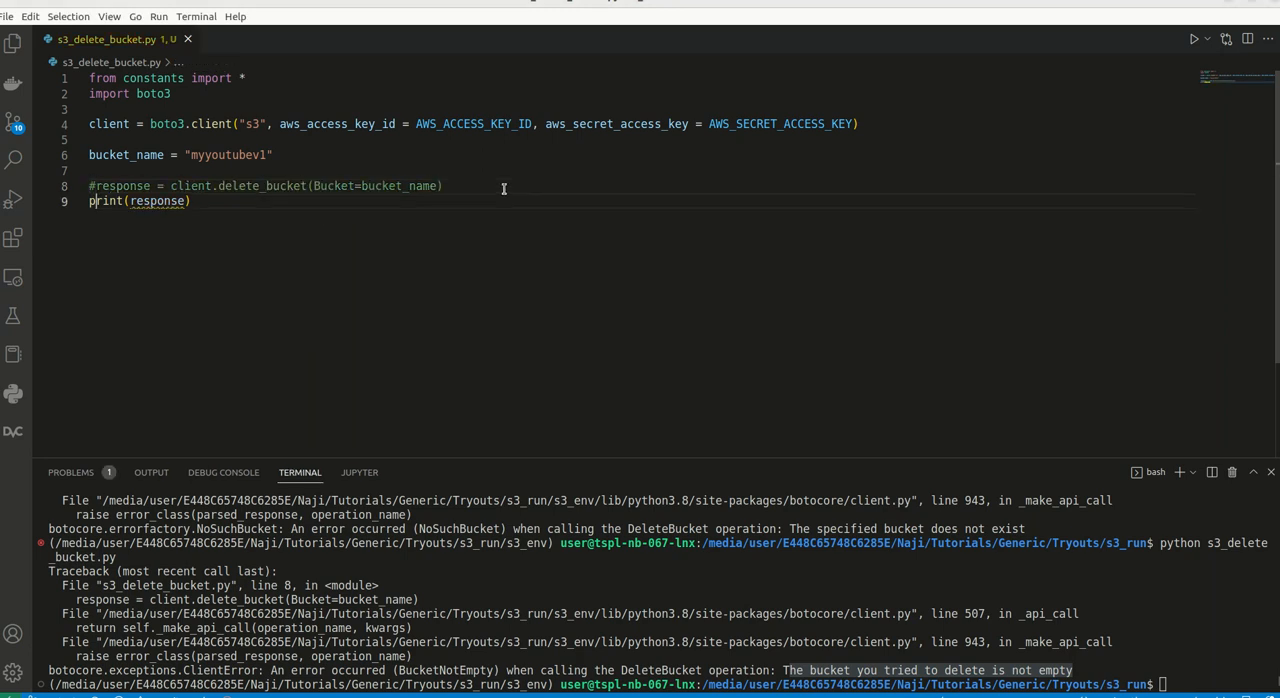
{"action": "type", "text": "3"}
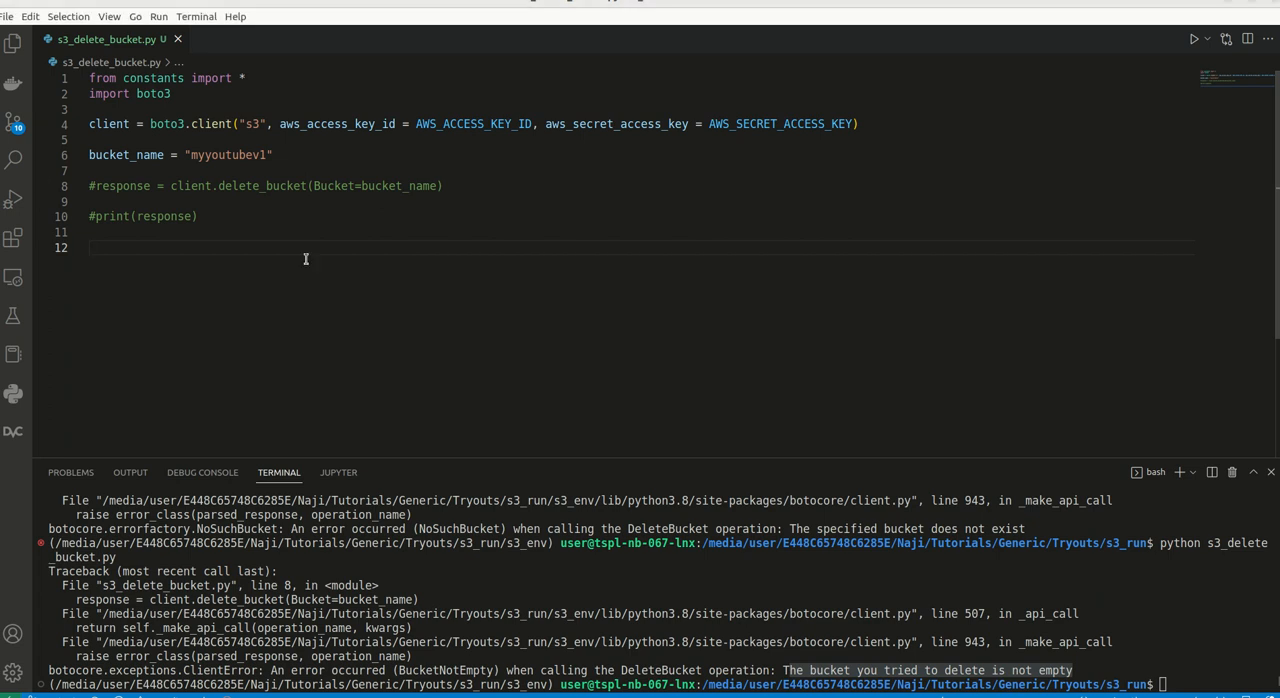
Write list_objects = client.list_object(Bucket=bucket_name).
{"action": "type", "text": "list_o"}
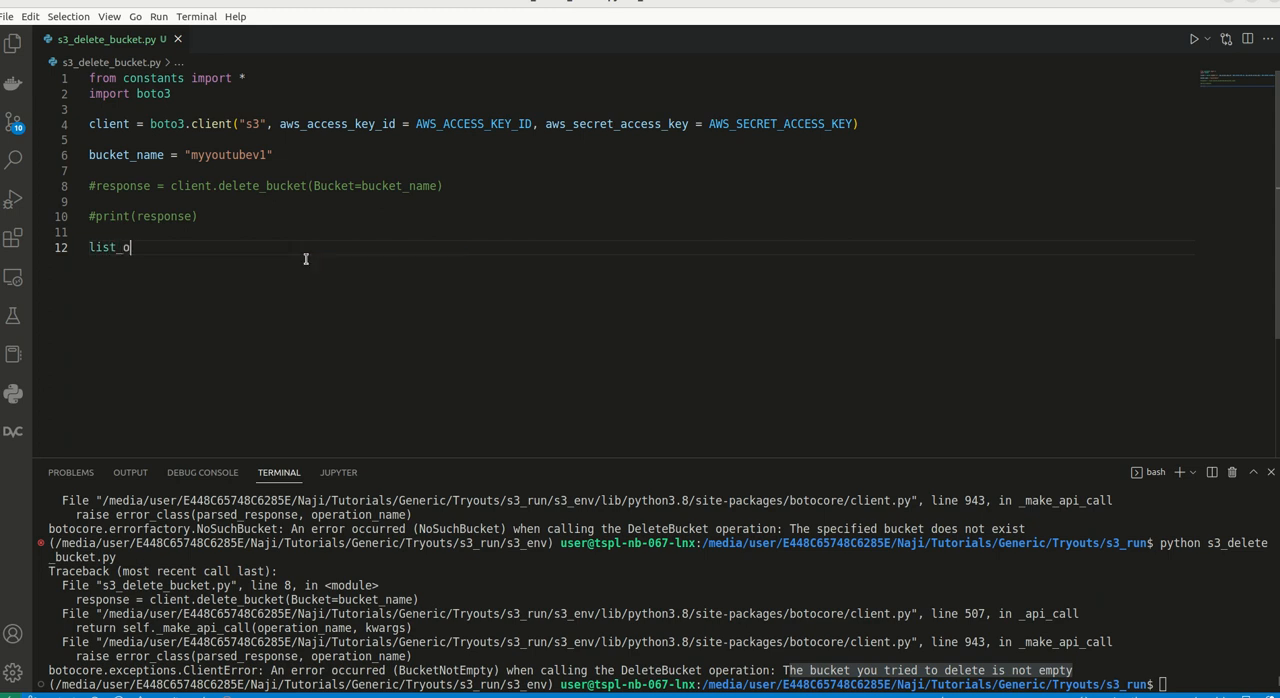
{"action": "type", "text": "bjects"}
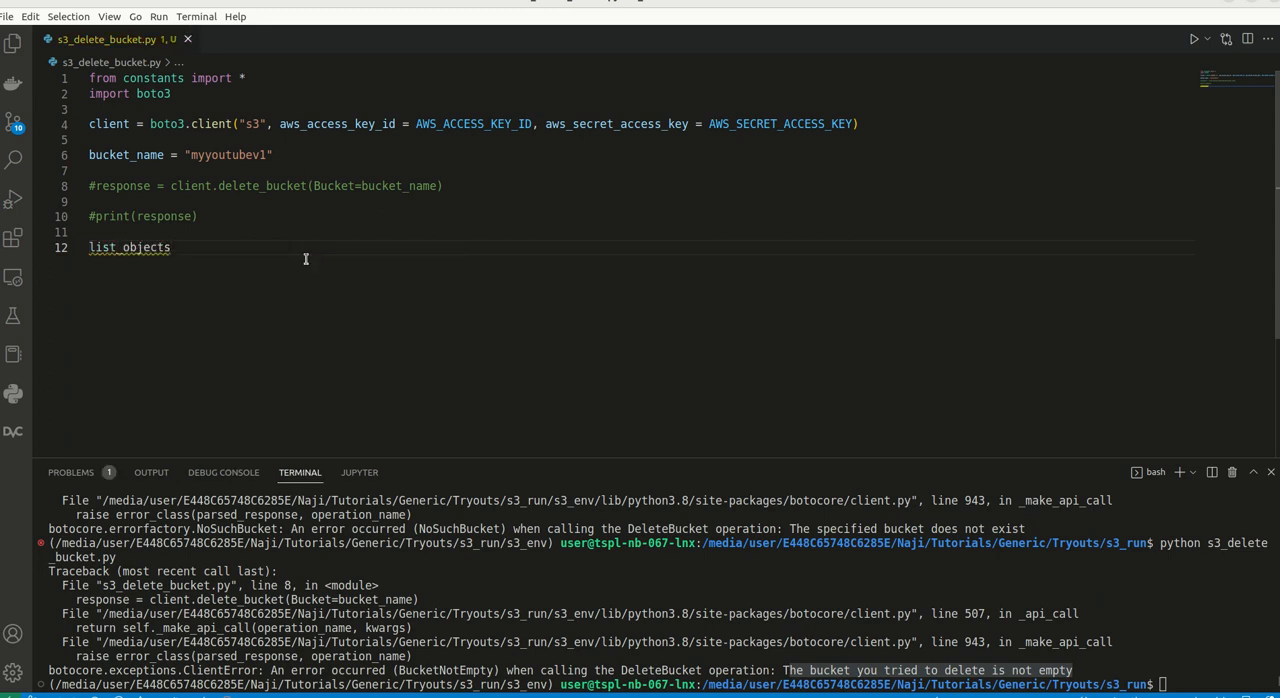
{"action": "type", "text": "="}
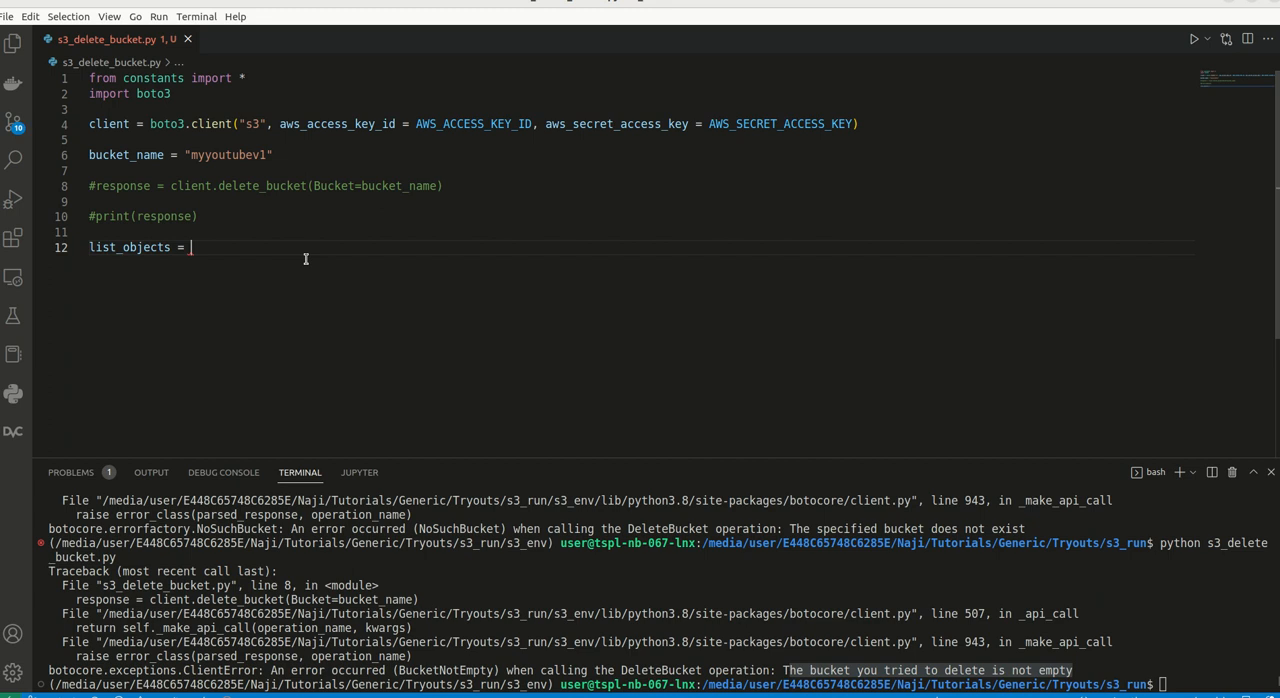
{"action": "type", "text": "client."}
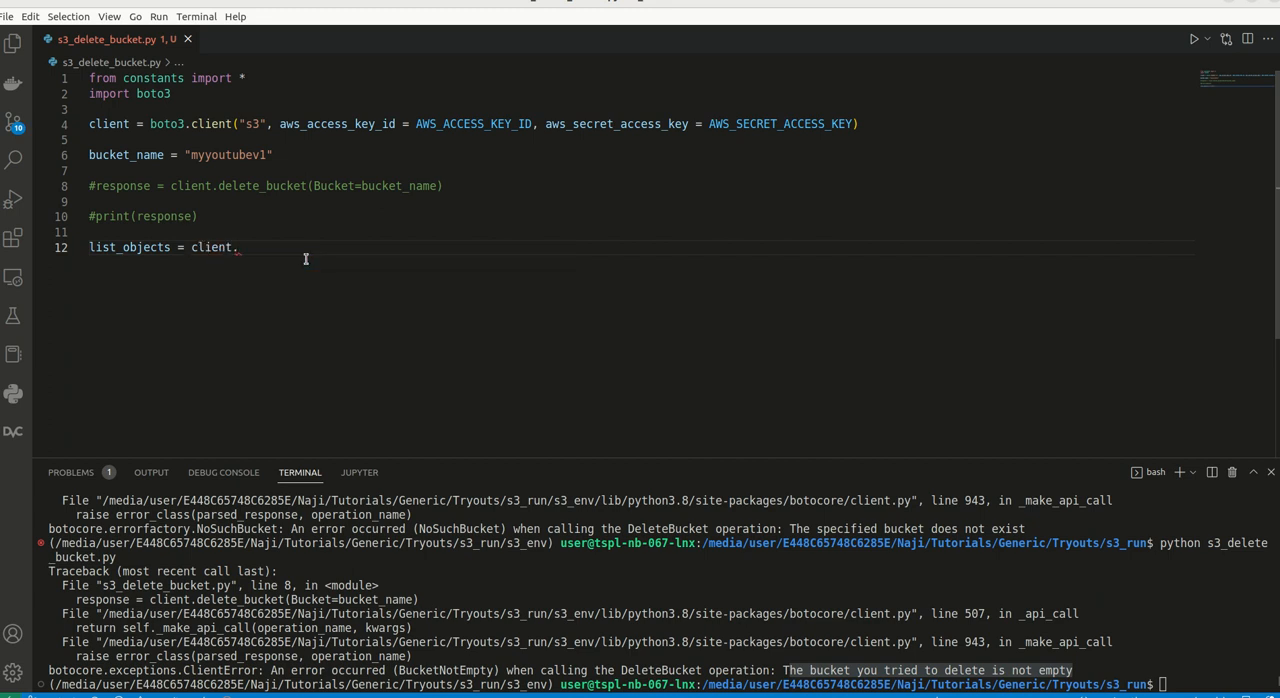
{"action": "type", "text": "li"}
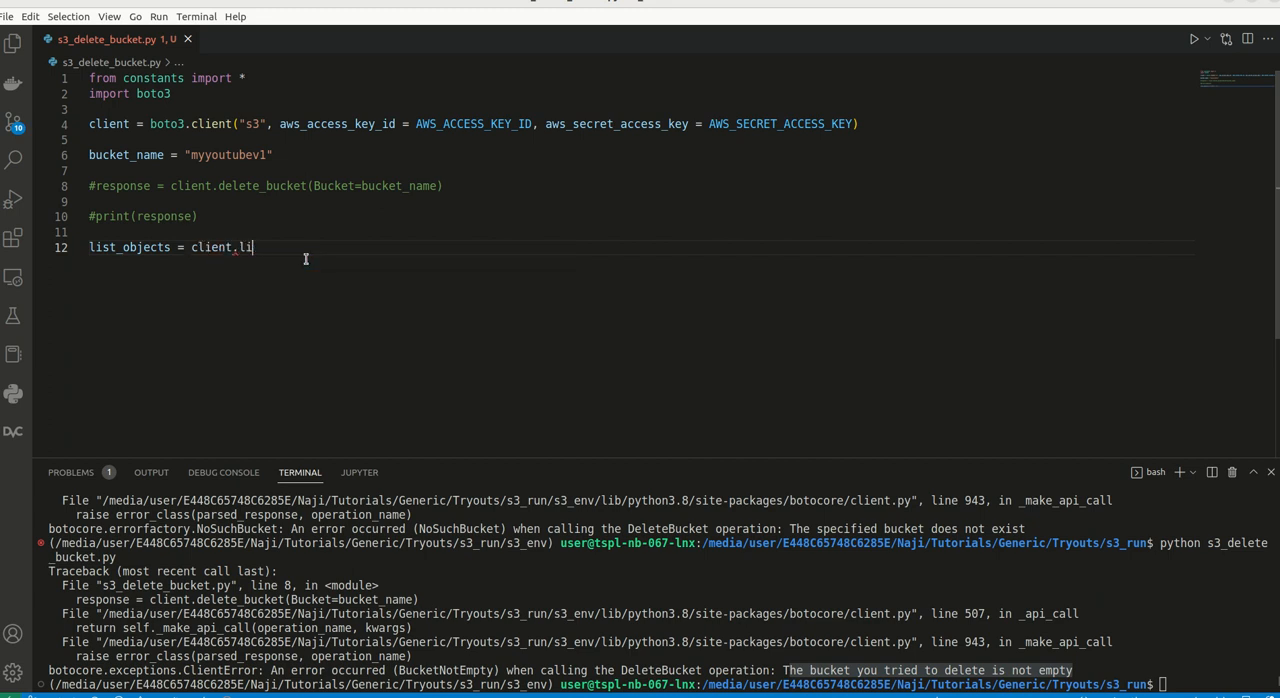
{"action": "type", "text": "st_obv"}
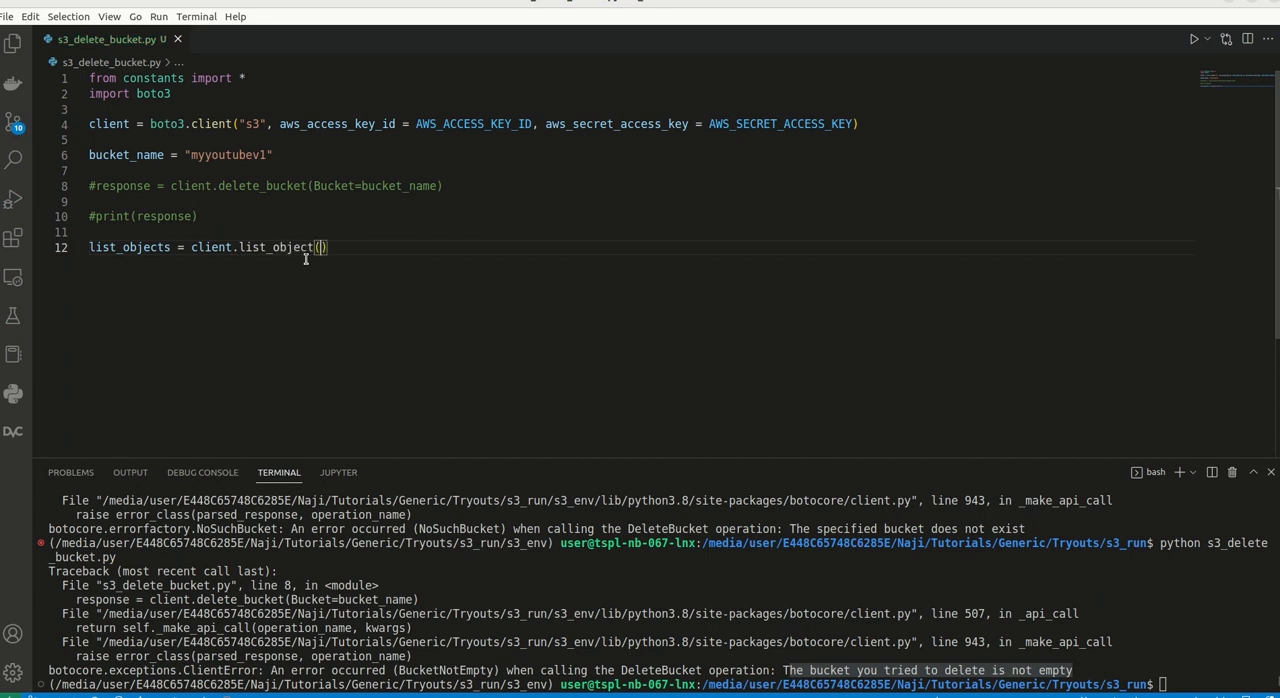
{"action": "type", "text": "Buc"}
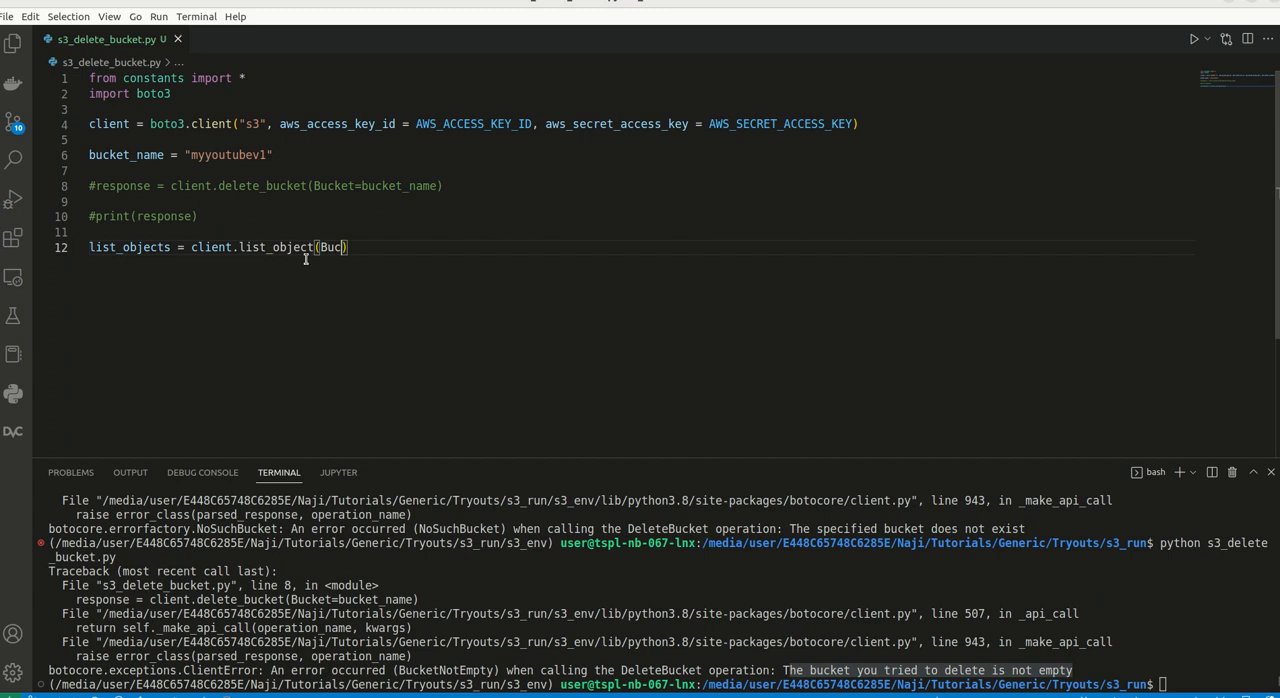
{"action": "type", "text": "ket="}
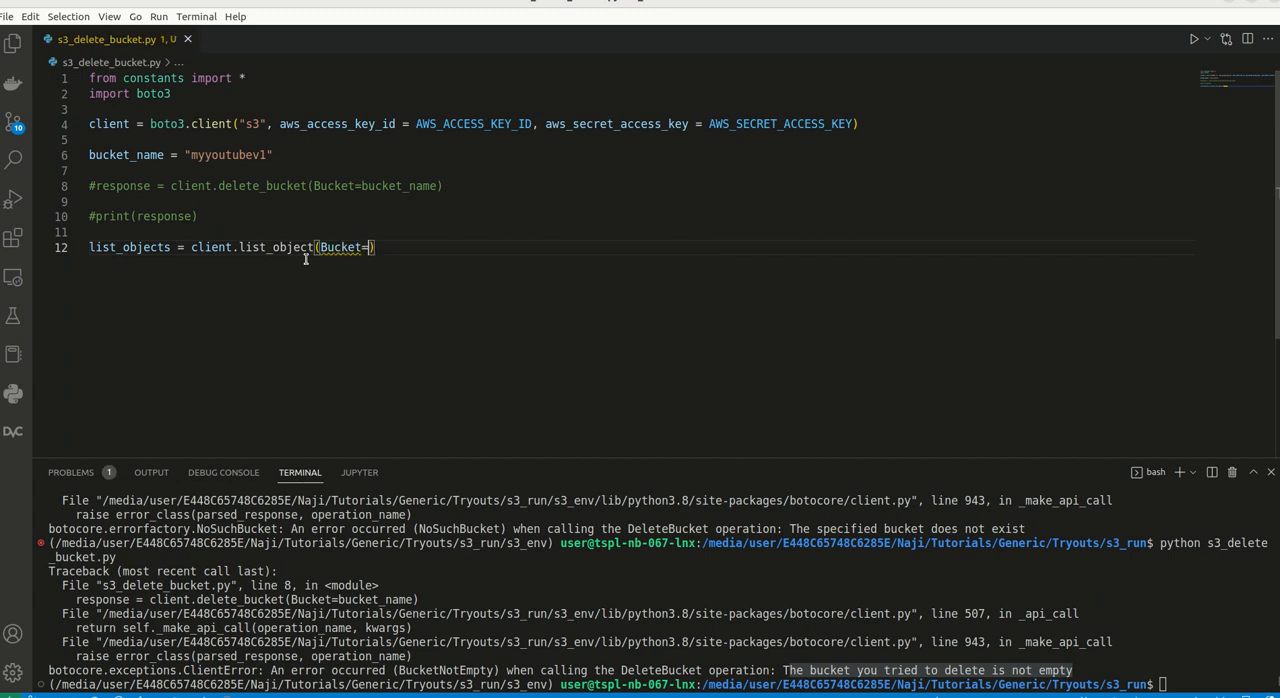
{"action": "type", "text": "bucket_name"}
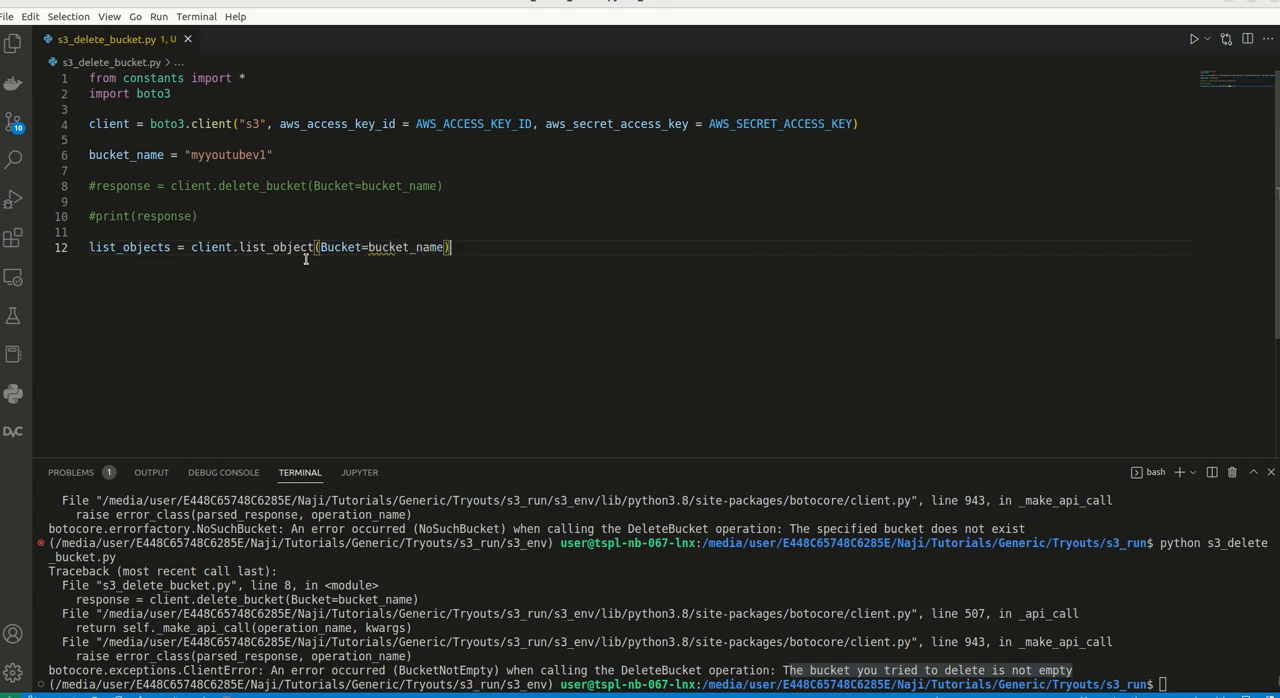
Index the result with ['Contents'] and add print(list_objects).
{"action": "type", "text": "["}
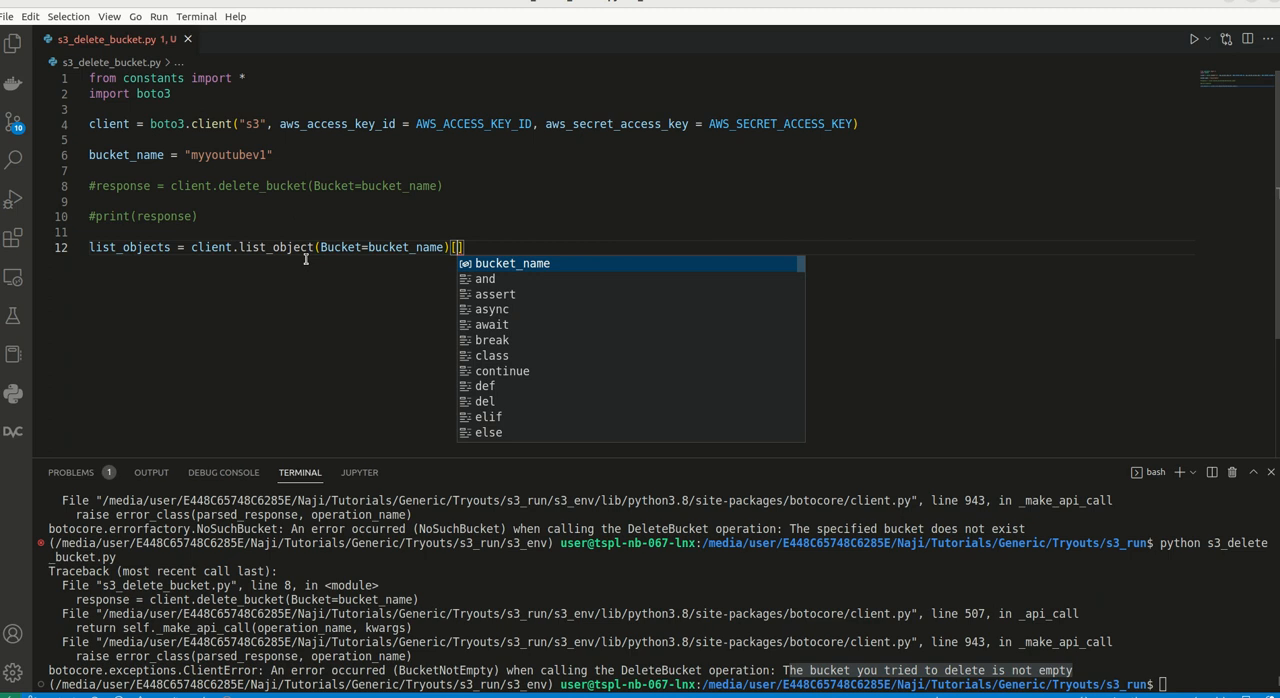
{"action": "type", "text": "'Contes'"}
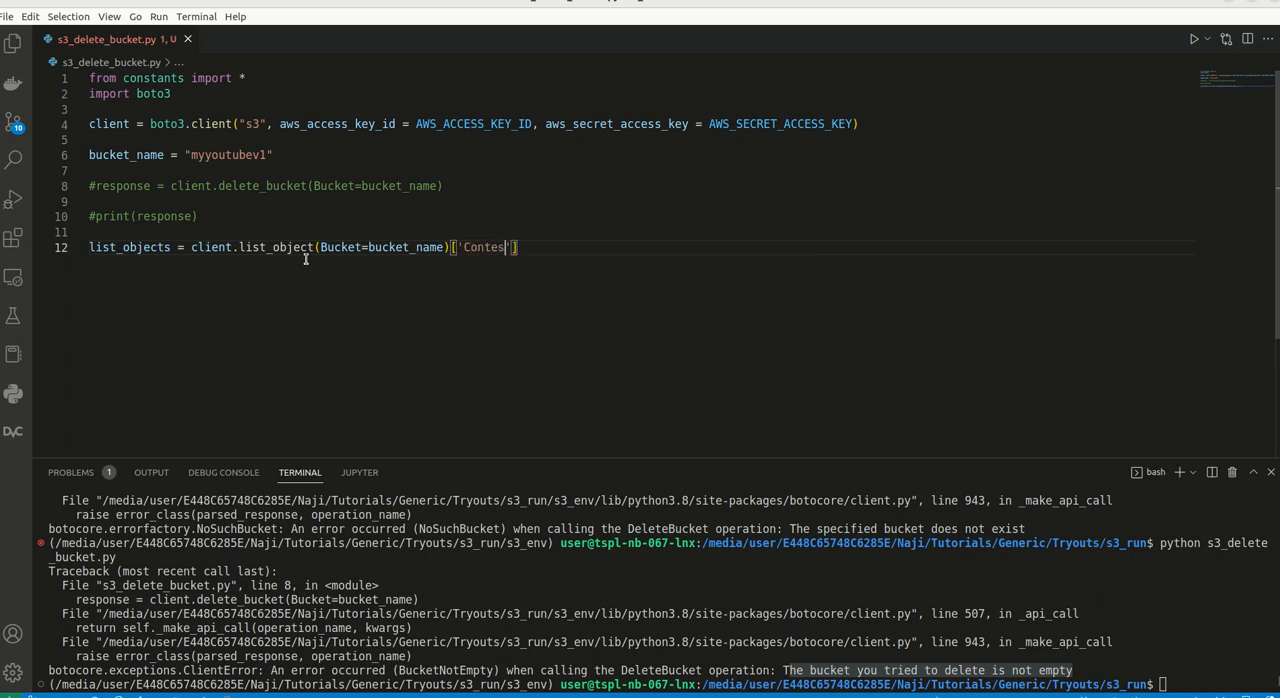
{"action": "key", "text": "Backspace"}
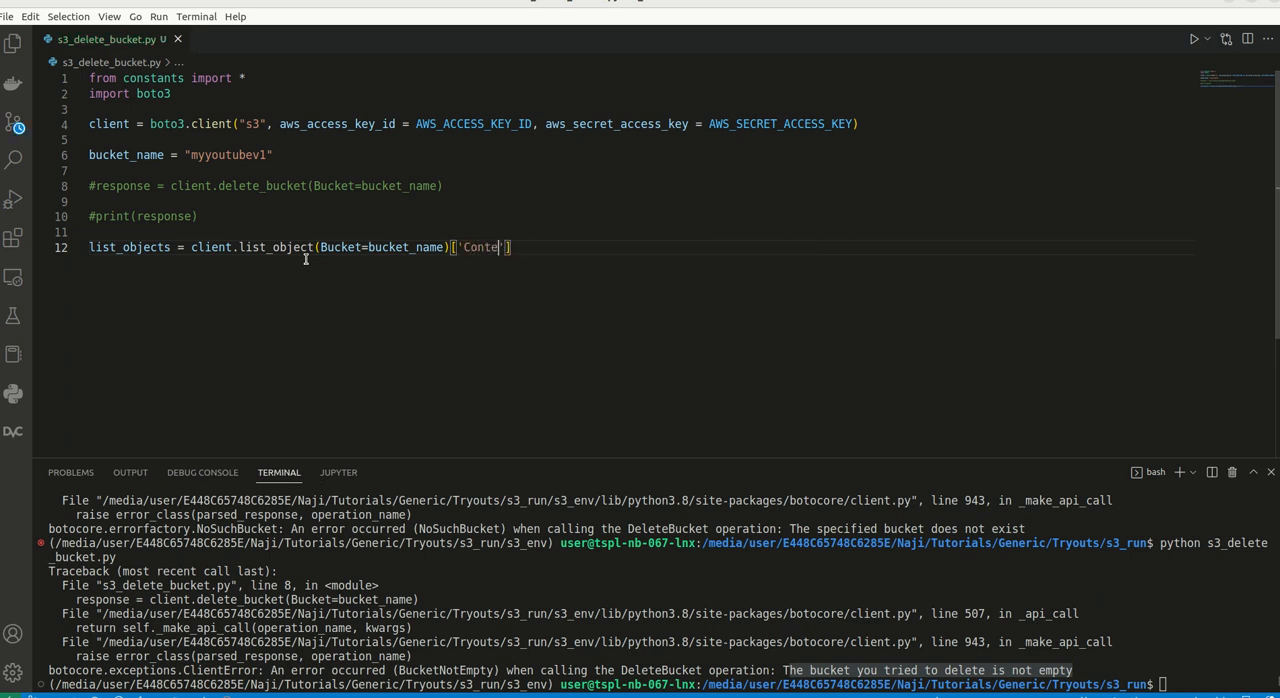
{"action": "type", "text": "nts"}
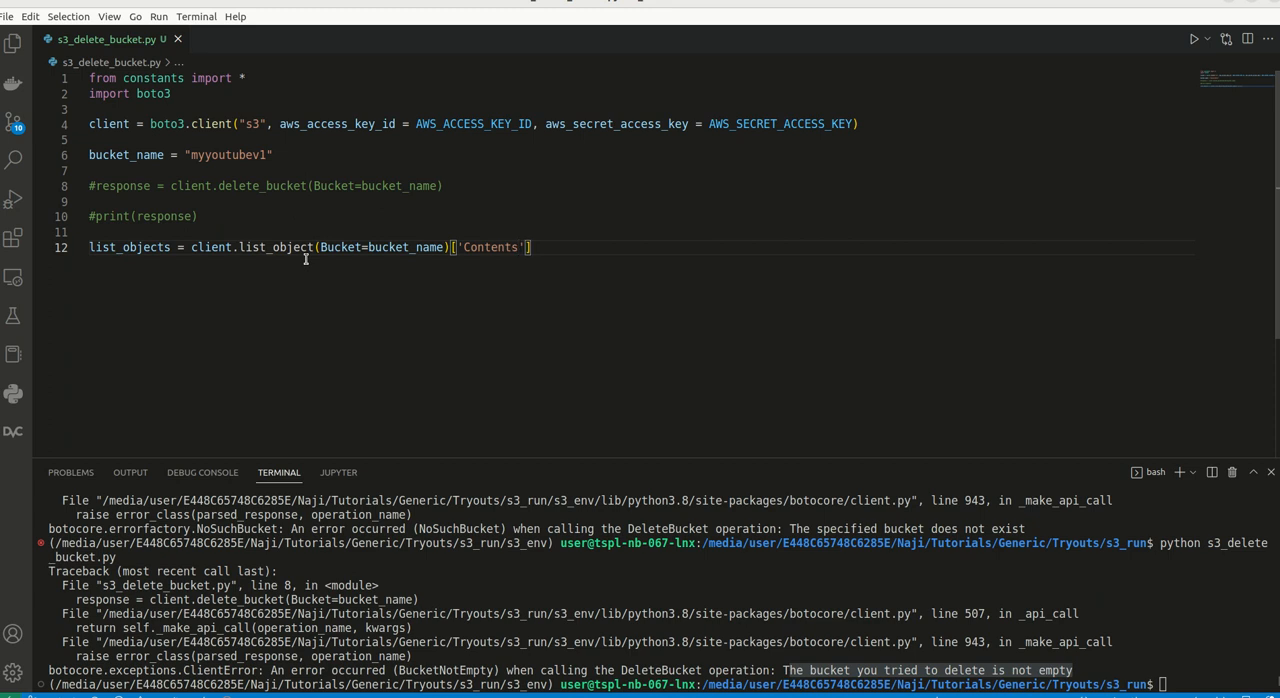
{"action": "type", "text": "print"}
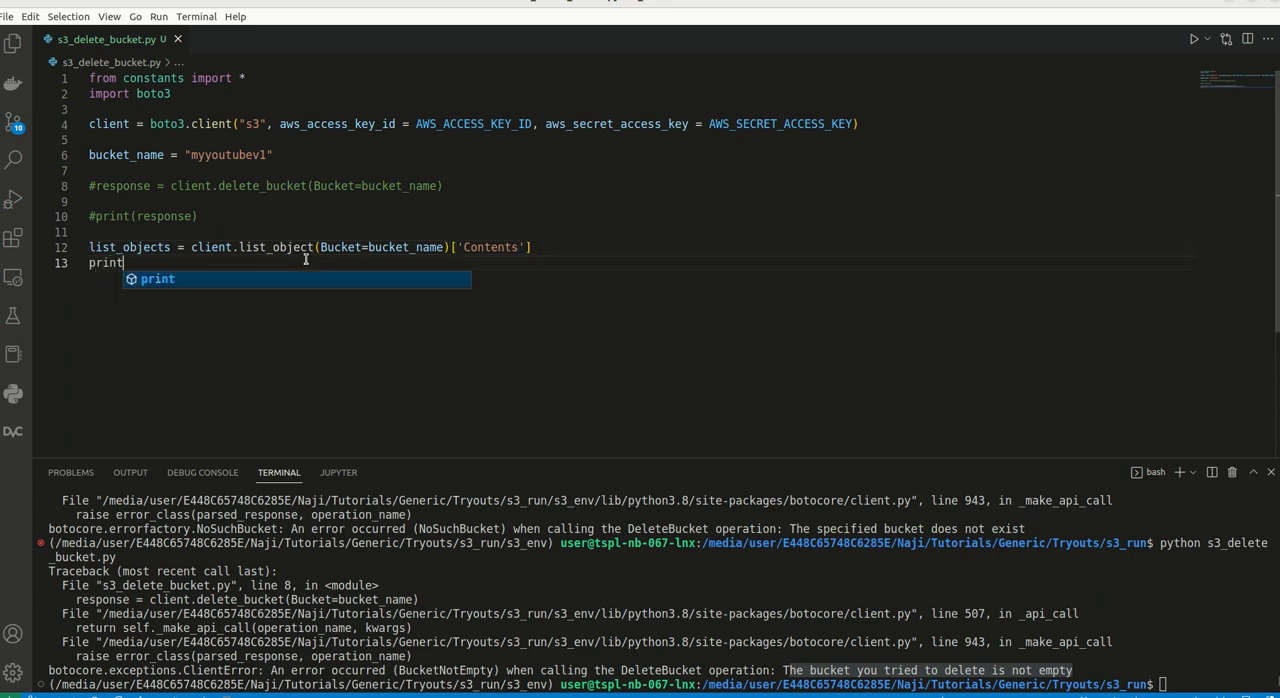
{"action": "type", "text": "(list_objects)"}
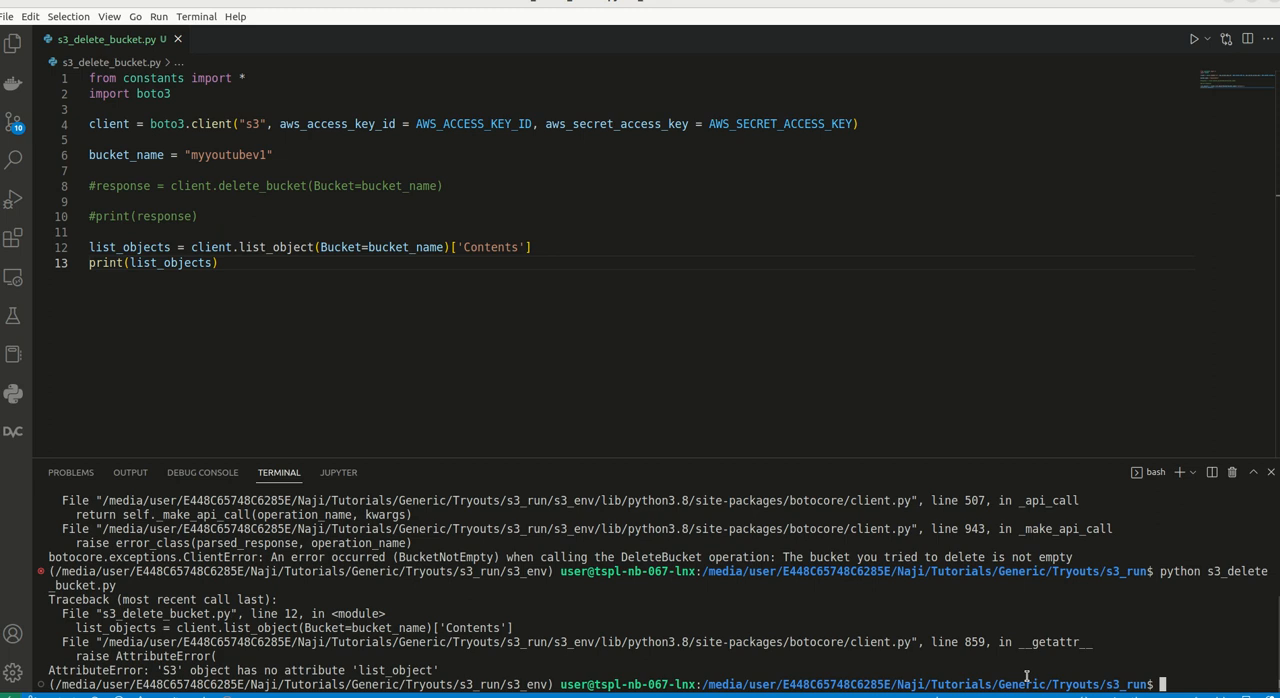
{"action": "mouse_move", "coordinate": [344, 400]}
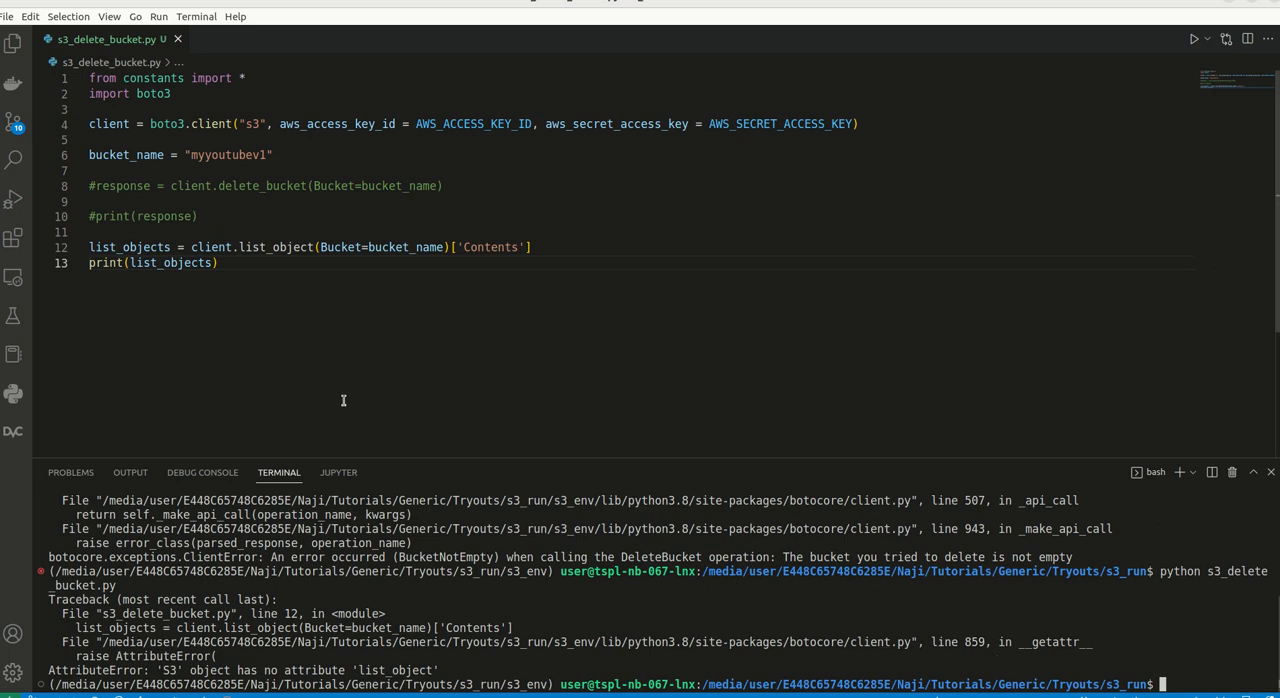
{"action": "mouse_move", "coordinate": [276, 284]}
{"action": "type", "text": "s"}
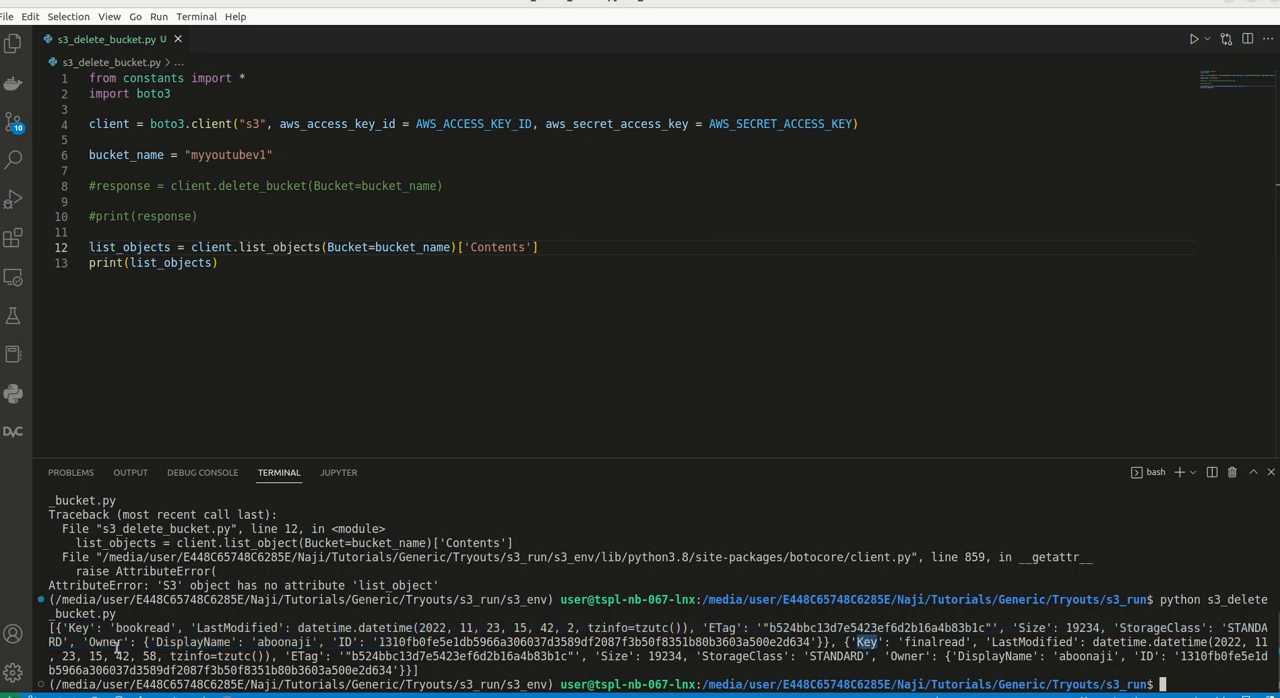
Rerun with list_objects corrected and highlight the finalread key in the printed output.
{"action": "double_click", "coordinate": [936, 642]}
{"action": "type", "text": "#"}
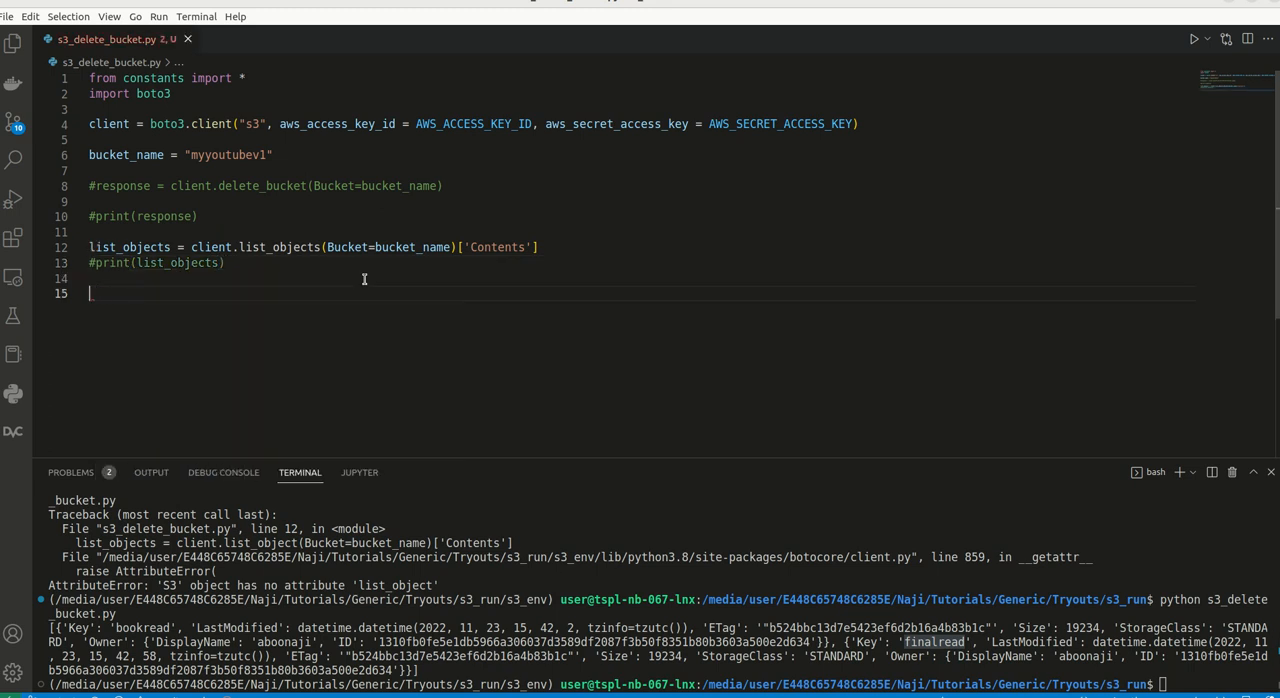
Create object_list = [] and loop over list_objects appending {'Key': data.get('Key')}.
{"action": "type", "text": "object"}
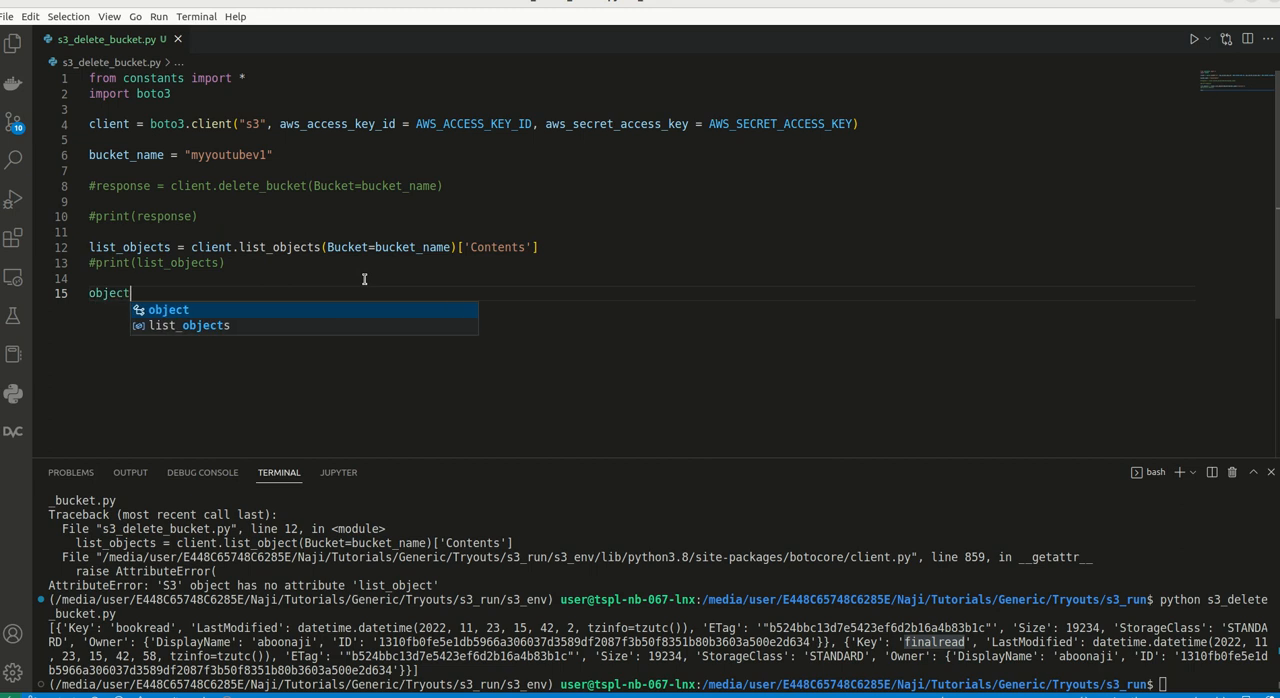
{"action": "type", "text": "_list = []"}
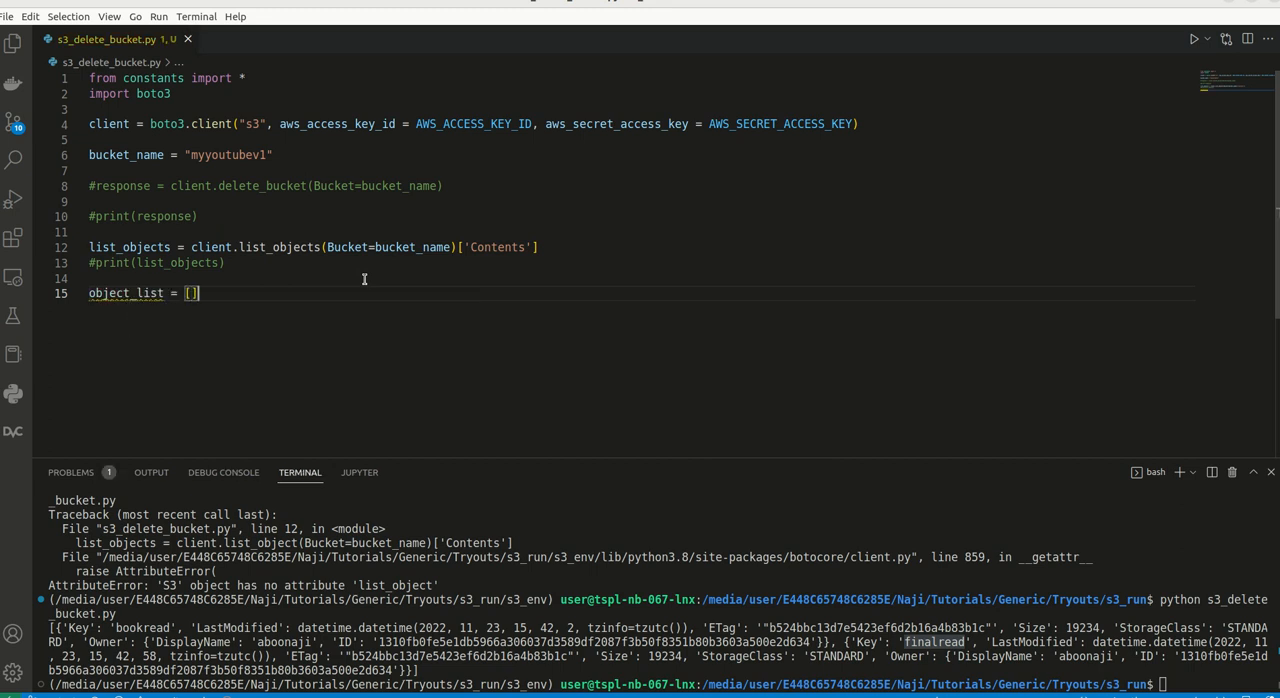
{"action": "type", "text": "for"}
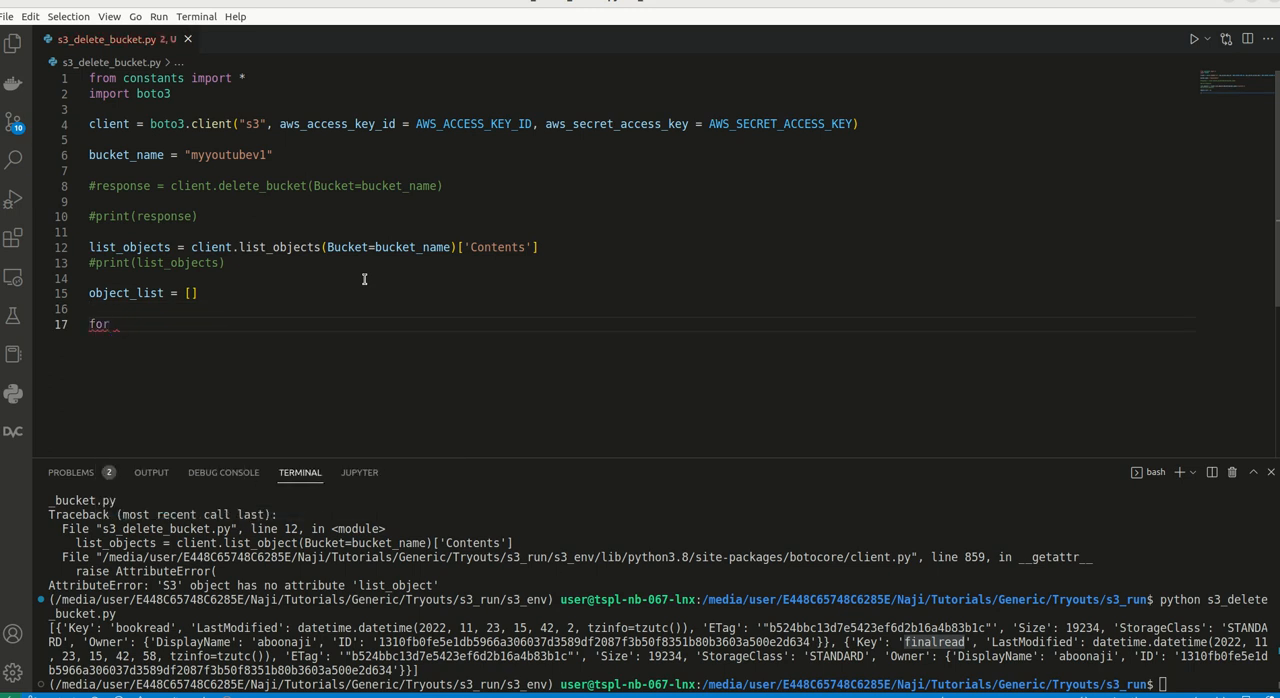
{"action": "type", "text": "dat"}
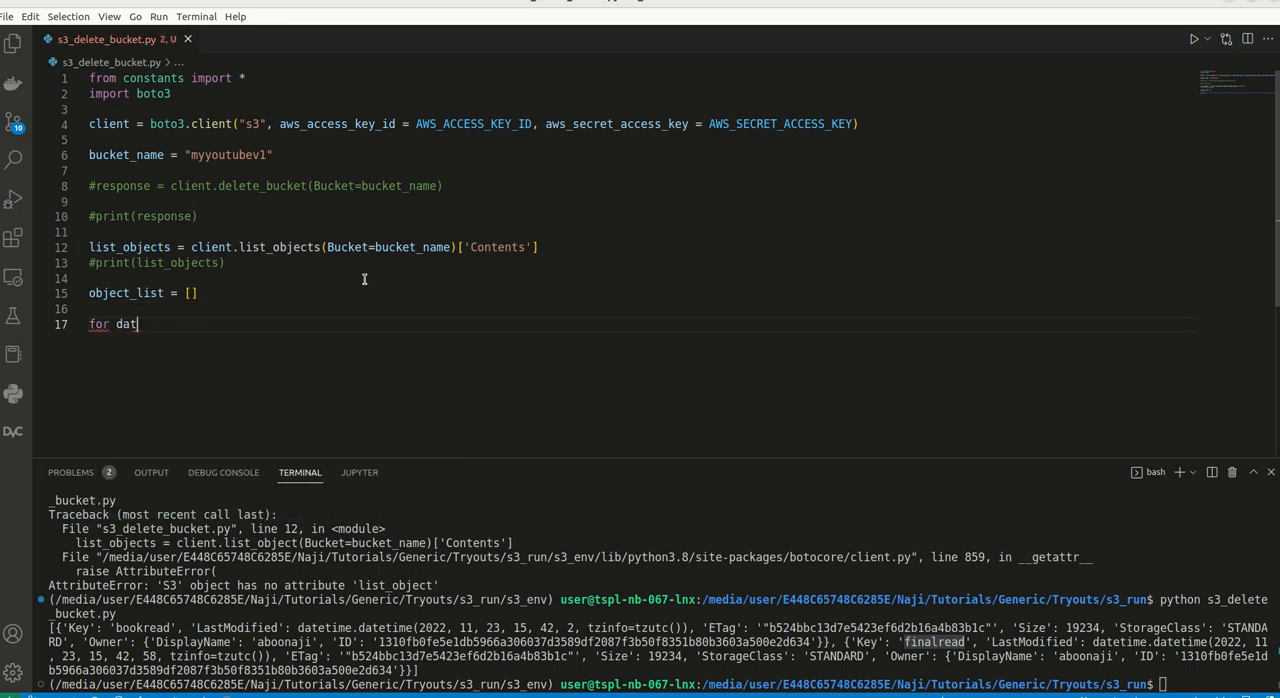
{"action": "type", "text": "a in list_objects:"}
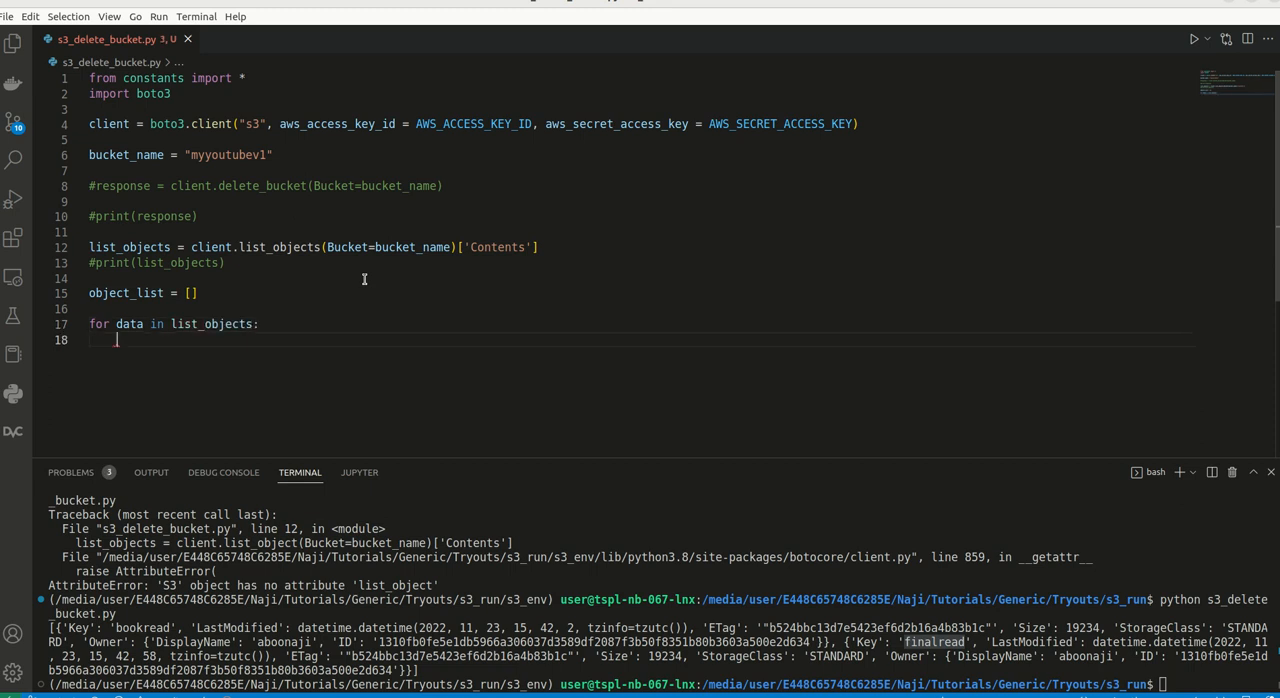
{"action": "type", "text": "object_list"}
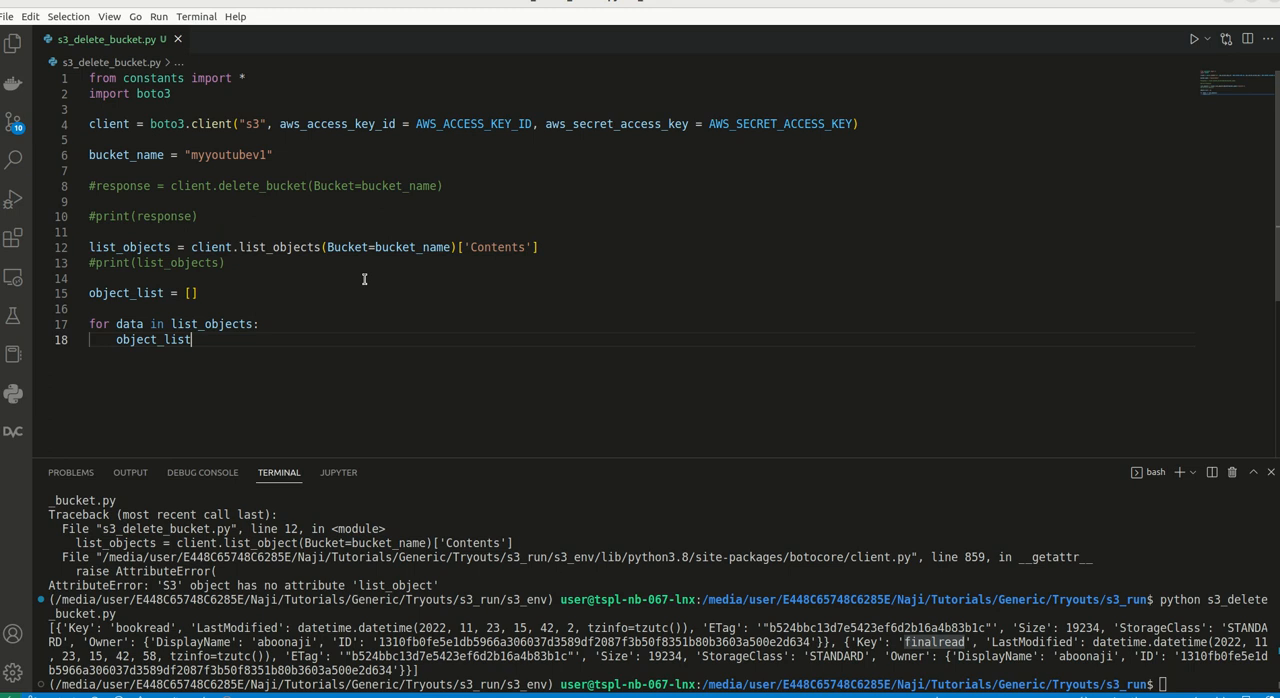
{"action": "type", "text": ".append({'Key': data.get('Key"}
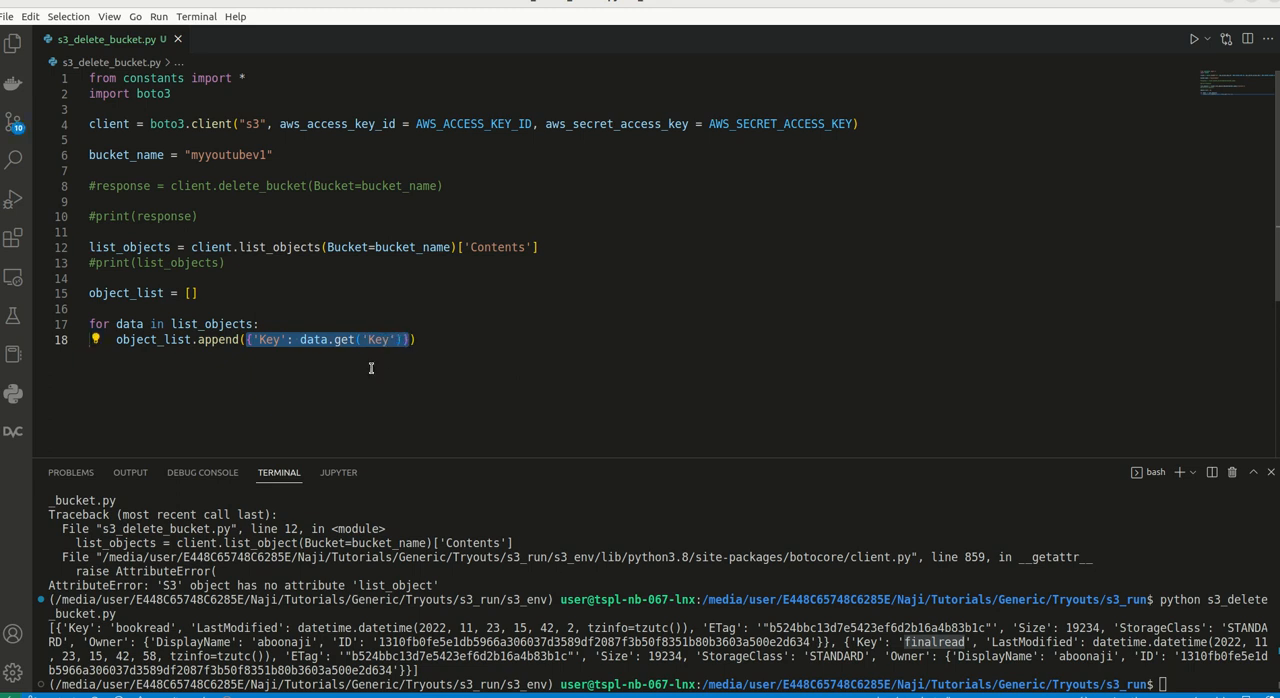
{"action": "double_click", "coordinate": [126, 292]}
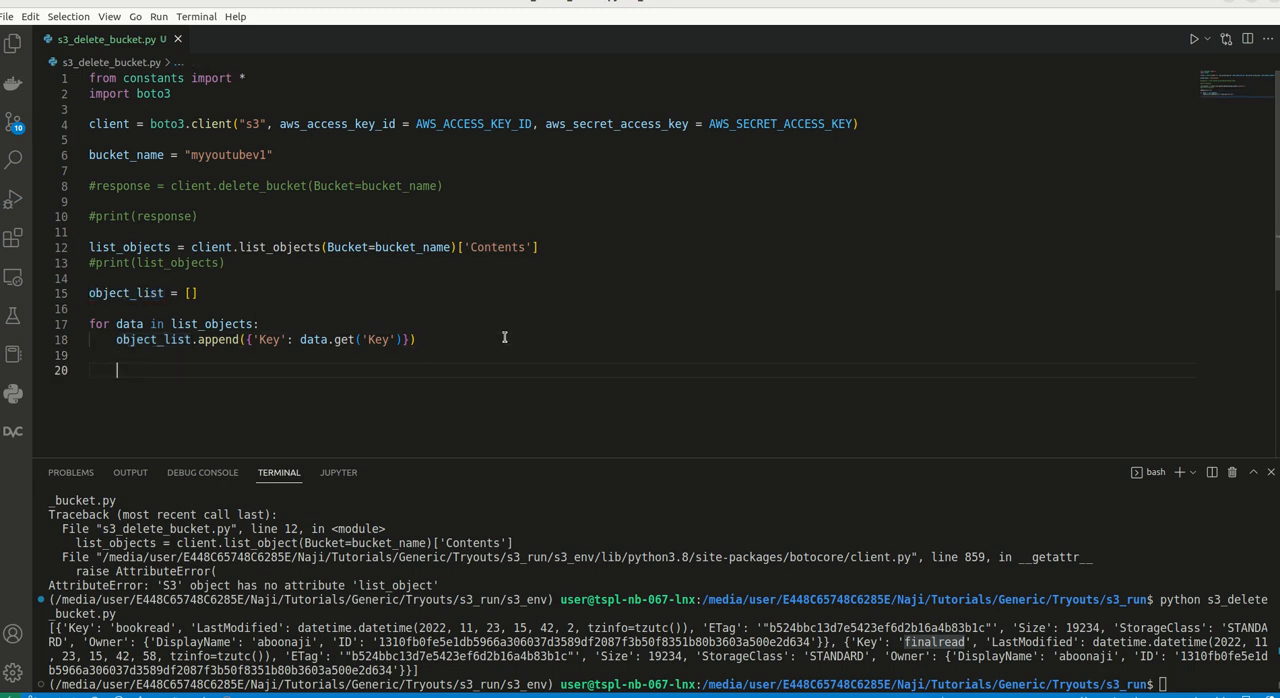
Begin the print(object_list) line after the loop.
{"action": "type", "text": "p"}
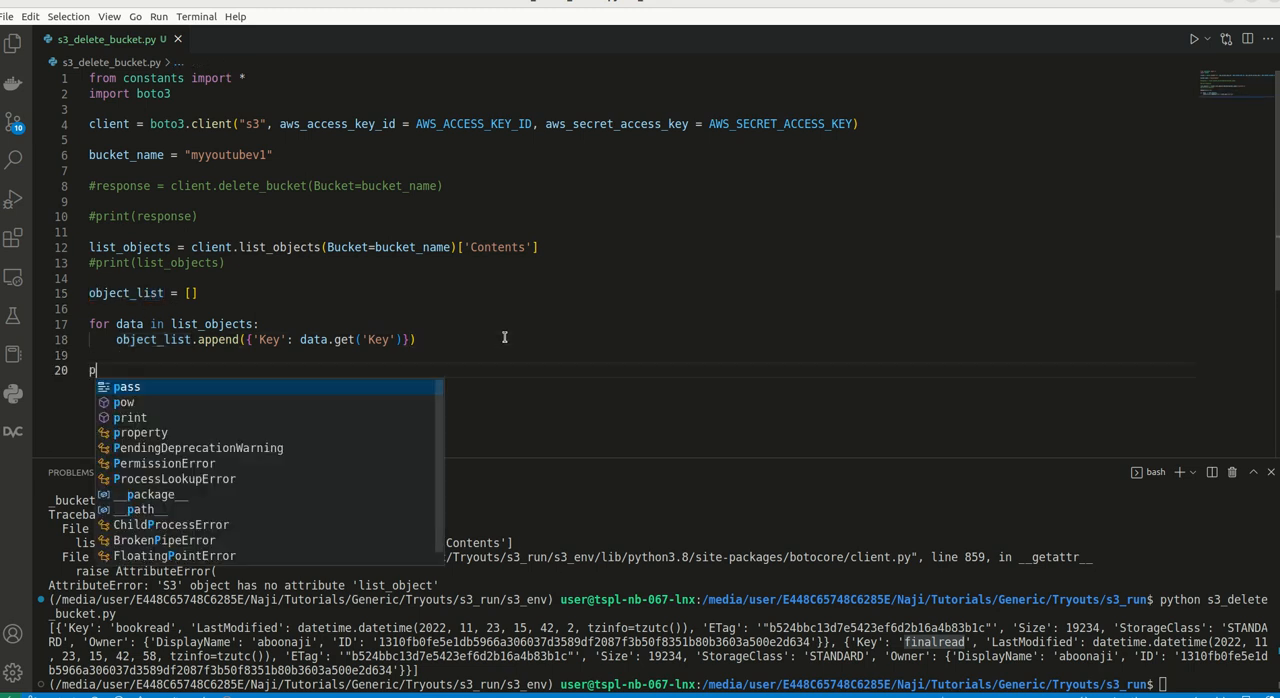
{"action": "type", "text": "rint(object_list"}
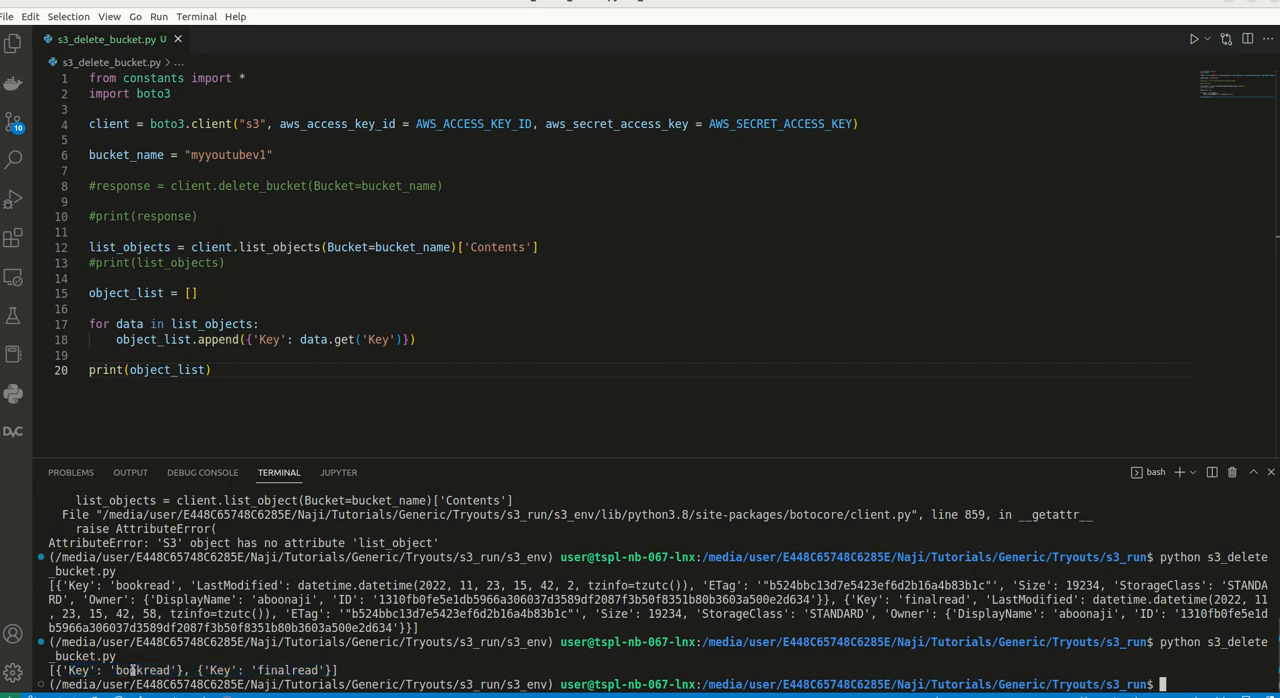
Run the script and highlight a key in the printed object_list with bookread and finalread.
{"action": "double_click", "coordinate": [288, 670]}
{"action": "type", "text": "#"}
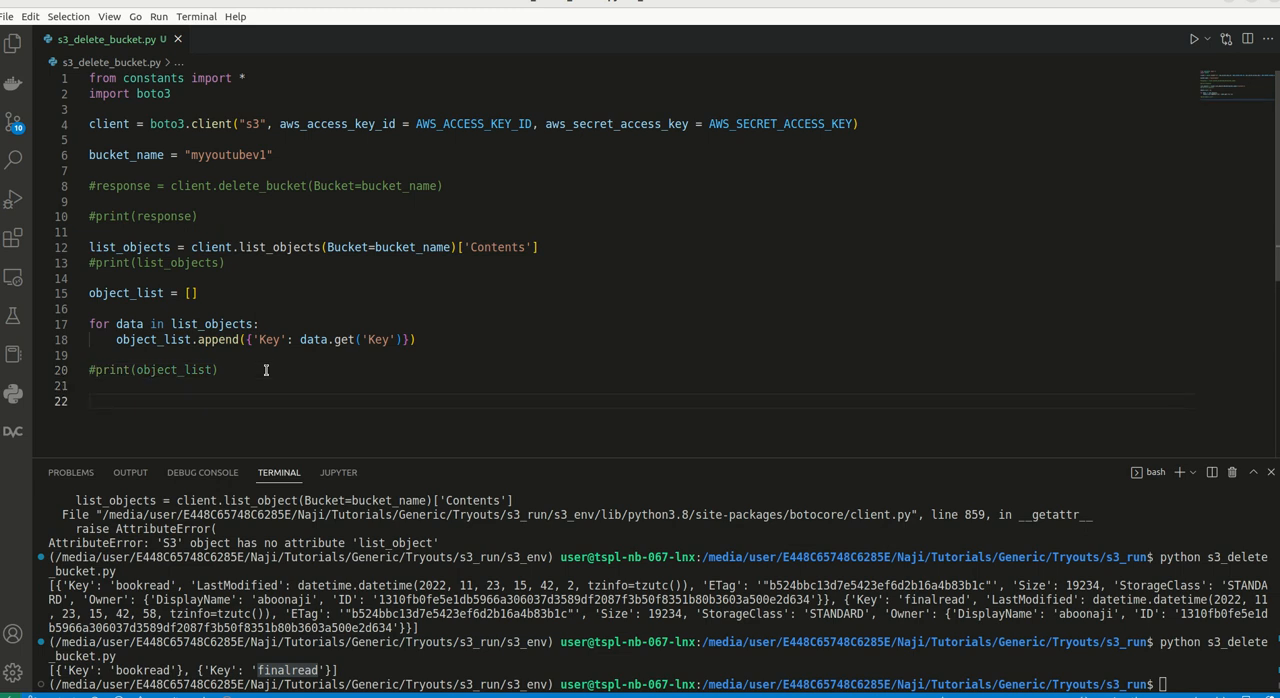
Add if object_list: response = client.delete_objects(Bucket=bucket_name, Delete={'Objects': object_list}).
{"action": "type", "text": "if object_list:"}
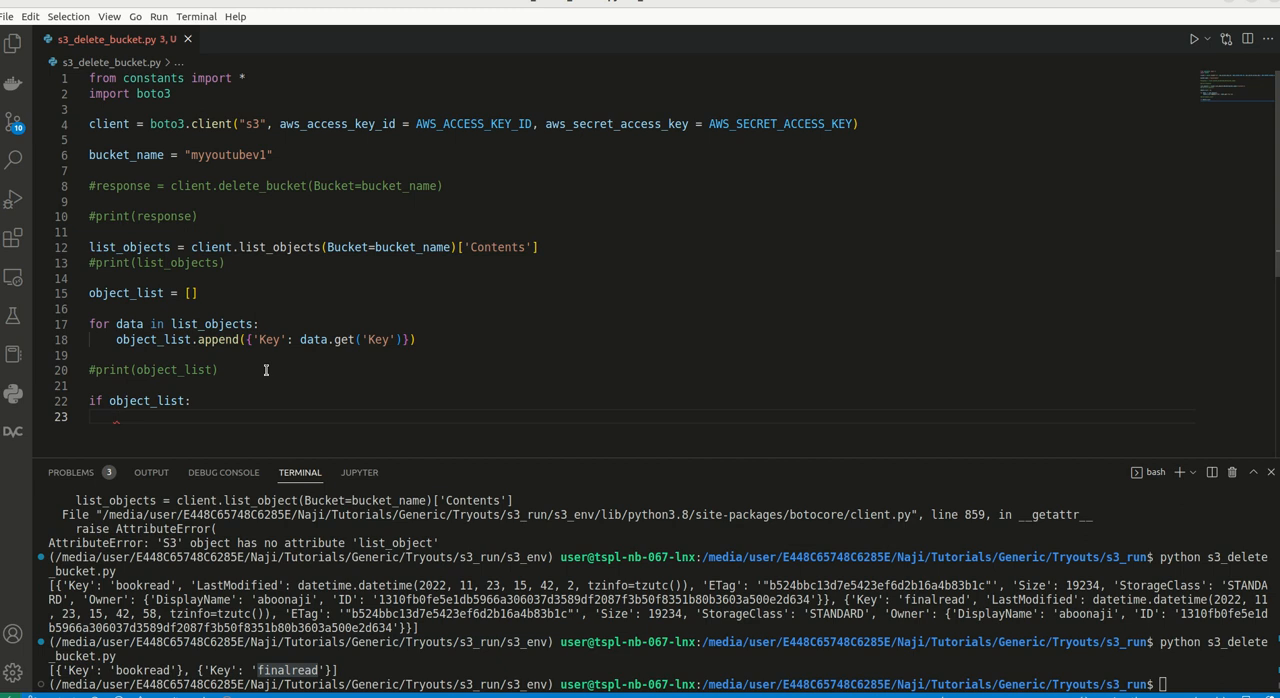
{"action": "type", "text": "response ="}
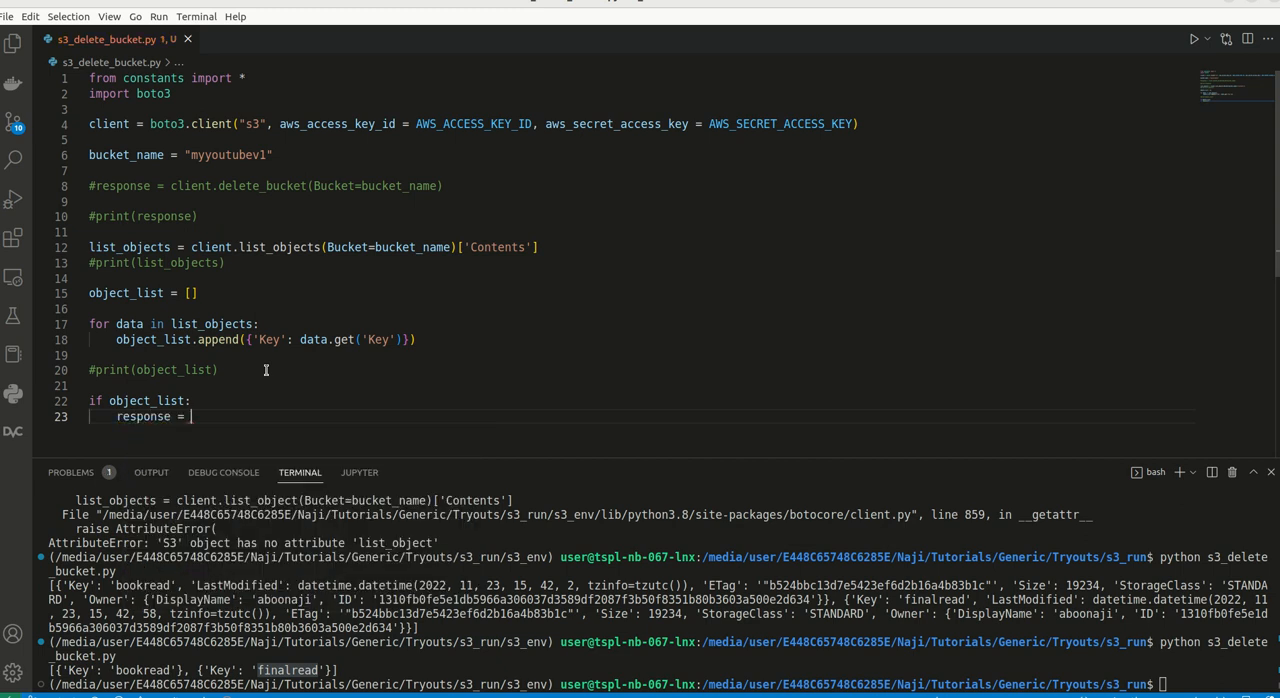
{"action": "type", "text": "client."}
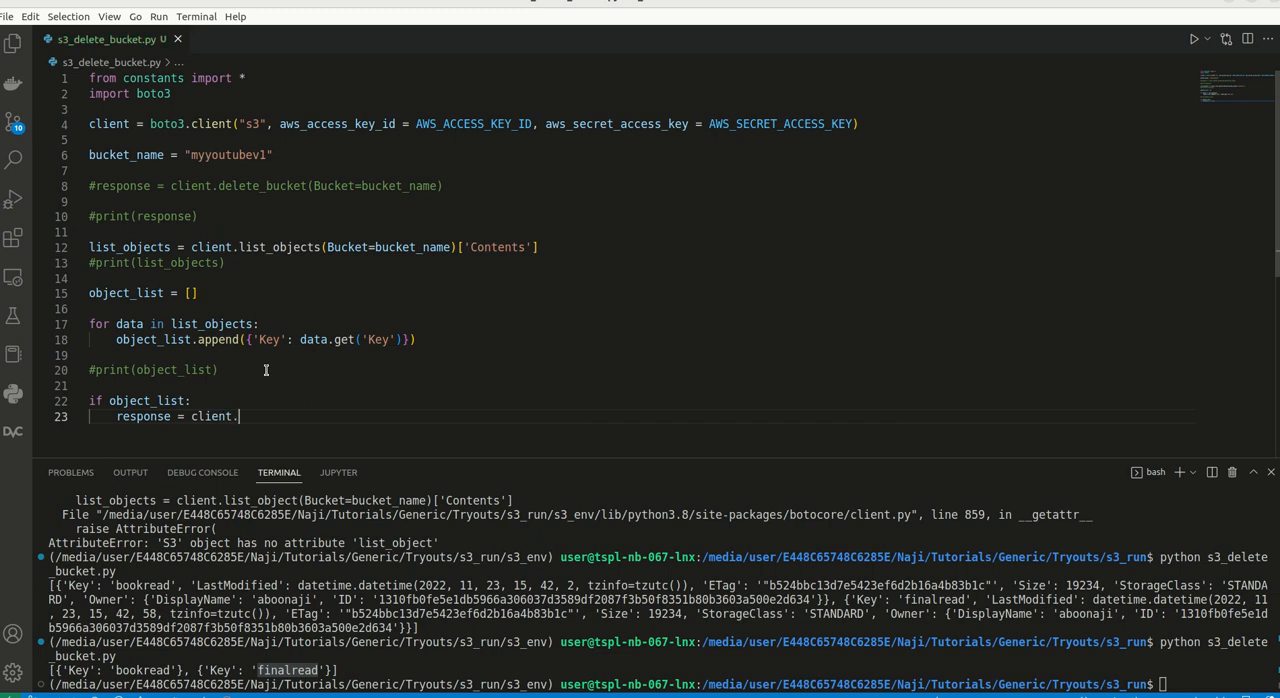
{"action": "type", "text": "delete_ob"}
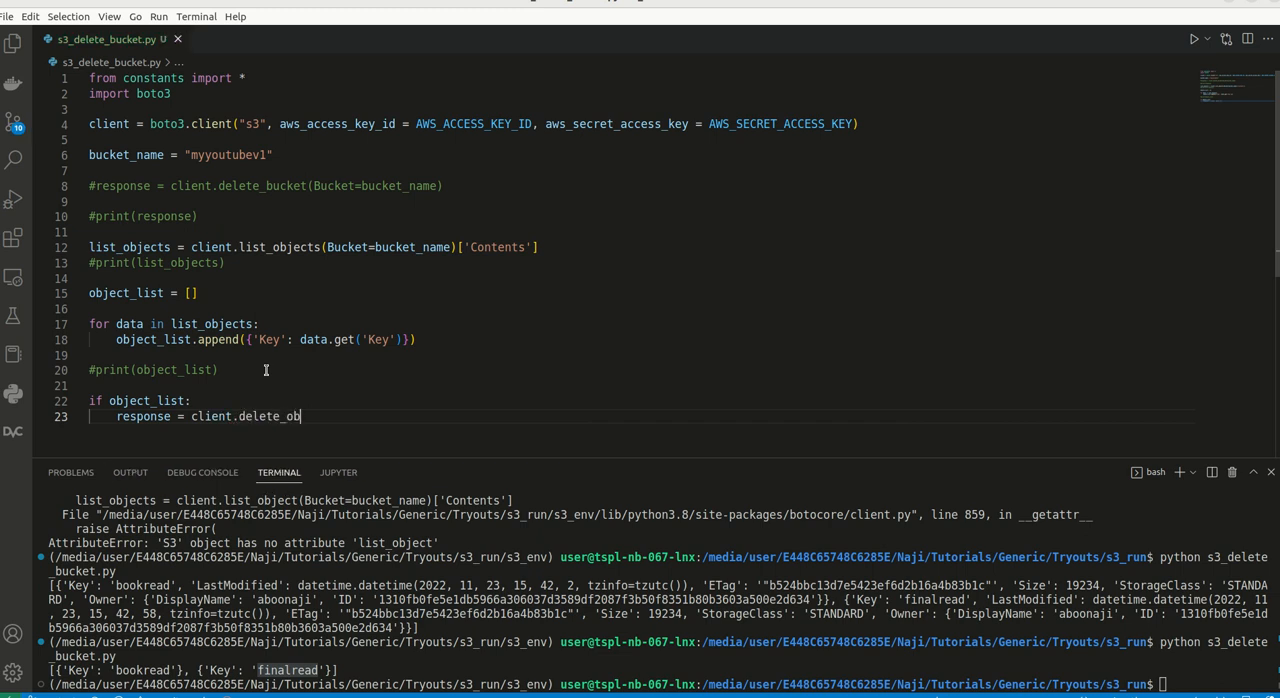
{"action": "type", "text": "jects()"}
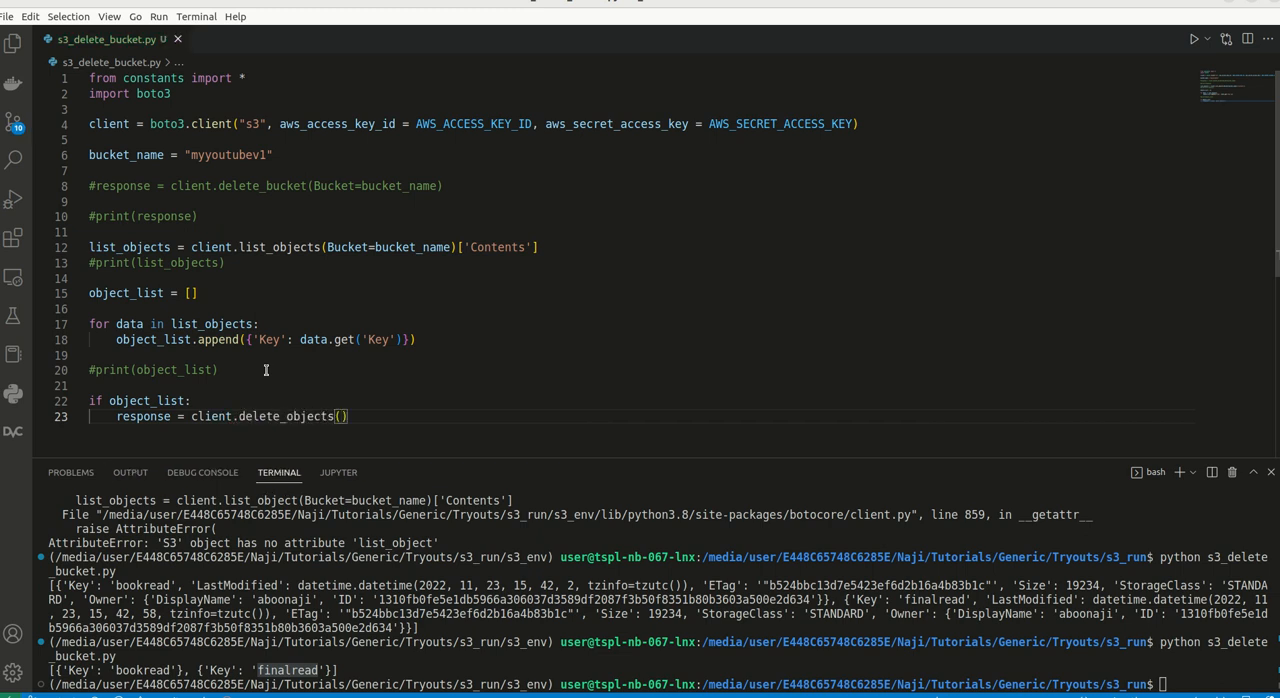
{"action": "type", "text": "Bucket=bucket_name,"}
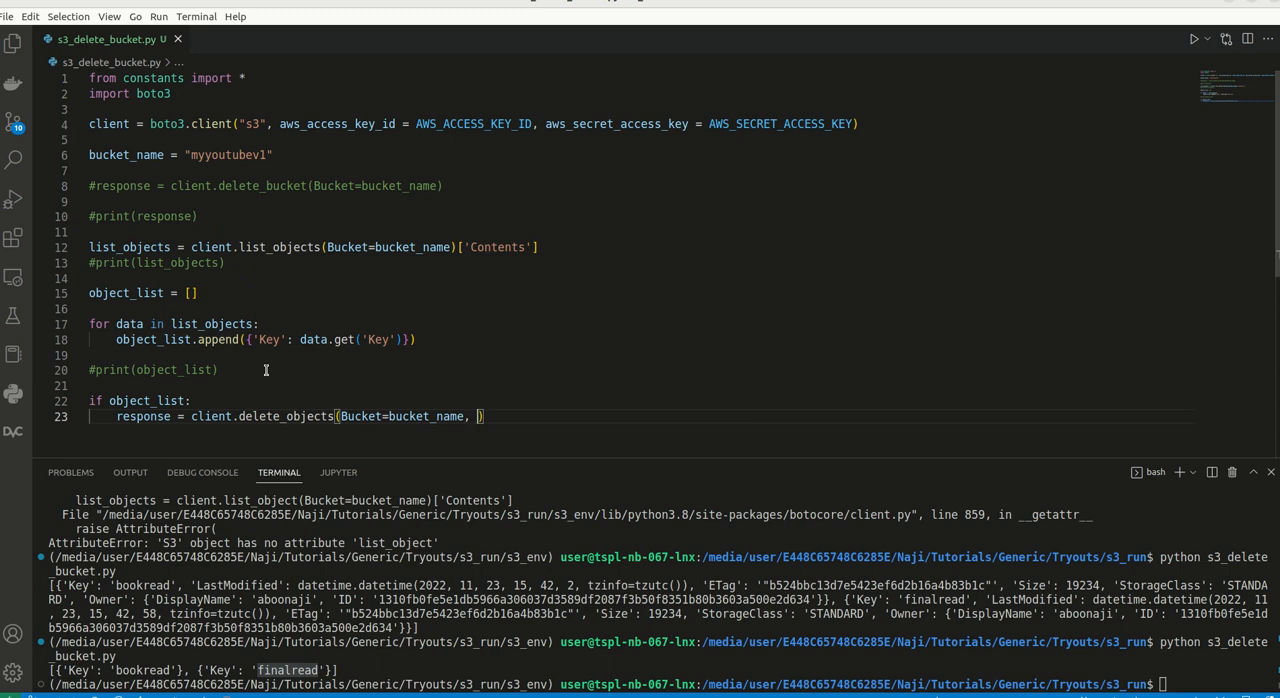
{"action": "type", "text": "Delete={'Objects"}
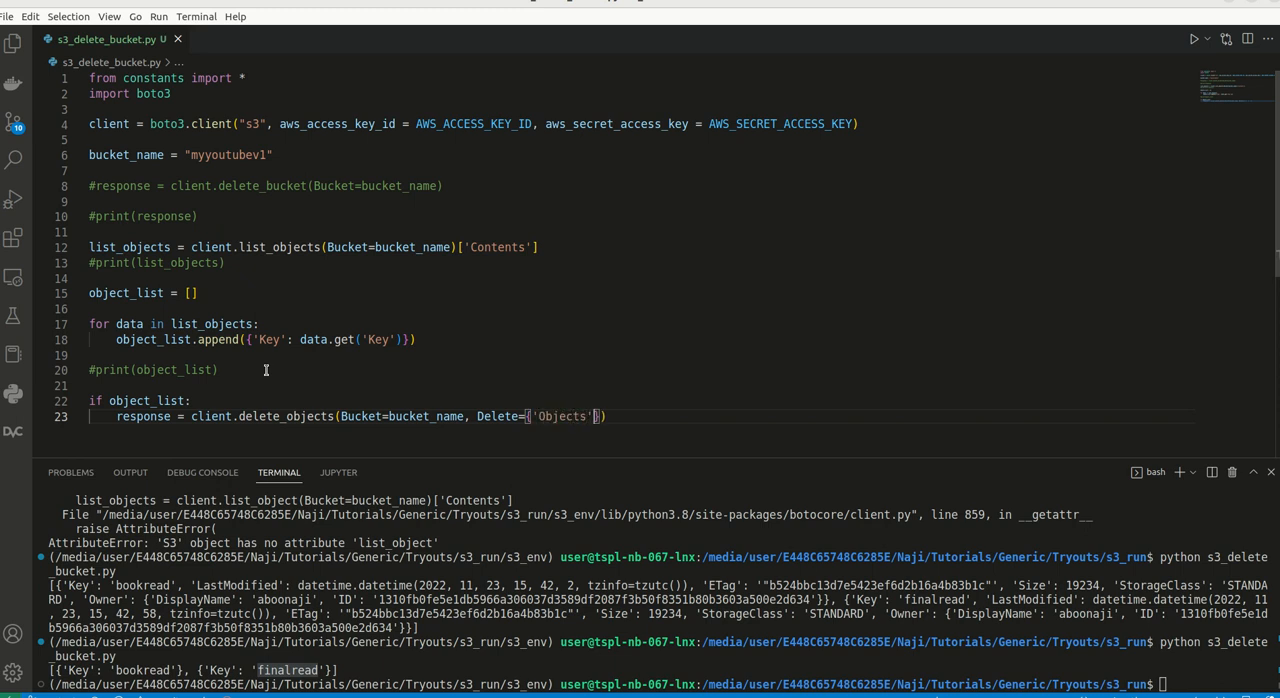
{"action": "type", "text": "object_list"}
{"action": "type", "text": "print(response)"}
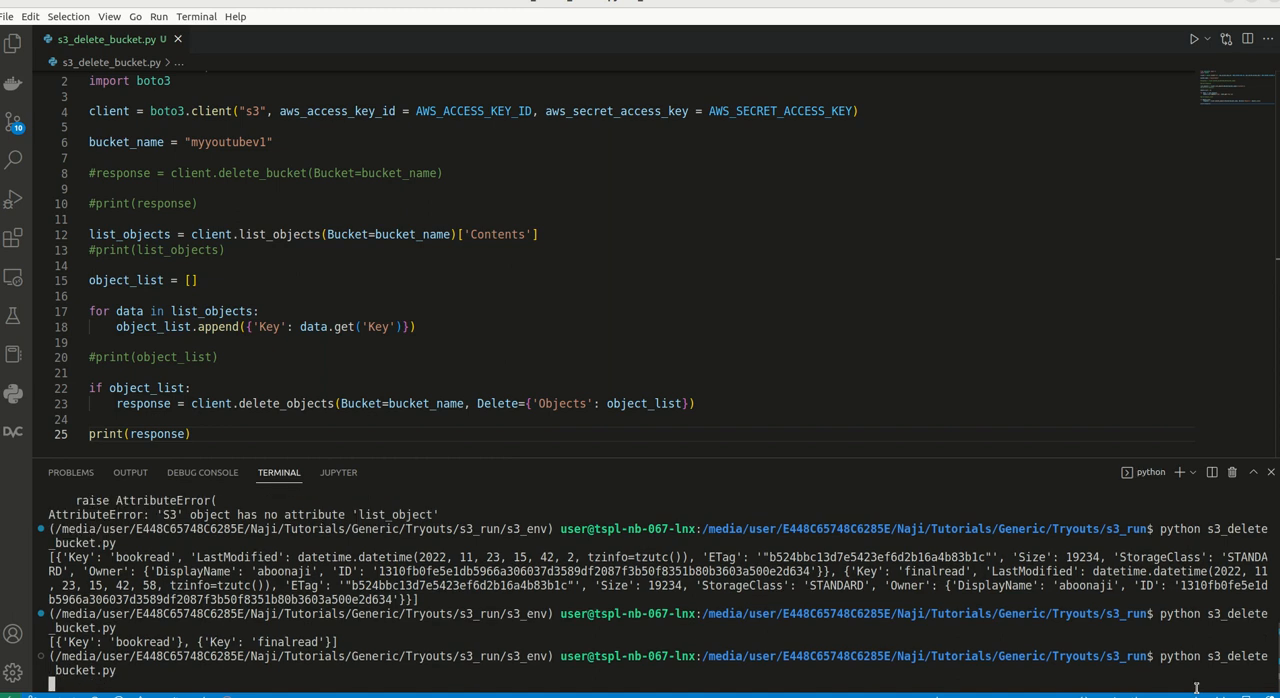
Run s3_delete_bucket.py and inspect the response showing bookread and finalread as Deleted.
{"action": "key", "text": "Return"}
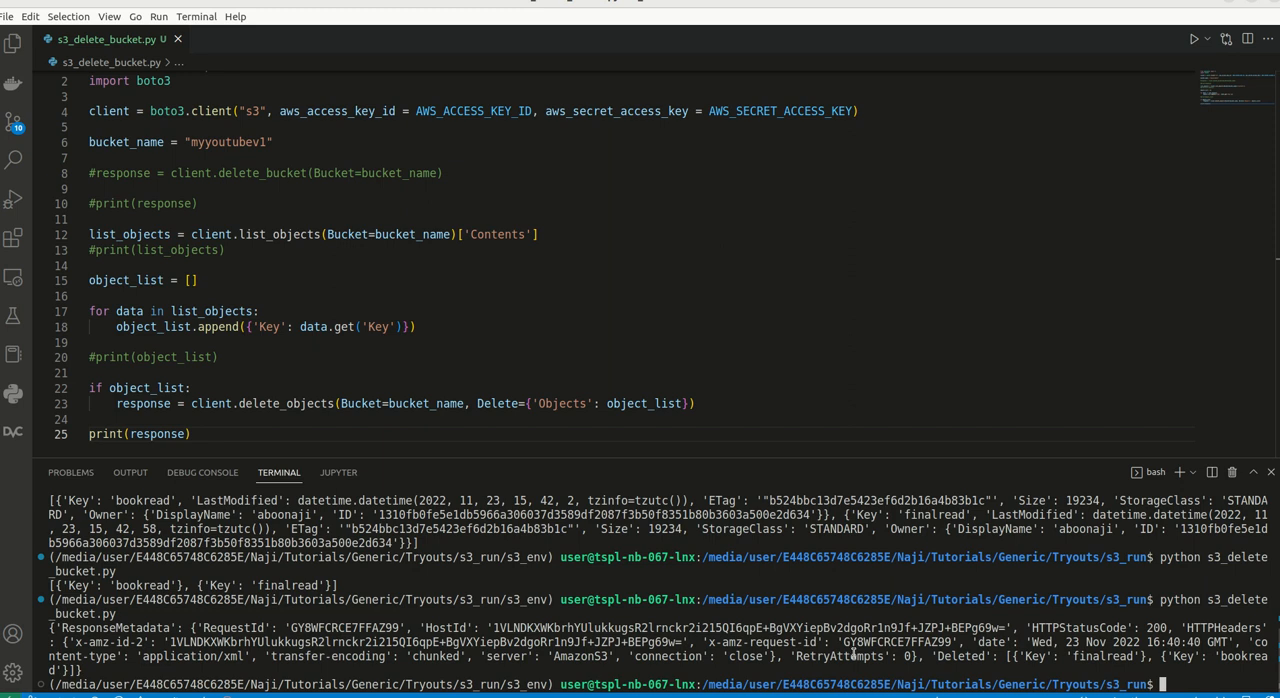
{"action": "double_click", "coordinate": [1080, 628]}
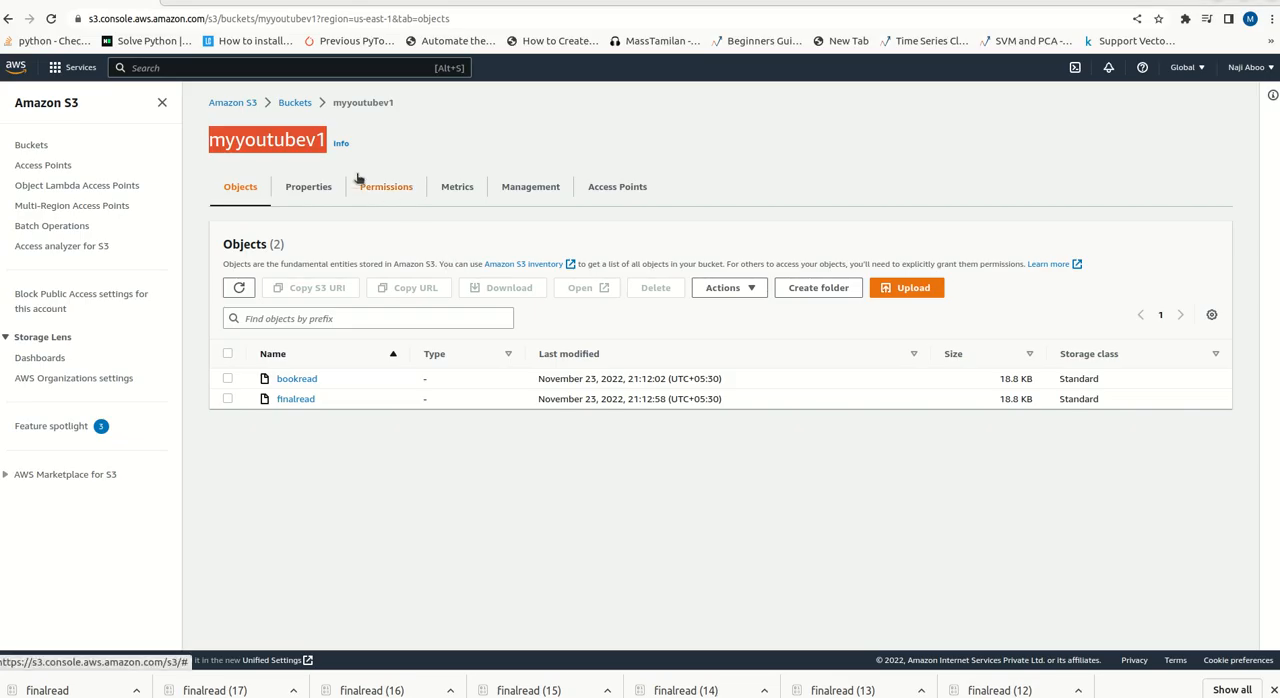
Refresh the myyoutubev1 bucket's Objects list to check the files were removed.
{"action": "left_click", "coordinate": [238, 288]}
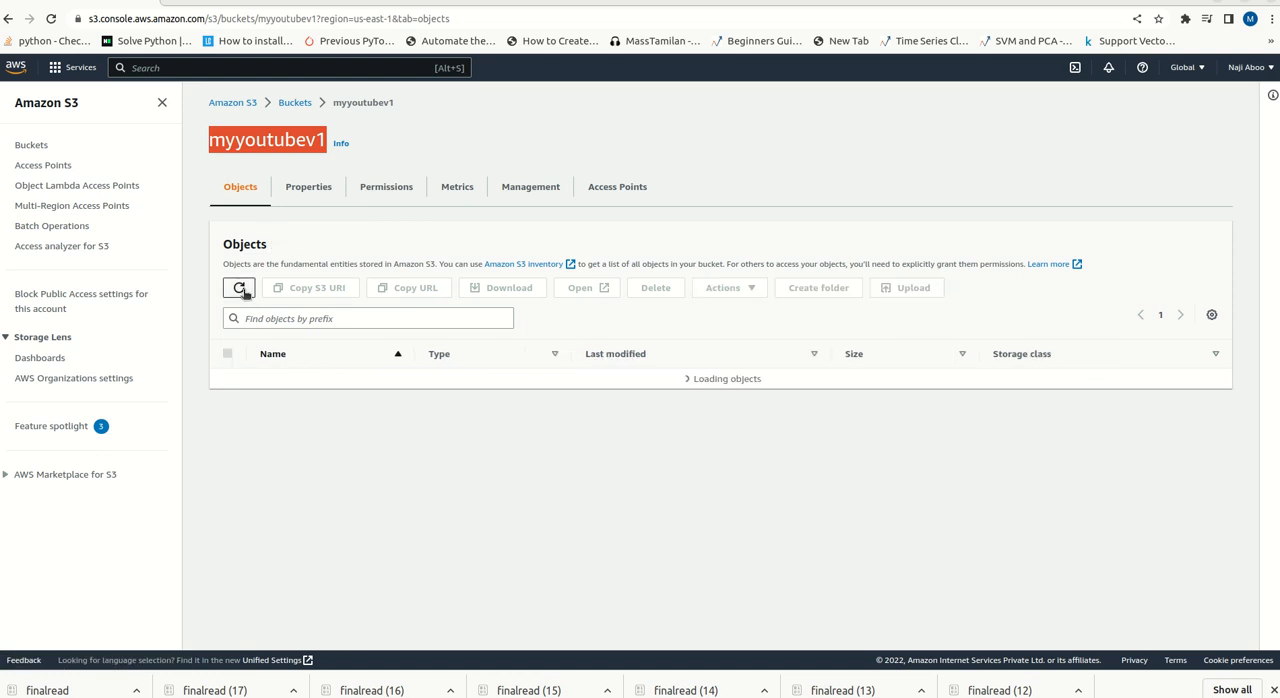
{"action": "left_click", "coordinate": [238, 288]}
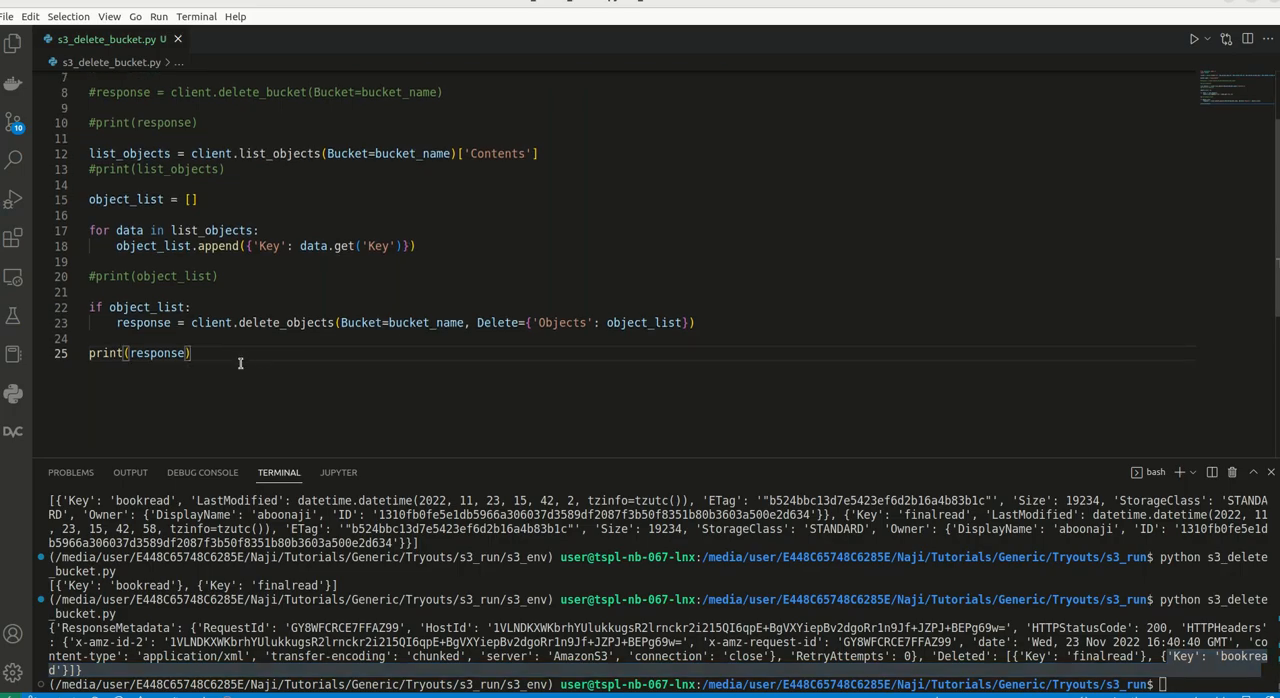
Comment out the list/delete_objects code, run client.delete_bucket and confirm HTTPStatusCode 204.
{"action": "left_click_drag", "start_coordinate": [90, 168], "coordinate": [192, 352]}
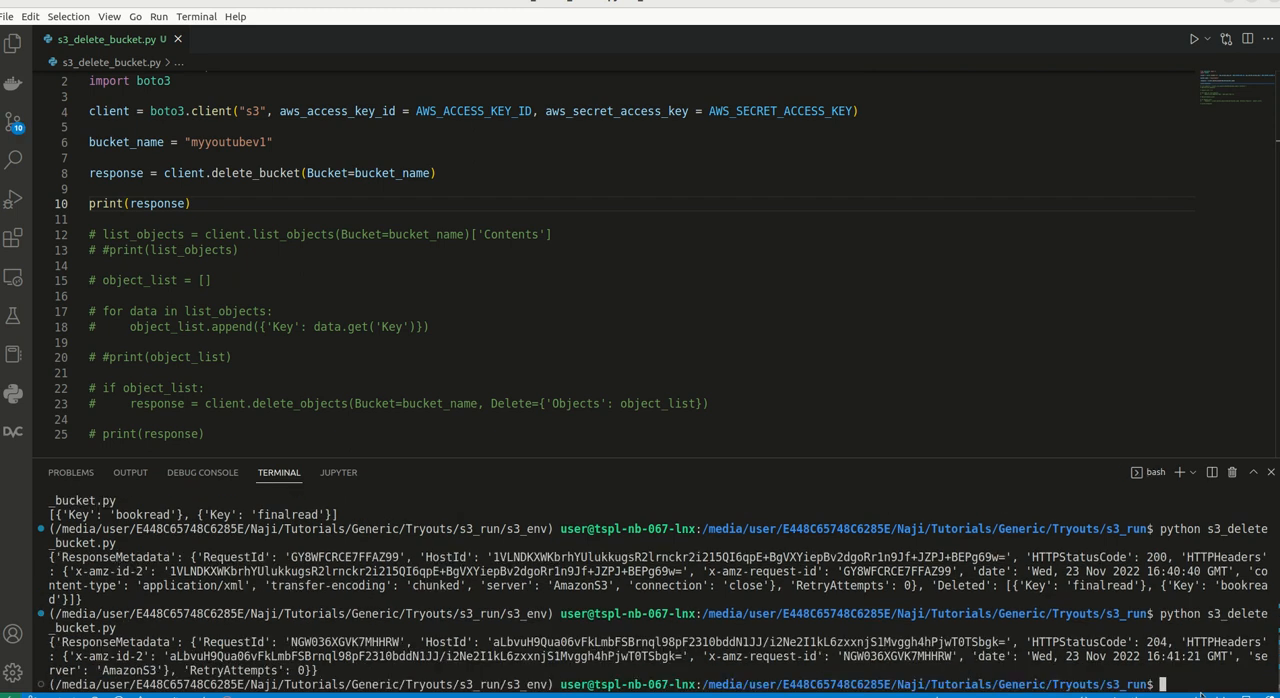
{"action": "mouse_move", "coordinate": [1008, 672]}
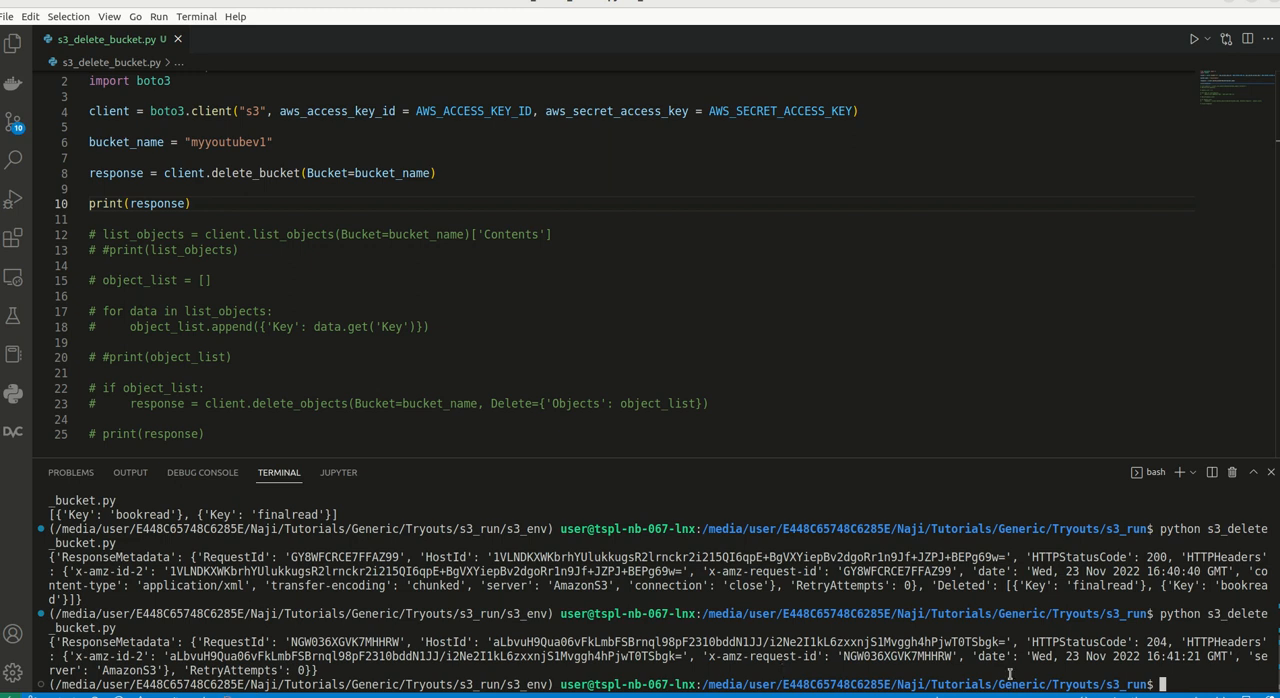
{"action": "double_click", "coordinate": [1078, 642]}
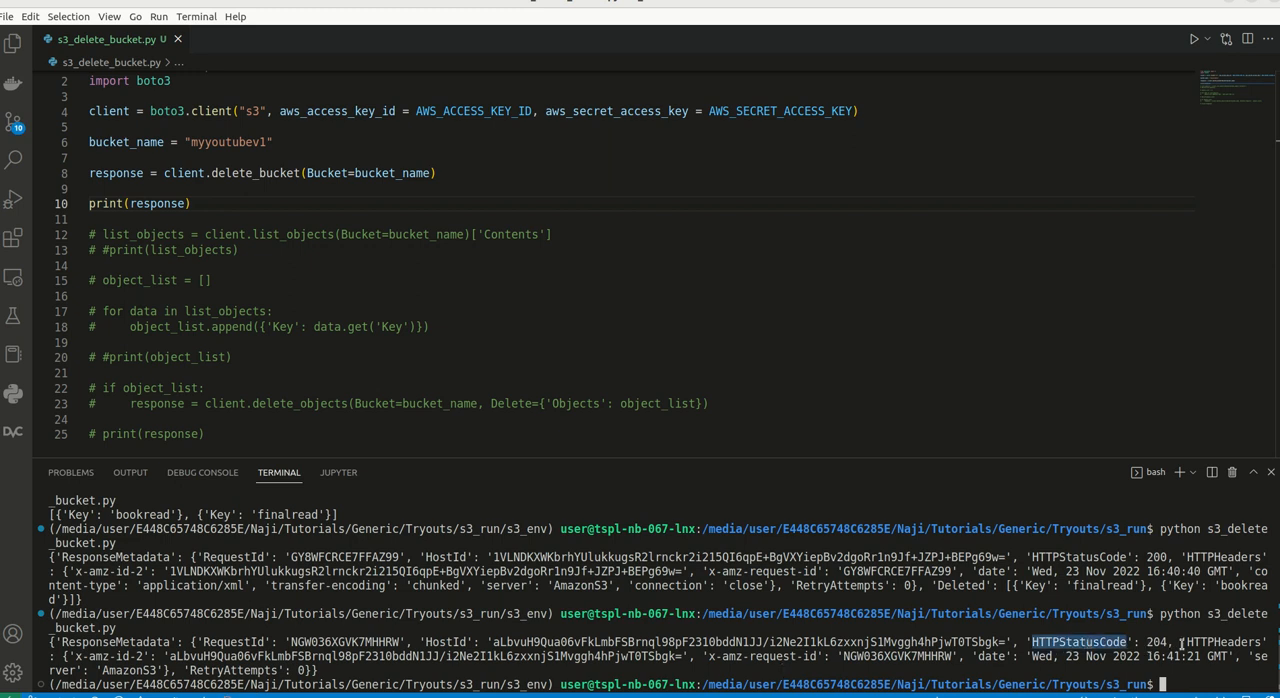
{"action": "double_click", "coordinate": [1156, 640]}
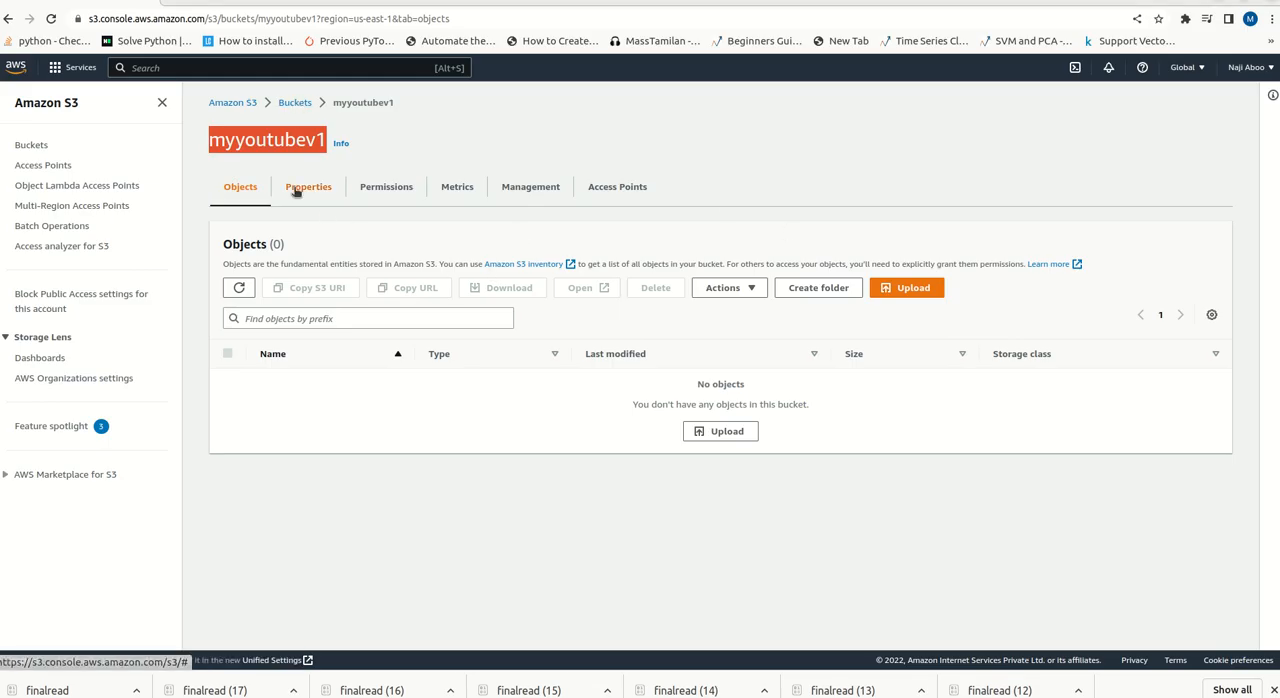
Return to the Buckets list and refresh it, confirming myyoutubev1 is gone among 22 buckets.
{"action": "left_click", "coordinate": [296, 102]}
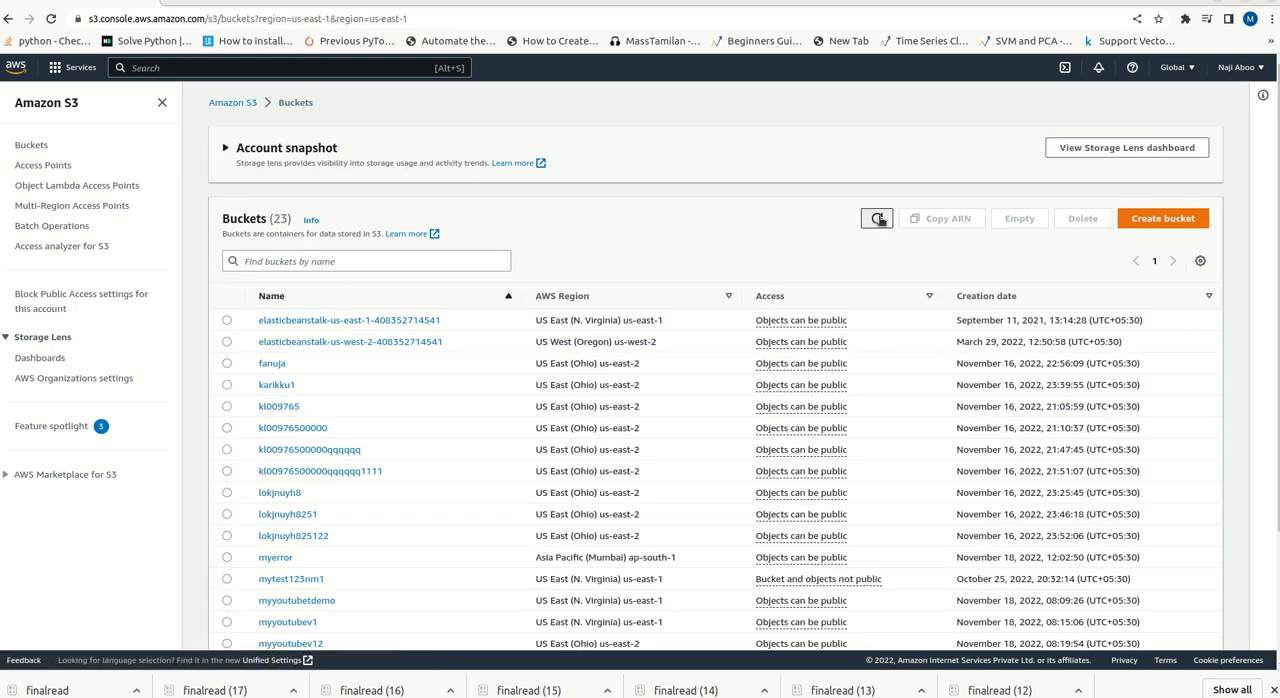
{"action": "left_click", "coordinate": [876, 218]}
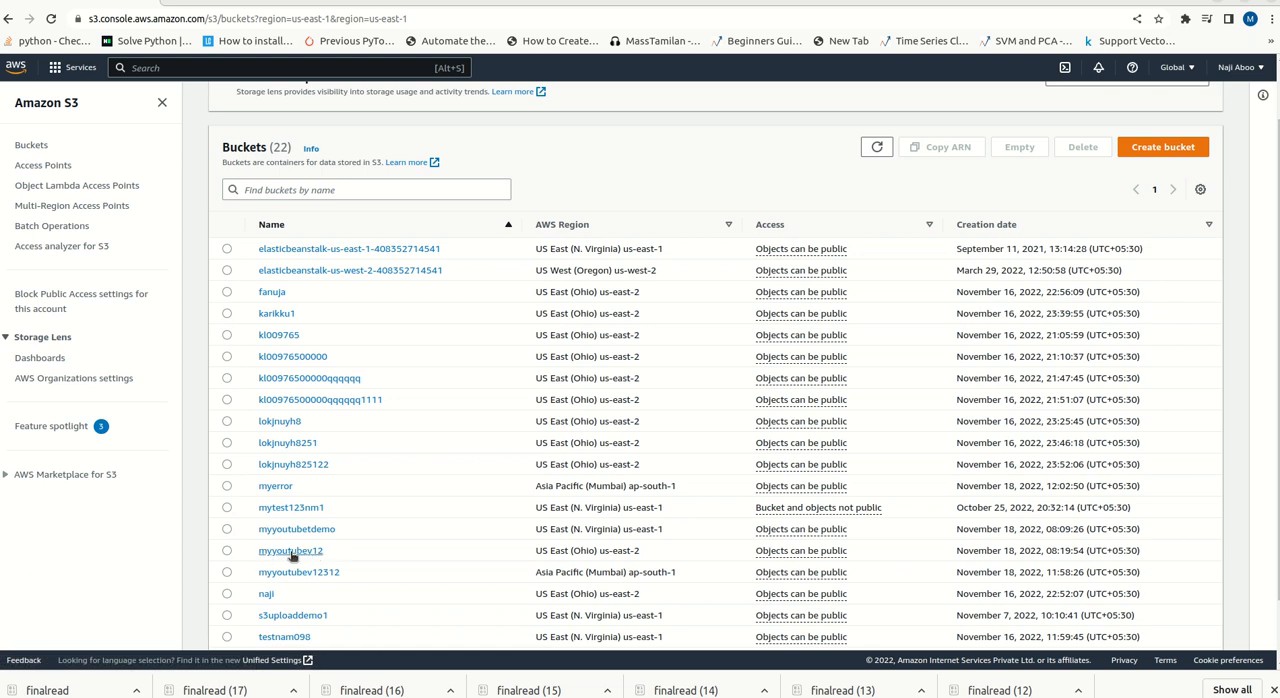
{"action": "mouse_move", "coordinate": [318, 552]}
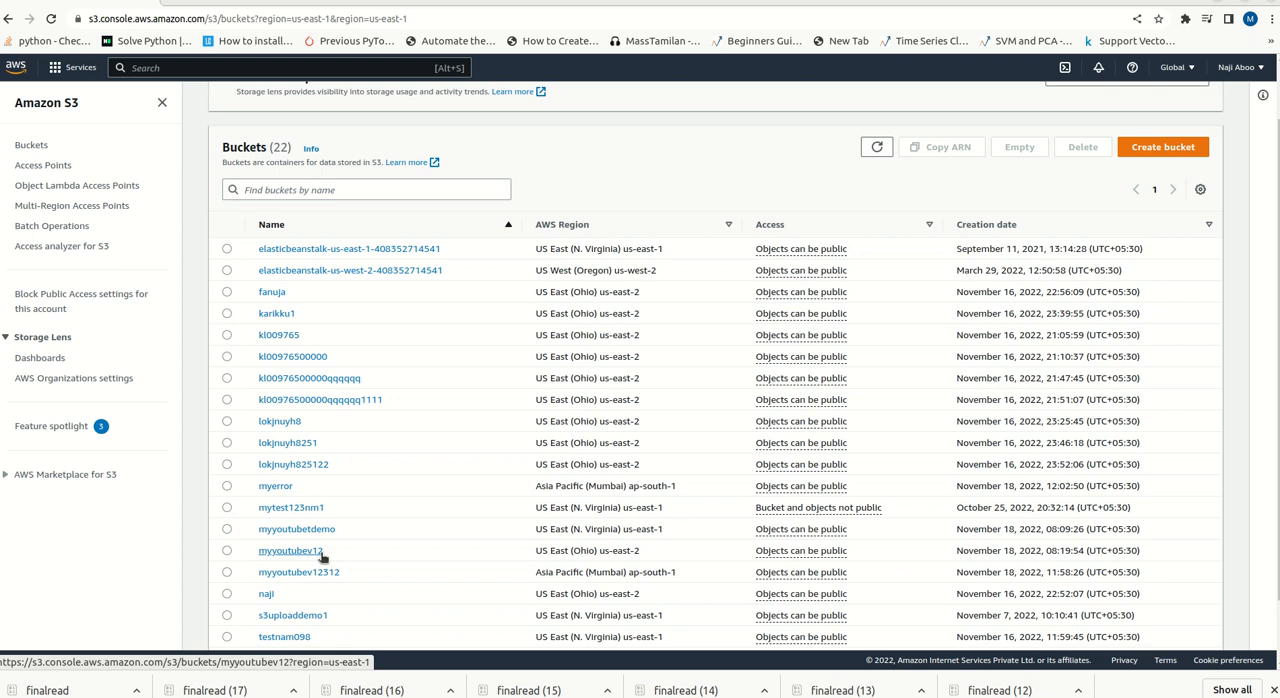
{"action": "mouse_move", "coordinate": [266, 564]}
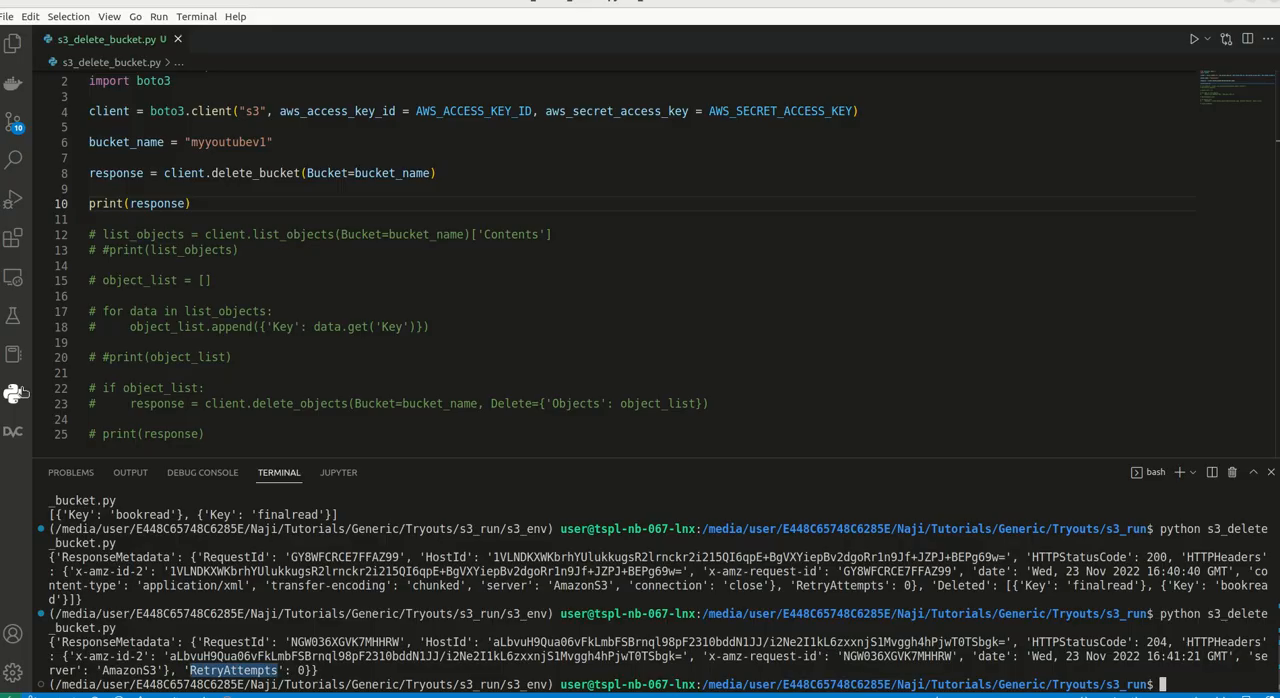
Restore from constants import * at the top of s3_delete_bucket.py.
{"action": "type", "text": "from constants import *"}
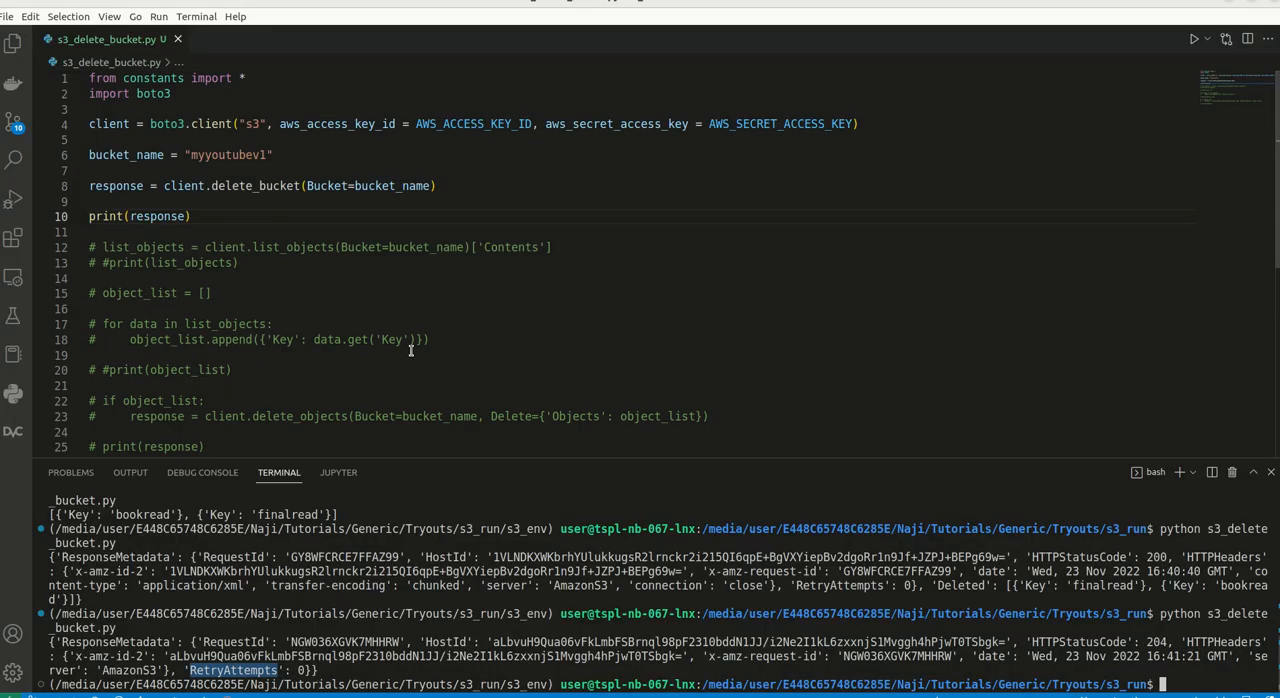
{"action": "scroll", "scroll_direction": "down", "scroll_amount": 3}
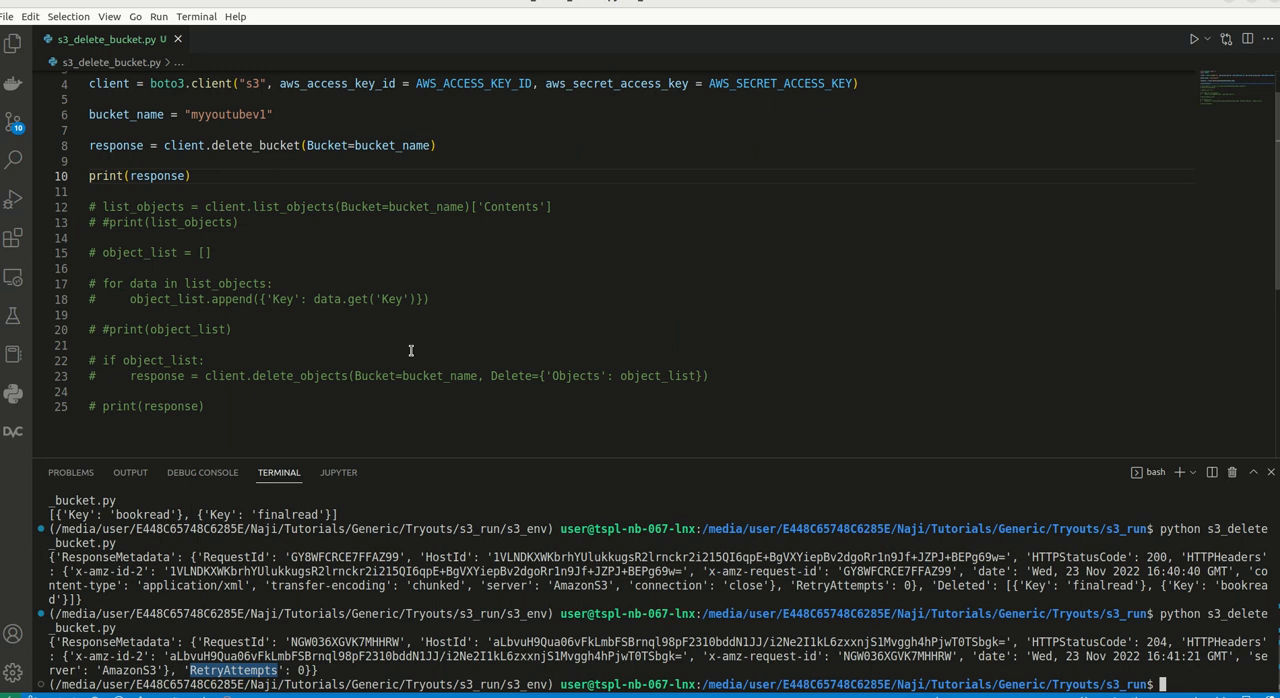